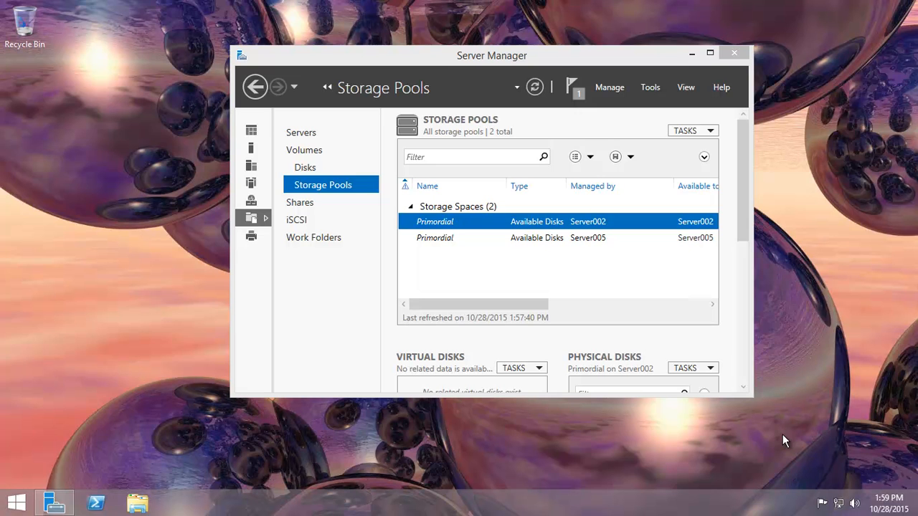
{"action": "mouse_move", "coordinate": [477, 67]}
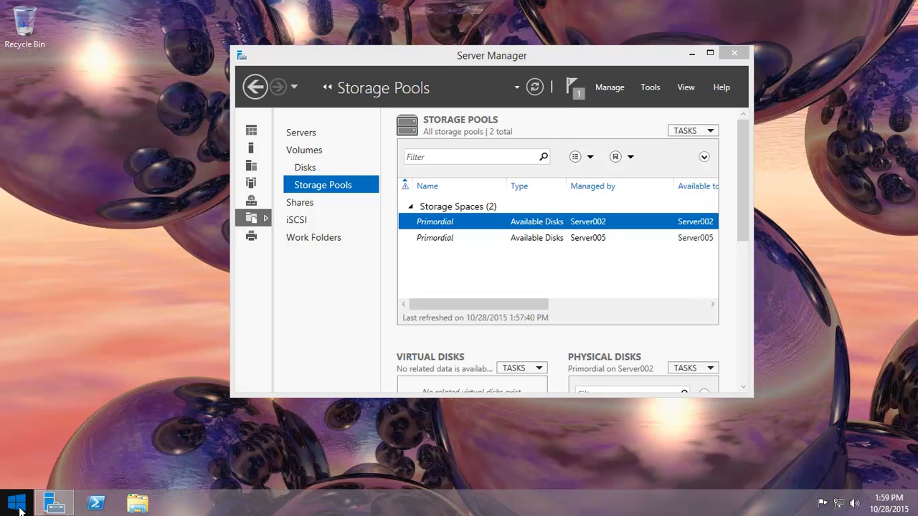
Maximize the Server Manager window on the File and Storage Services Storage Pools page
{"action": "left_click", "coordinate": [16, 502]}
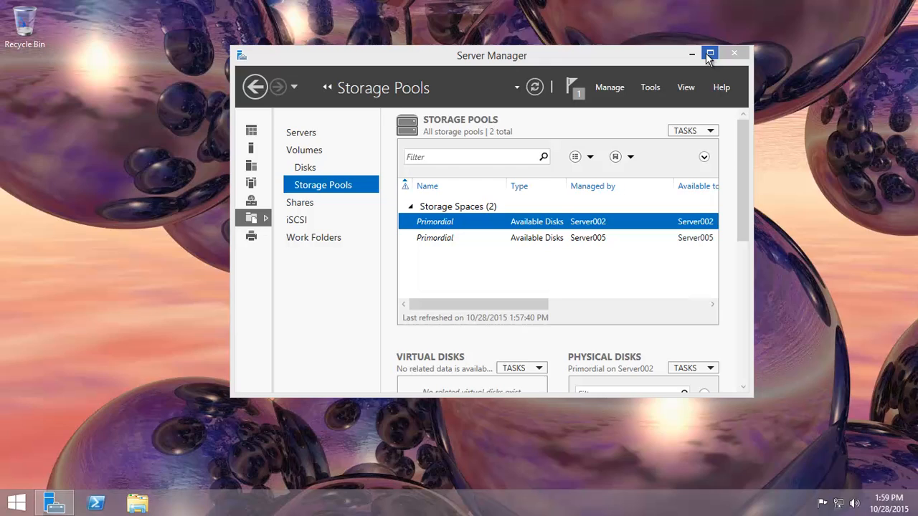
{"action": "left_click", "coordinate": [710, 53]}
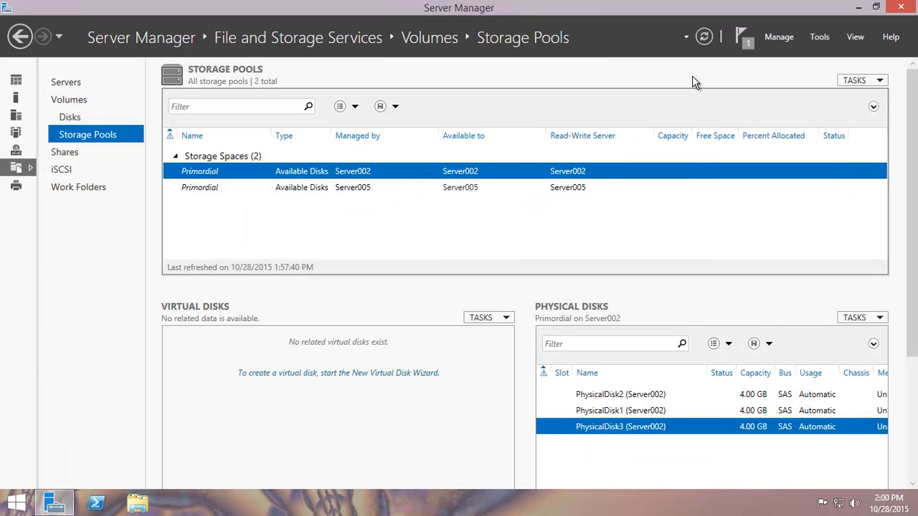
{"action": "mouse_move", "coordinate": [16, 169]}
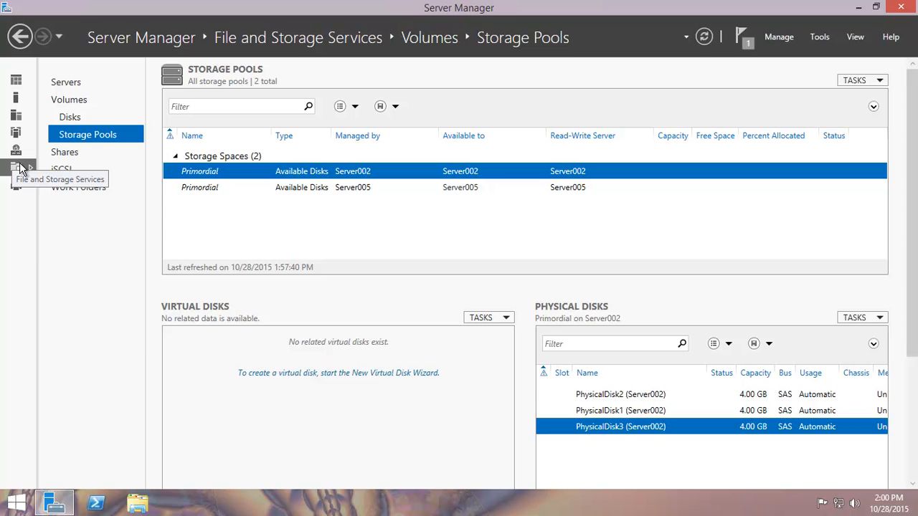
{"action": "mouse_move", "coordinate": [51, 97]}
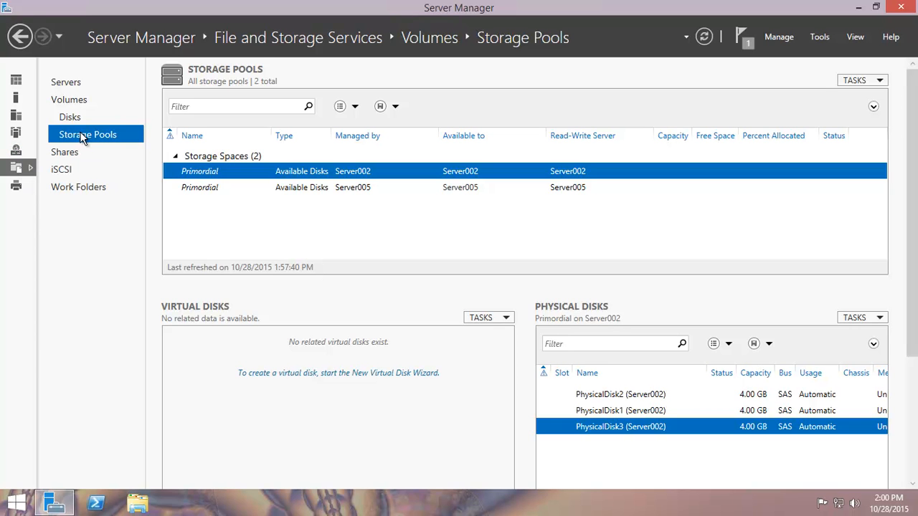
{"action": "mouse_move", "coordinate": [70, 117]}
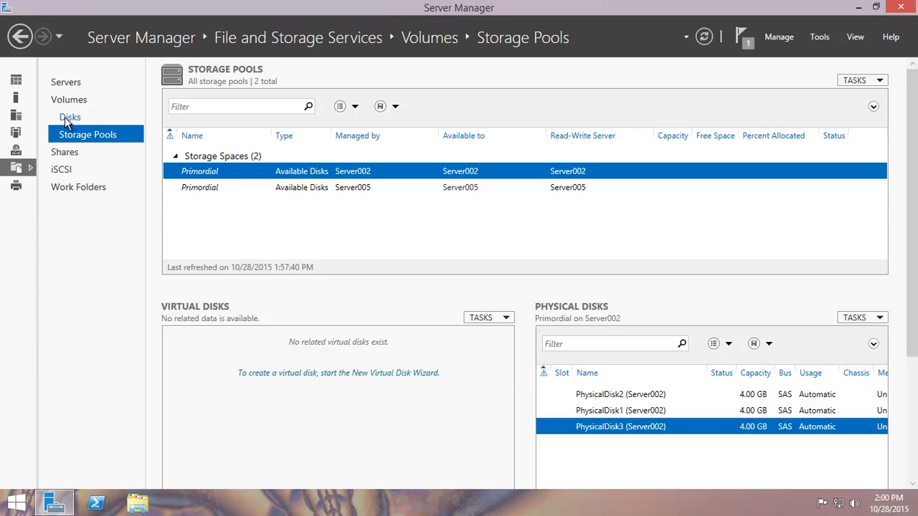
On the Disks page, bring Server002's 4 GB disks 1, 2 and 3 online, confirming each
{"action": "left_click", "coordinate": [69, 116]}
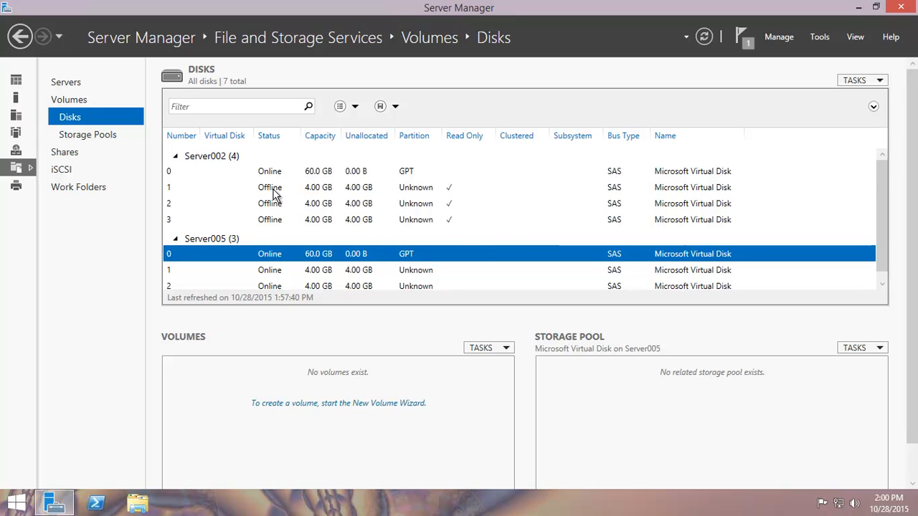
{"action": "right_click", "coordinate": [269, 187]}
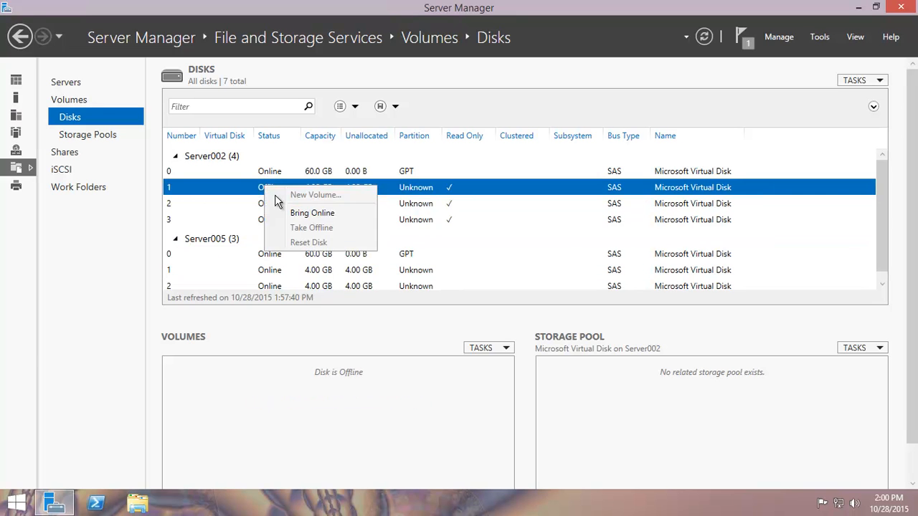
{"action": "left_click", "coordinate": [311, 228]}
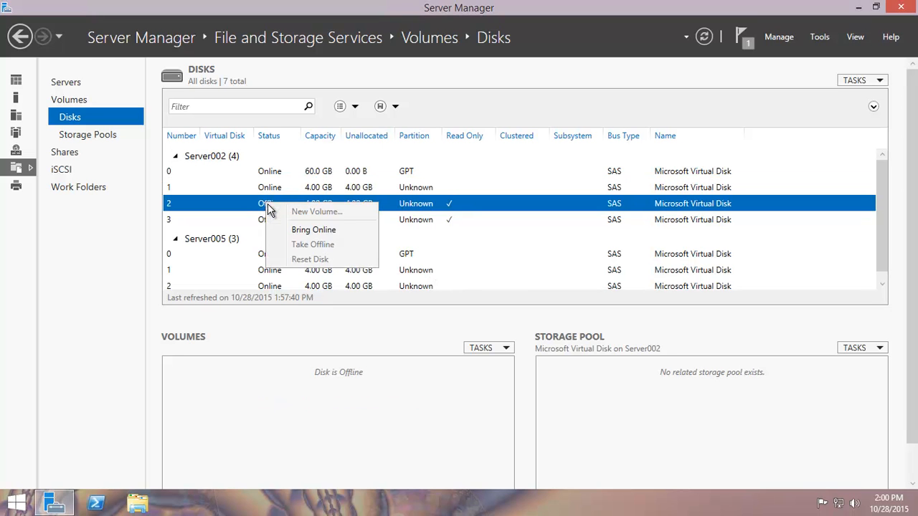
{"action": "left_click", "coordinate": [314, 229]}
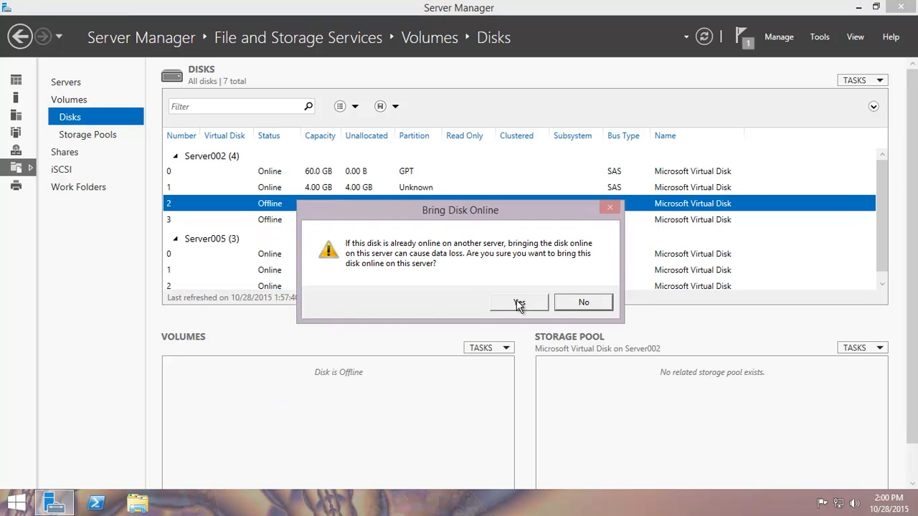
{"action": "left_click", "coordinate": [519, 302]}
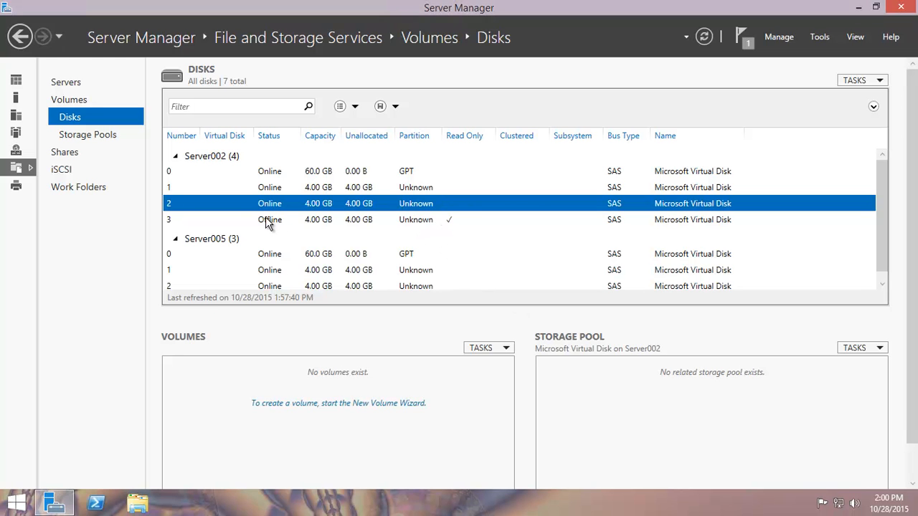
{"action": "right_click", "coordinate": [270, 219]}
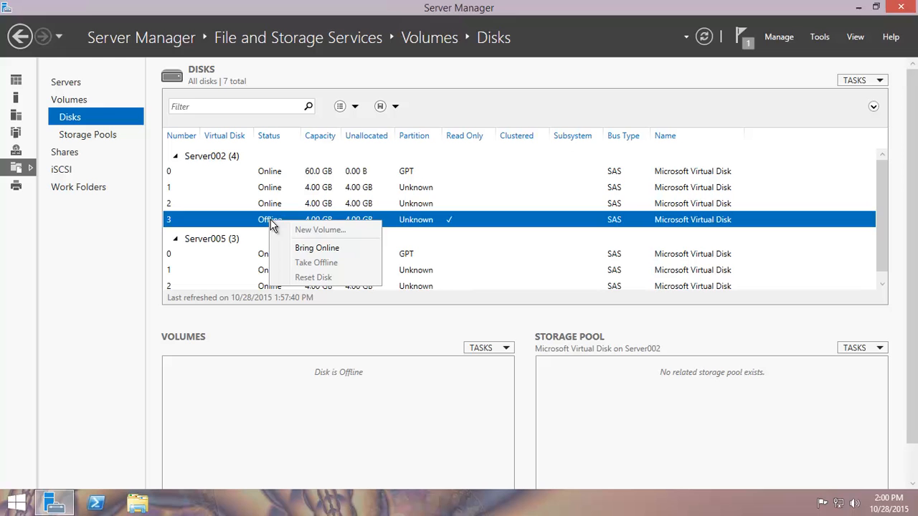
{"action": "left_click", "coordinate": [317, 247]}
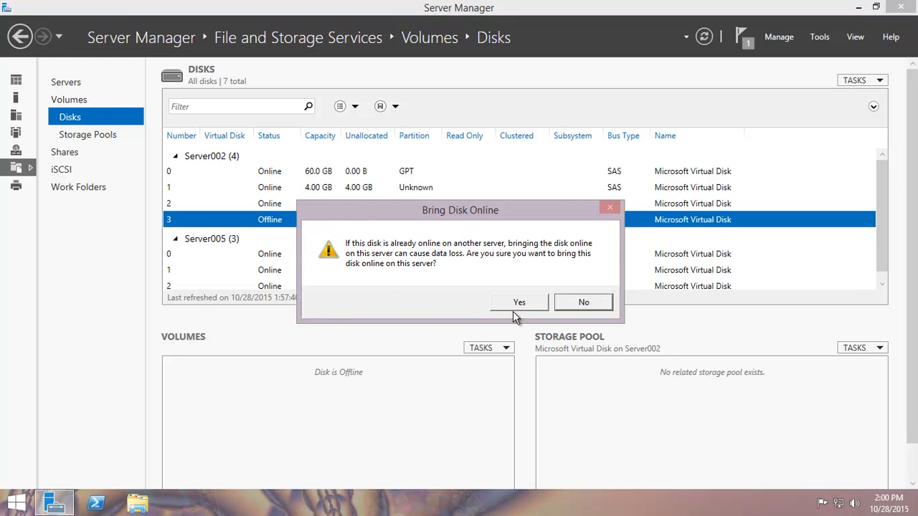
{"action": "left_click", "coordinate": [518, 302]}
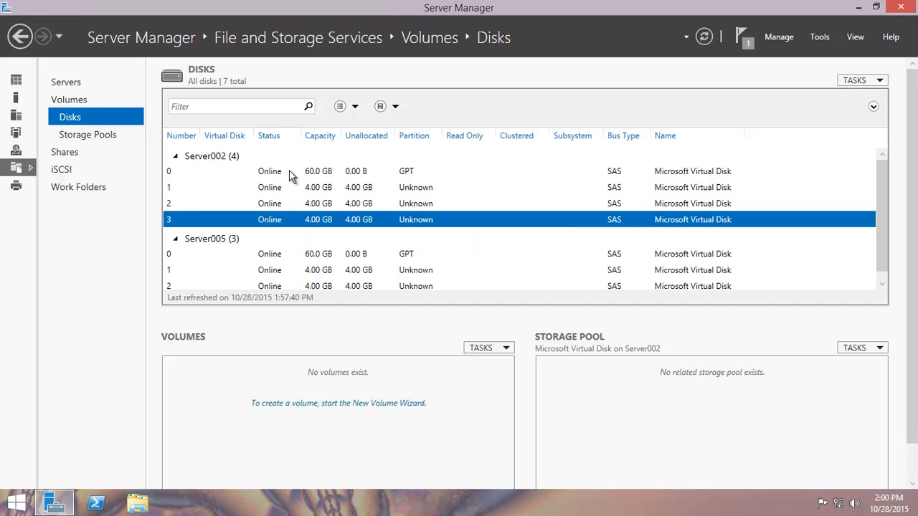
{"action": "mouse_move", "coordinate": [286, 203]}
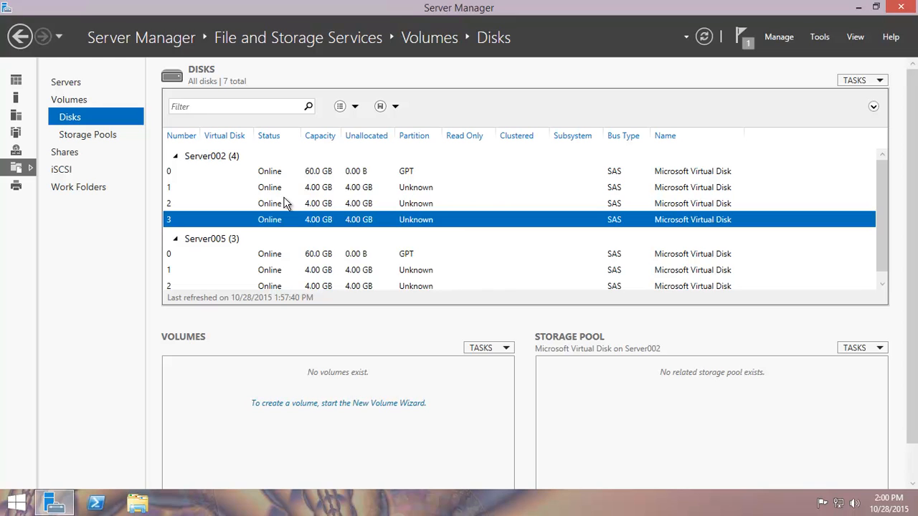
{"action": "mouse_move", "coordinate": [319, 313]}
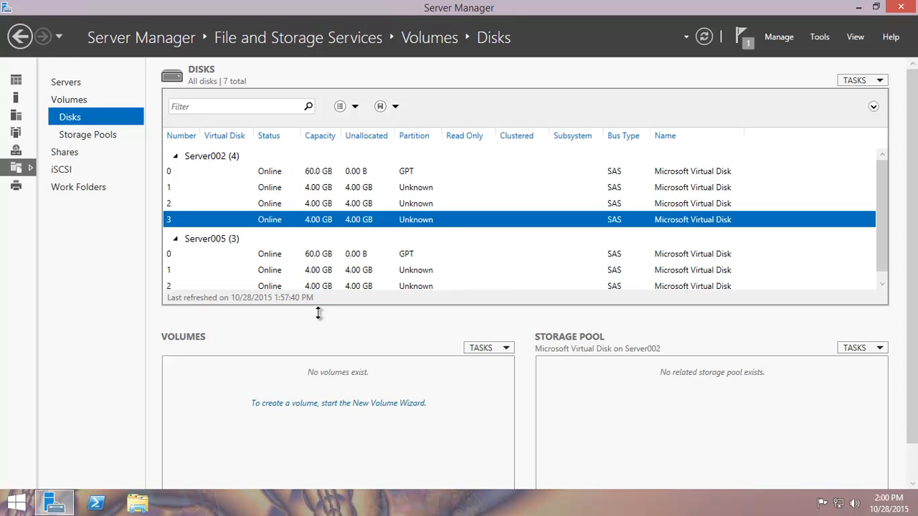
{"action": "mouse_move", "coordinate": [311, 207]}
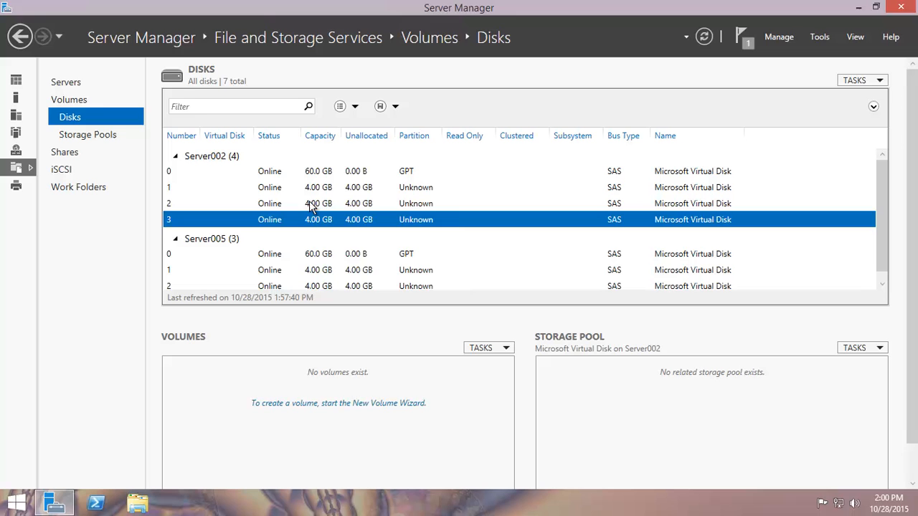
{"action": "mouse_move", "coordinate": [297, 197]}
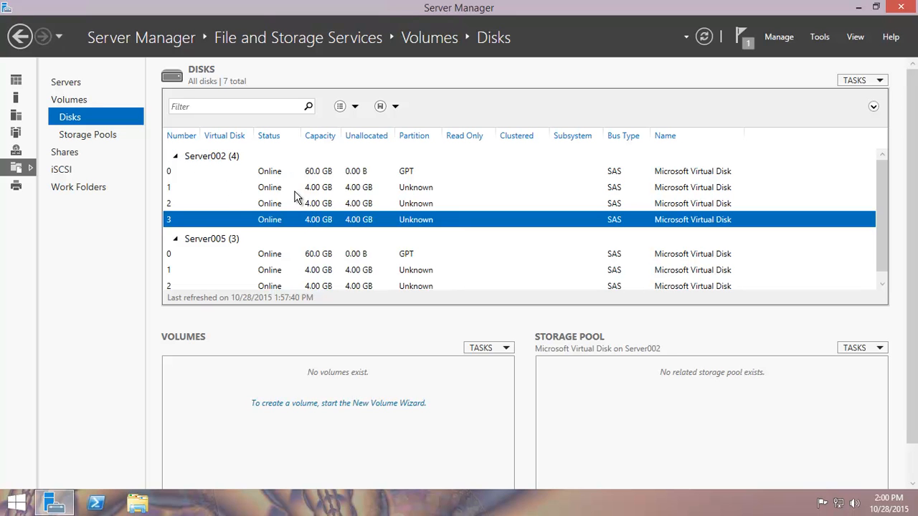
{"action": "mouse_move", "coordinate": [87, 135]}
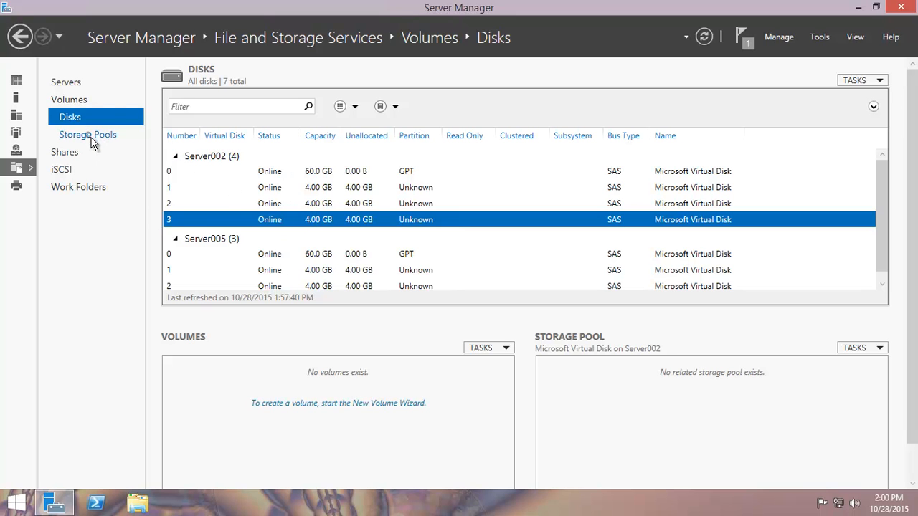
Return to the Storage Pools page showing Server002's primordial pool
{"action": "left_click", "coordinate": [87, 135]}
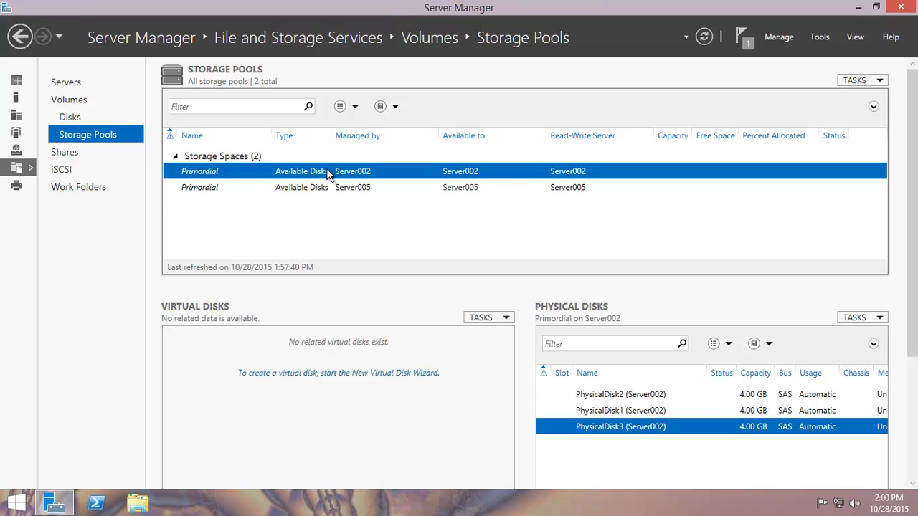
{"action": "mouse_move", "coordinate": [228, 184]}
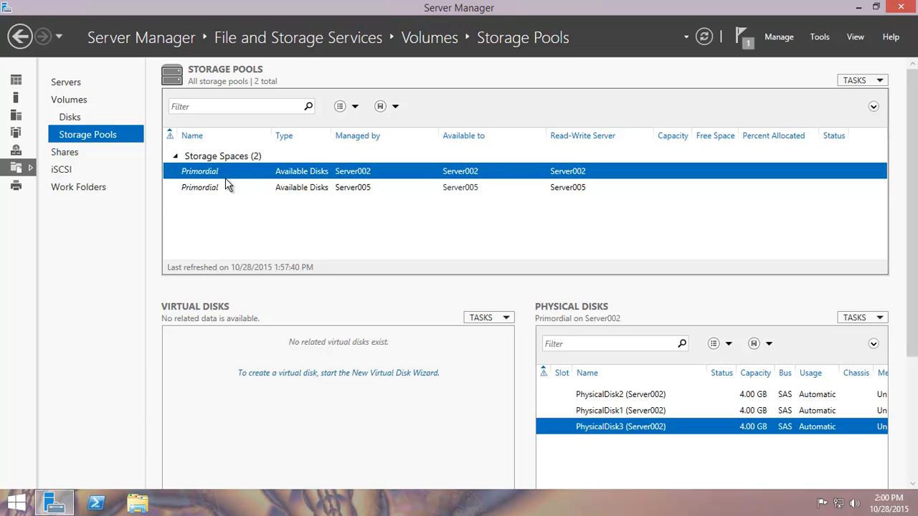
{"action": "mouse_move", "coordinate": [341, 178]}
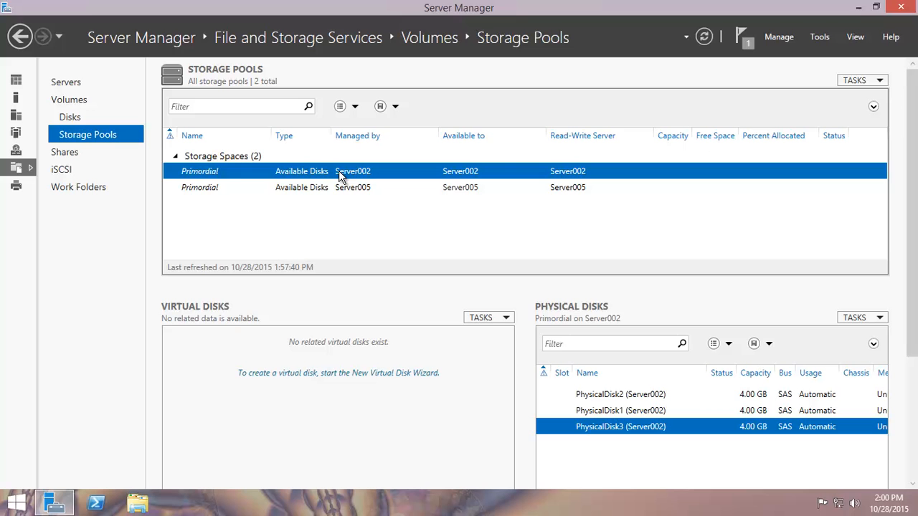
{"action": "mouse_move", "coordinate": [333, 178]}
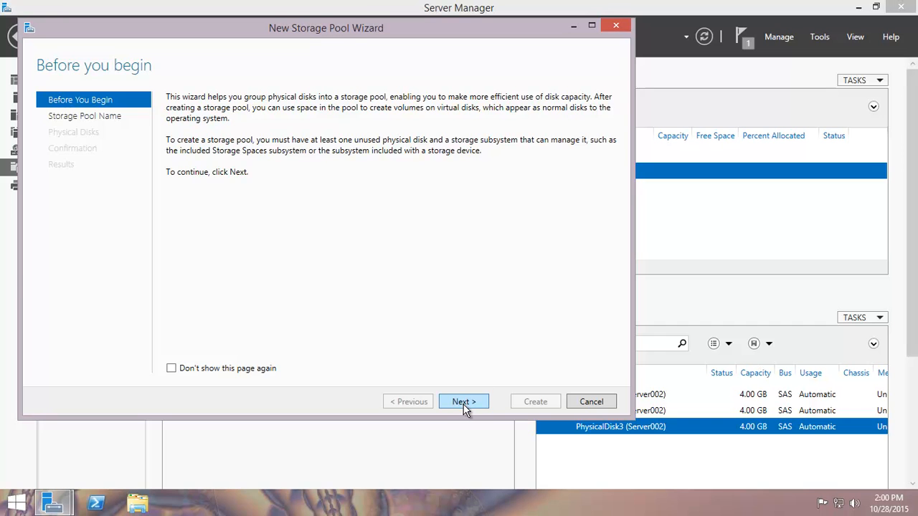
Enter SP1 as the pool name on Server002's primordial pool and proceed to disk selection
{"action": "left_click", "coordinate": [463, 402]}
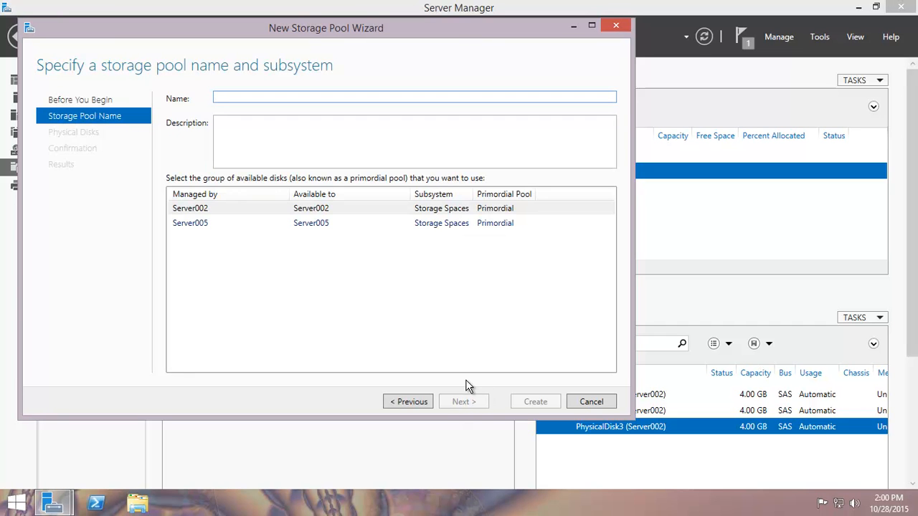
{"action": "type", "text": "SP1"}
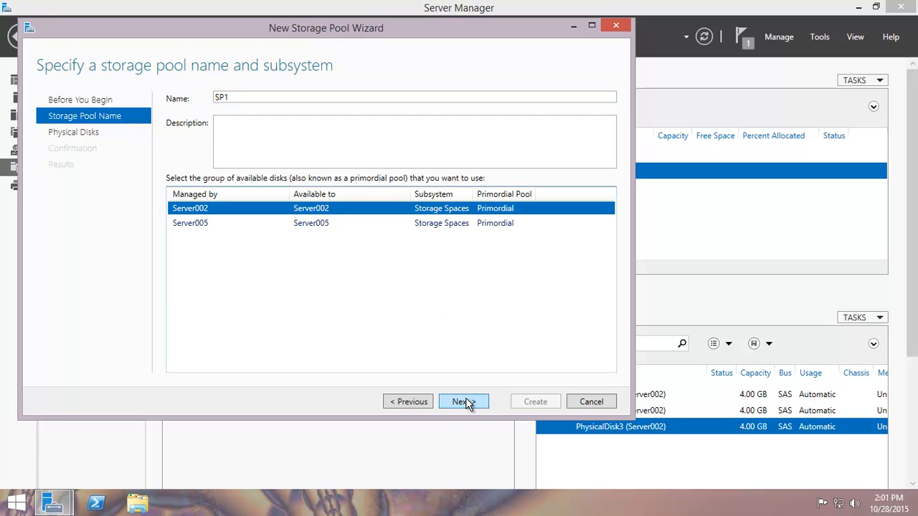
{"action": "left_click", "coordinate": [460, 401]}
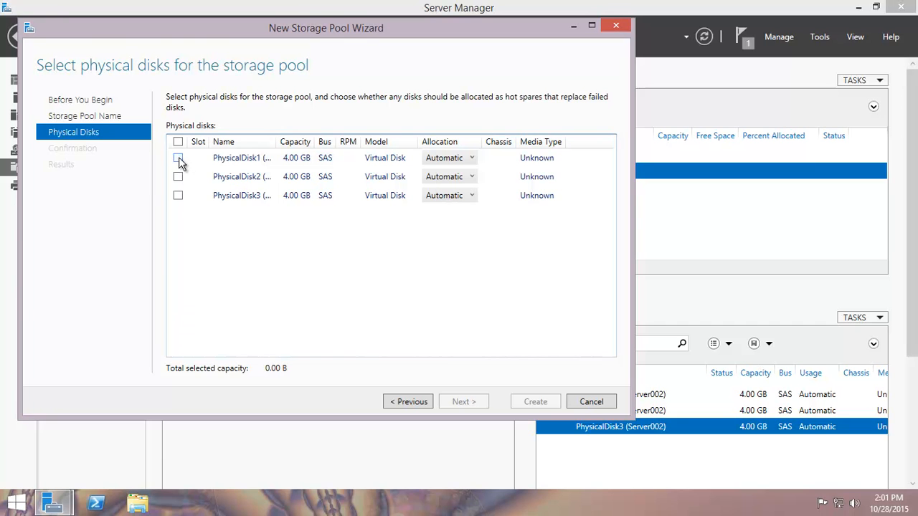
Tick PhysicalDisk2 and PhysicalDisk3 so all three 4 GB disks (12 GB) are selected
{"action": "left_click", "coordinate": [178, 176]}
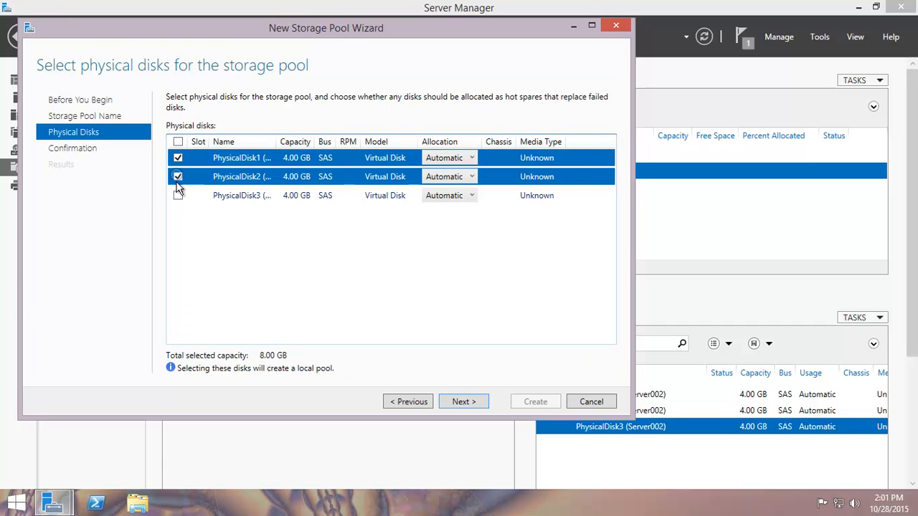
{"action": "left_click", "coordinate": [178, 195]}
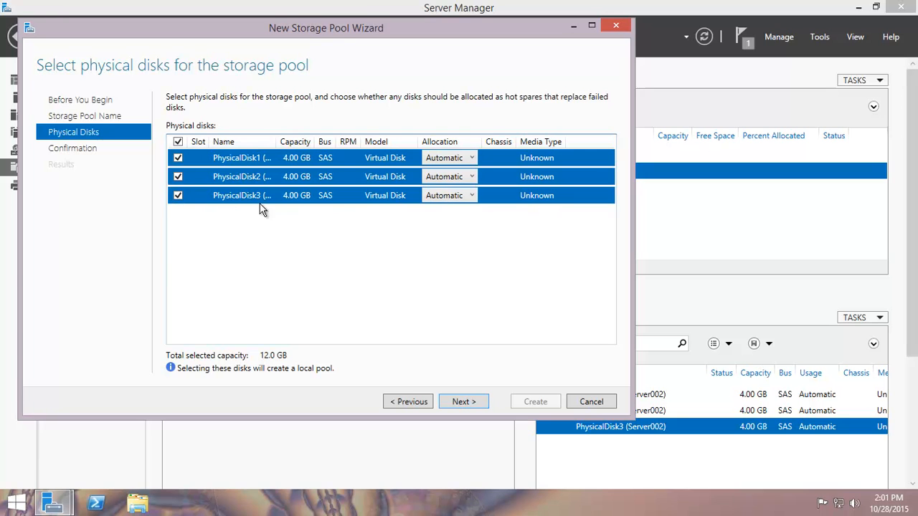
{"action": "mouse_move", "coordinate": [303, 171]}
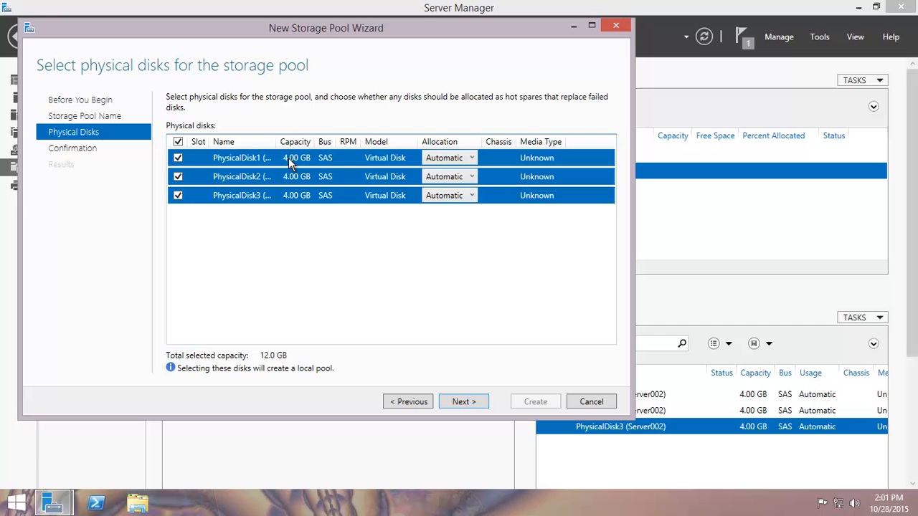
{"action": "mouse_move", "coordinate": [300, 160]}
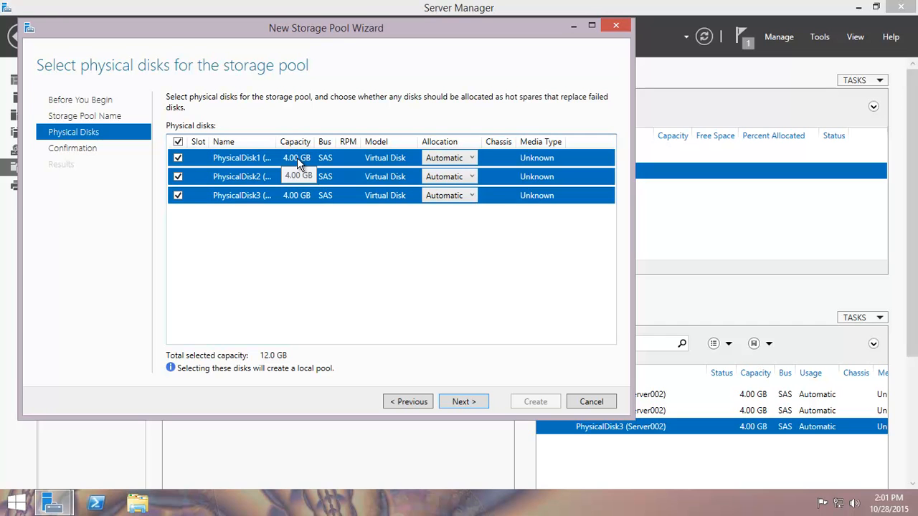
{"action": "mouse_move", "coordinate": [294, 185]}
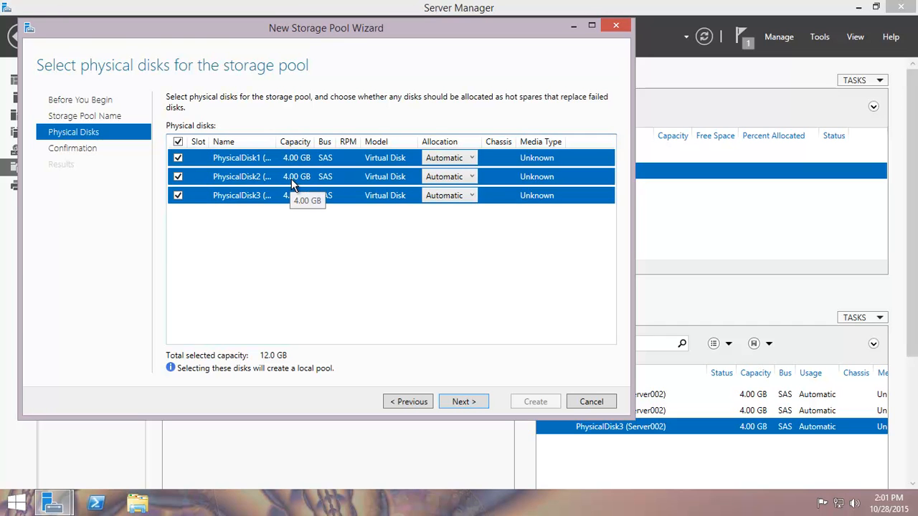
{"action": "mouse_move", "coordinate": [312, 199]}
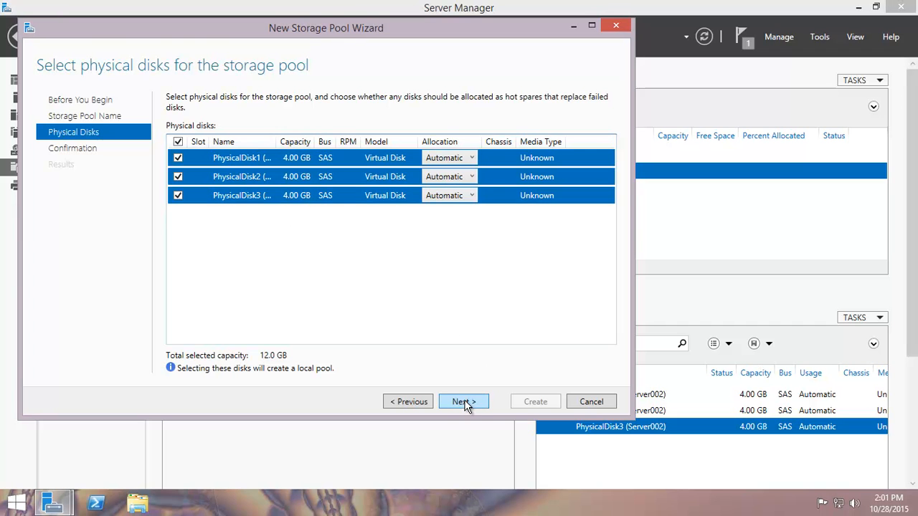
Review the SP1 confirmation summary and create the 12 GB pool
{"action": "left_click", "coordinate": [464, 402]}
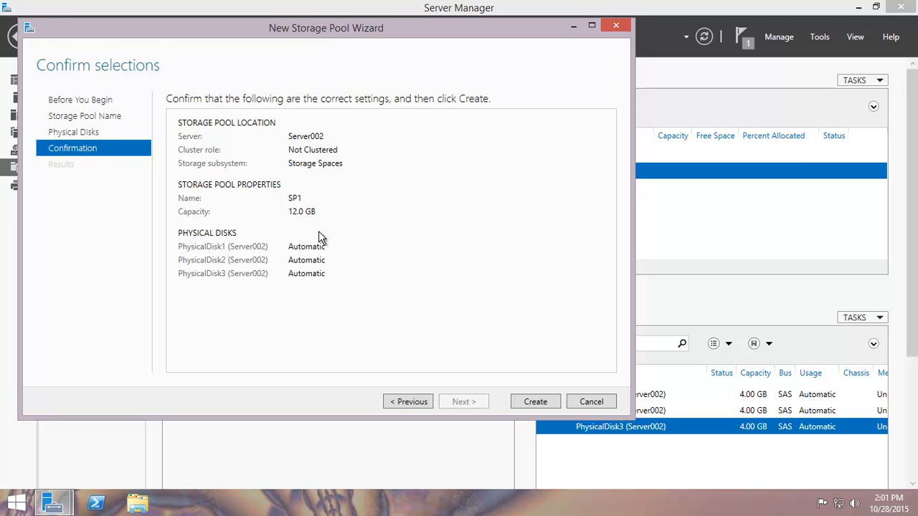
{"action": "mouse_move", "coordinate": [379, 401]}
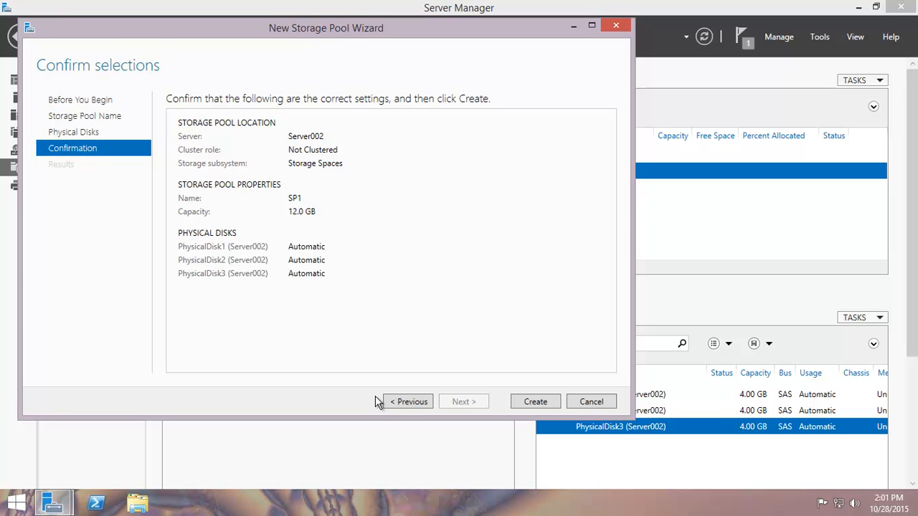
{"action": "left_click", "coordinate": [408, 402]}
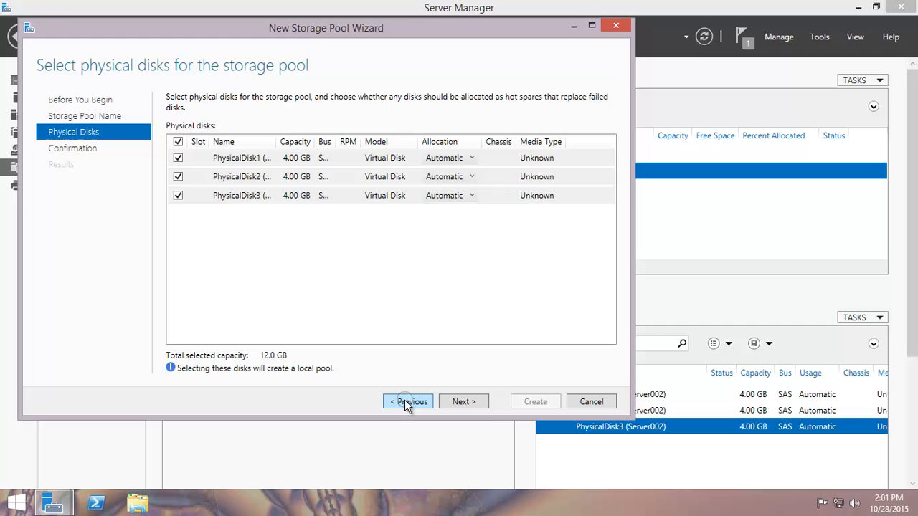
{"action": "left_click", "coordinate": [464, 402]}
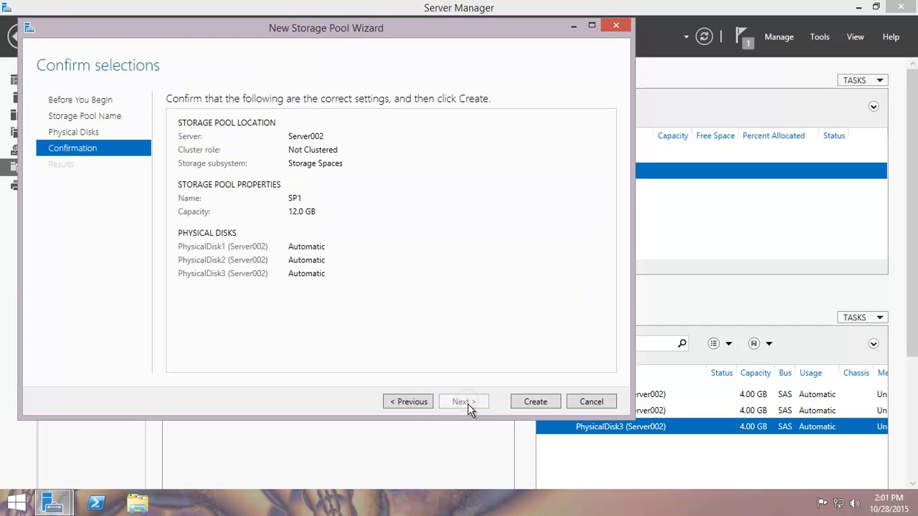
{"action": "left_click", "coordinate": [535, 401]}
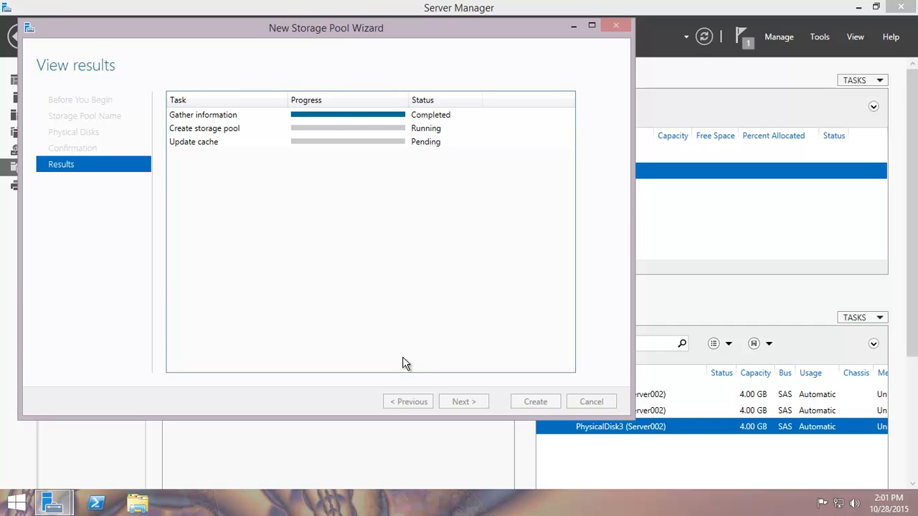
{"action": "mouse_move", "coordinate": [407, 356]}
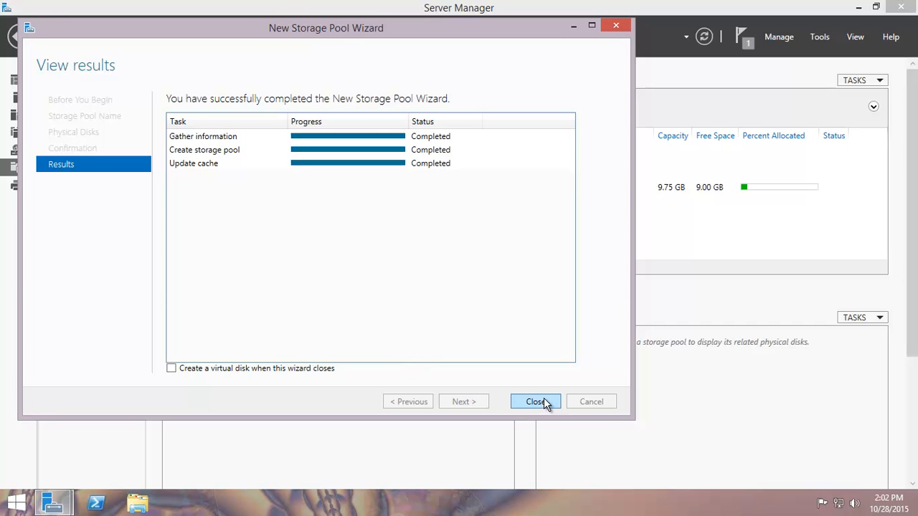
Close the pool wizard and select SP1 to view its three member disks
{"action": "left_click", "coordinate": [536, 402]}
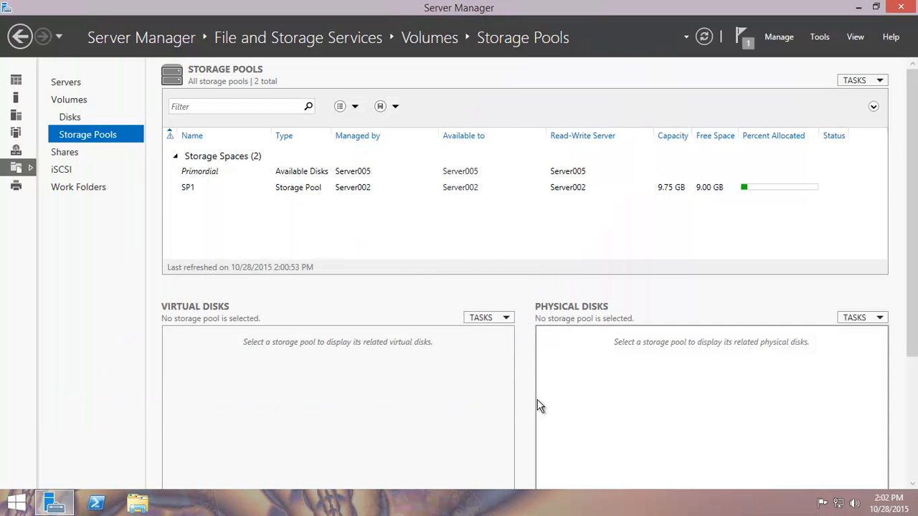
{"action": "left_click", "coordinate": [188, 187]}
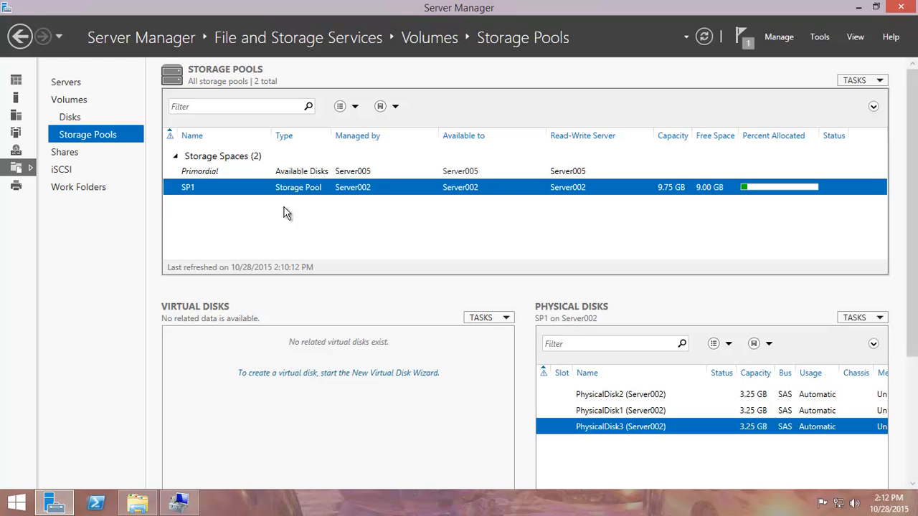
{"action": "mouse_move", "coordinate": [294, 196]}
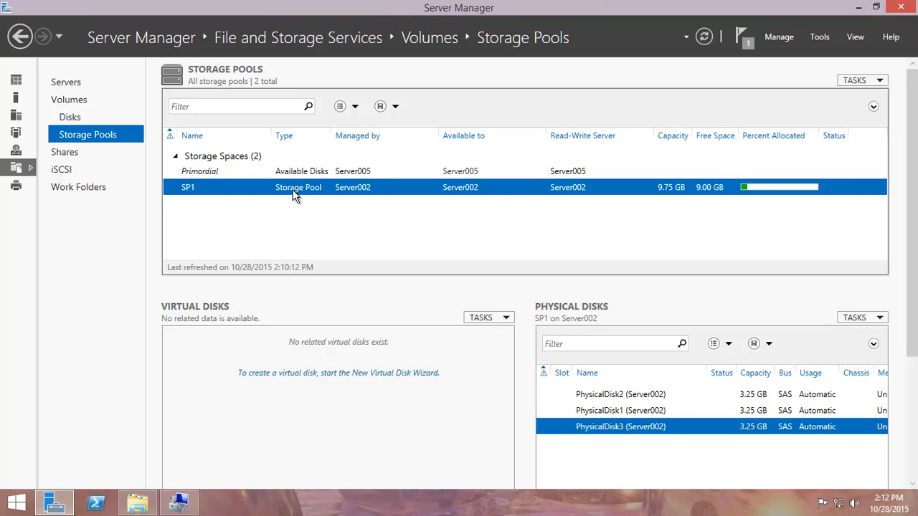
{"action": "left_click", "coordinate": [138, 502]}
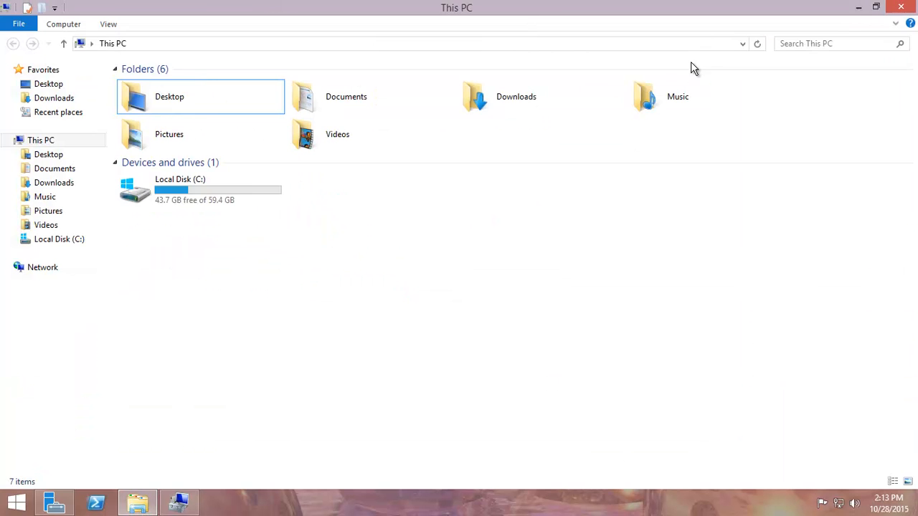
{"action": "mouse_move", "coordinate": [461, 201]}
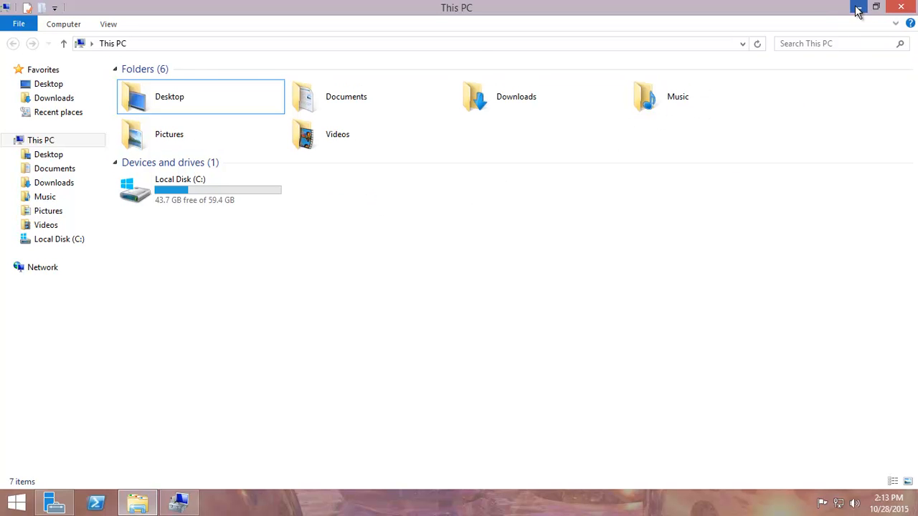
Minimize File Explorer after confirming This PC shows only Local Disk (C:)
{"action": "left_click", "coordinate": [178, 502]}
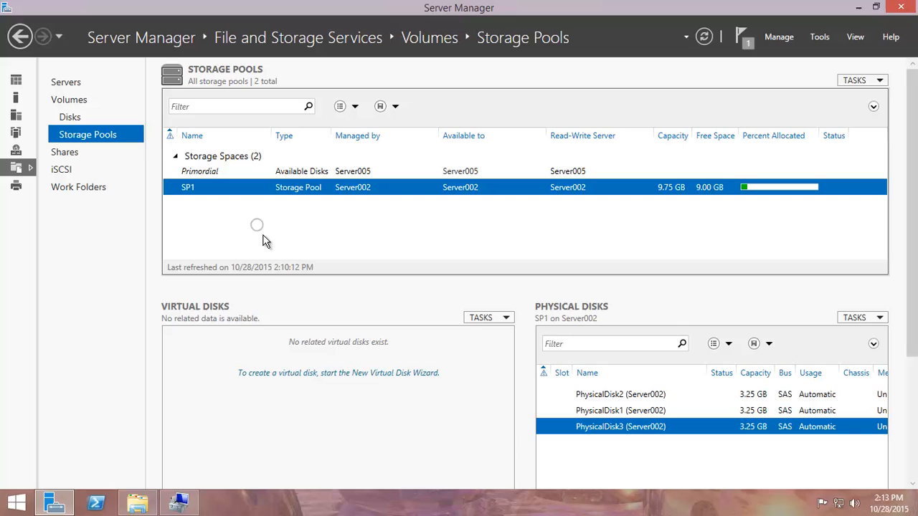
Launch the New Virtual Disk Wizard, keep SP1 as source pool, and name the disk SPD1
{"action": "left_click", "coordinate": [337, 372]}
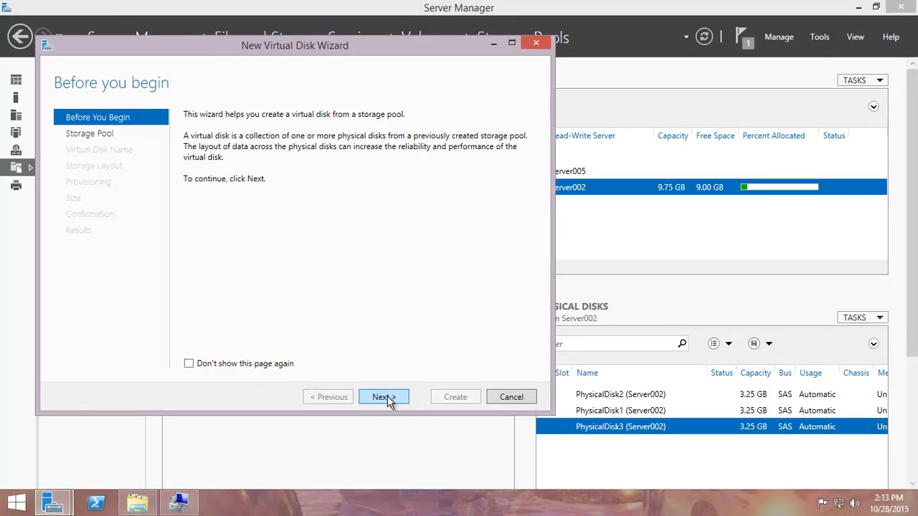
{"action": "left_click", "coordinate": [384, 397]}
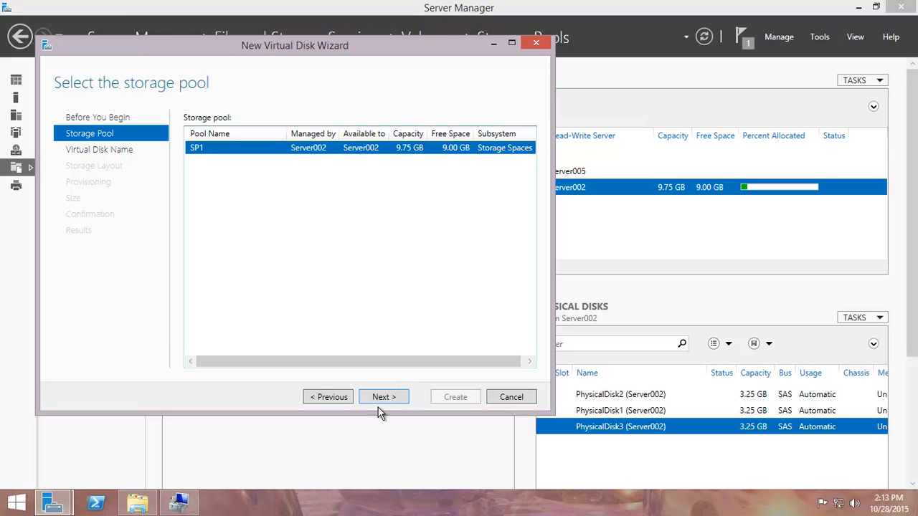
{"action": "left_click", "coordinate": [383, 397]}
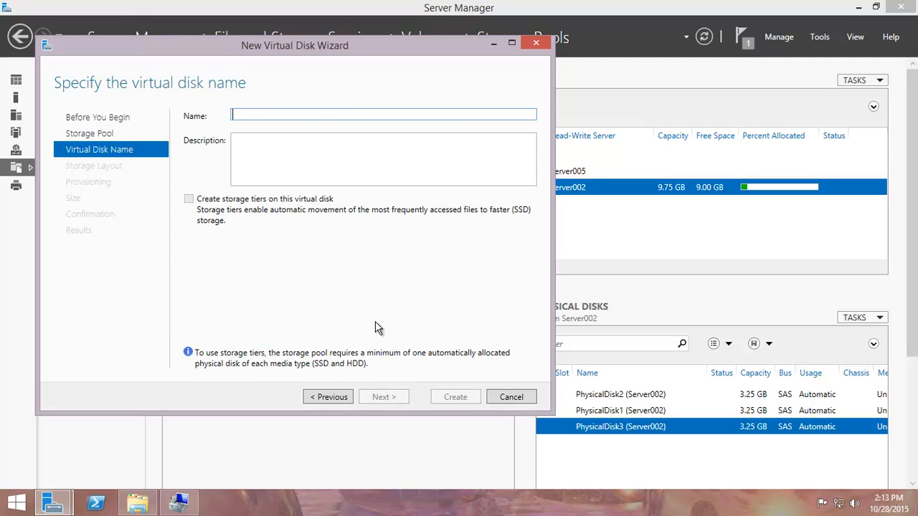
{"action": "type", "text": "SP"}
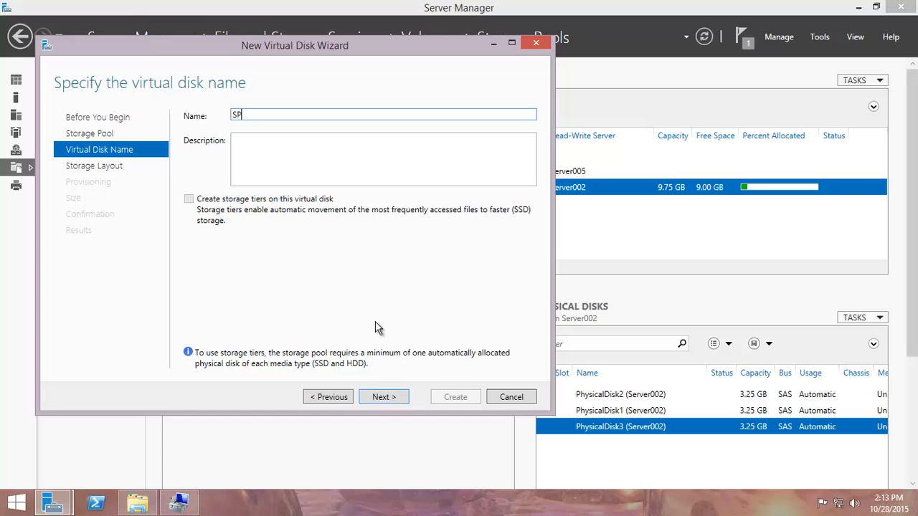
{"action": "type", "text": "D1"}
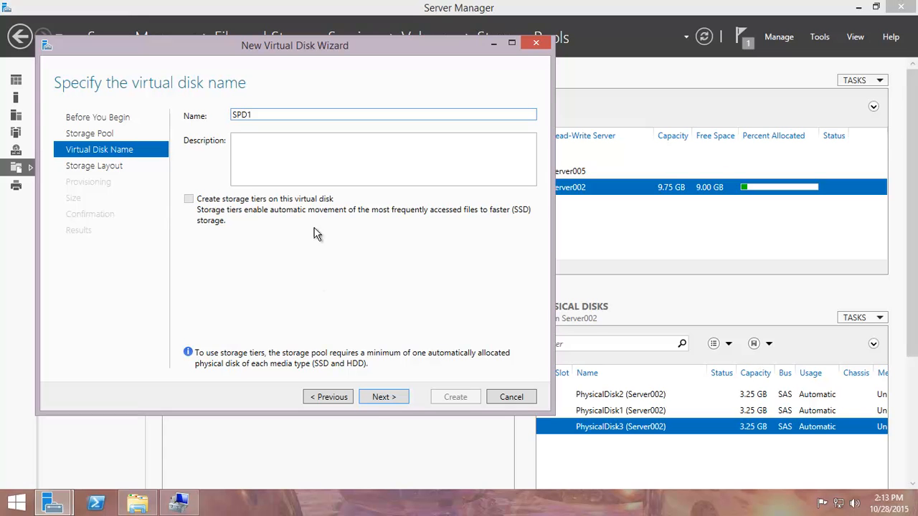
{"action": "left_click", "coordinate": [384, 397]}
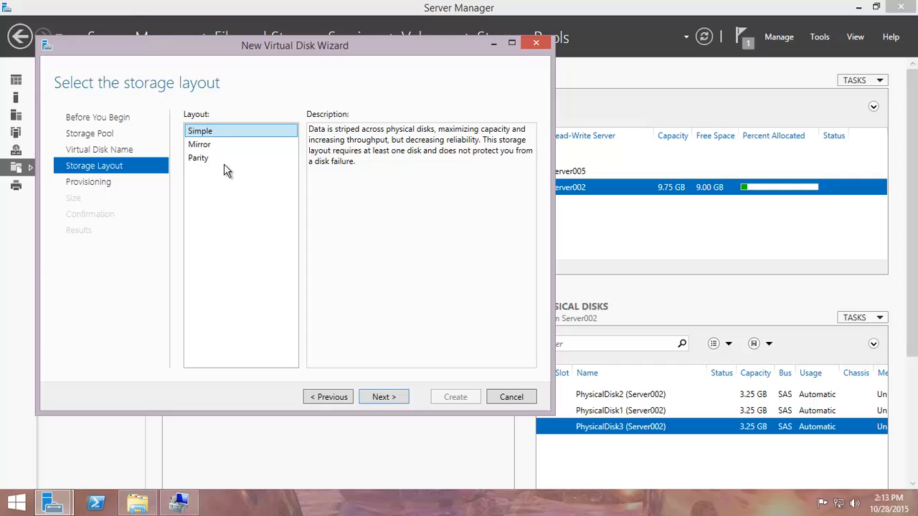
{"action": "mouse_move", "coordinate": [305, 86]}
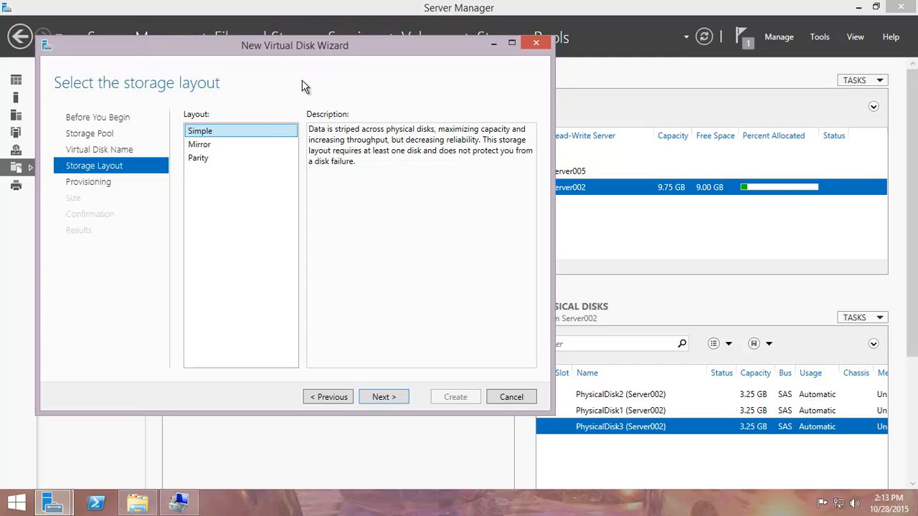
{"action": "mouse_move", "coordinate": [198, 135]}
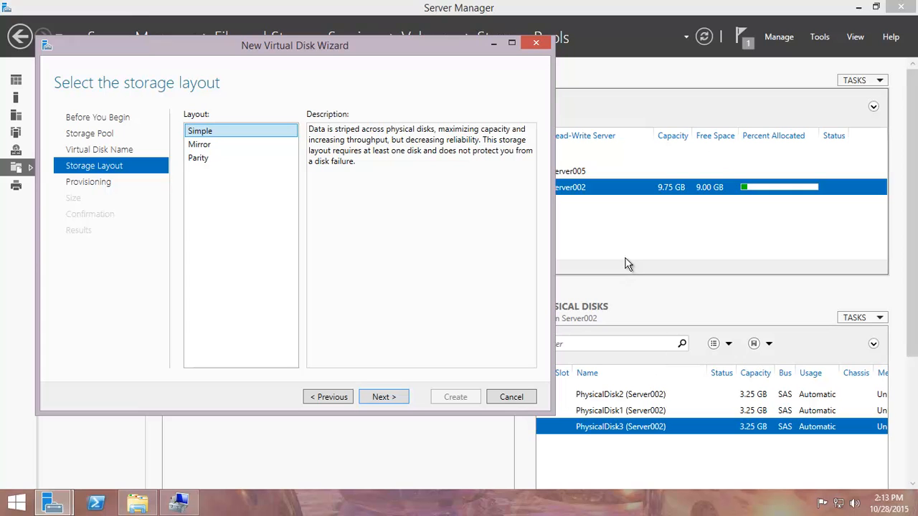
{"action": "mouse_move", "coordinate": [627, 229]}
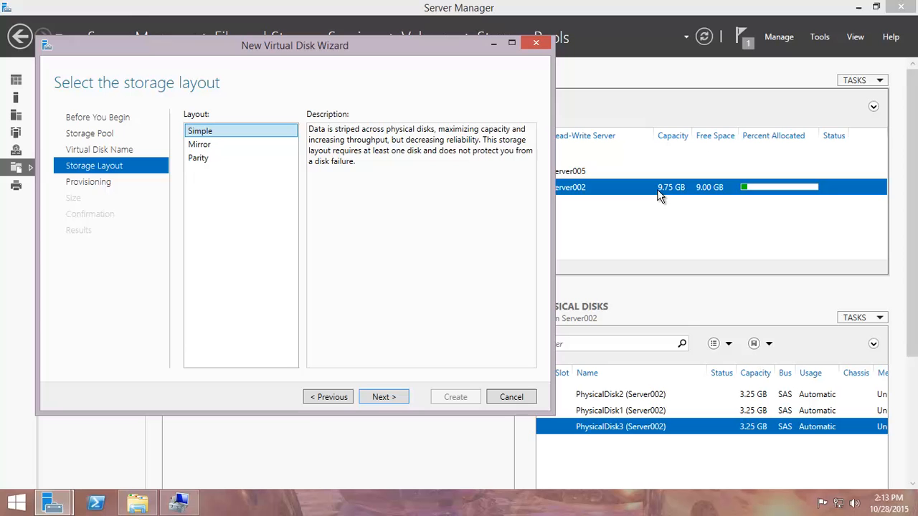
{"action": "mouse_move", "coordinate": [320, 140]}
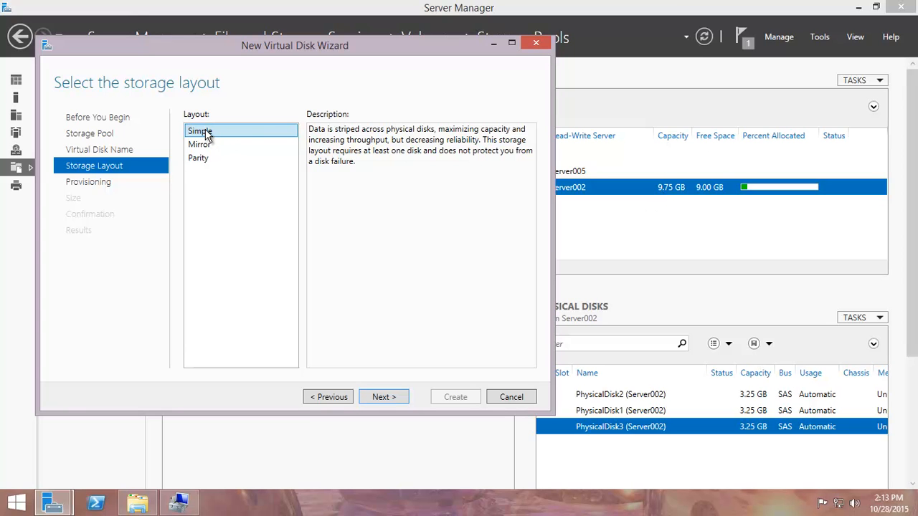
{"action": "mouse_move", "coordinate": [685, 194]}
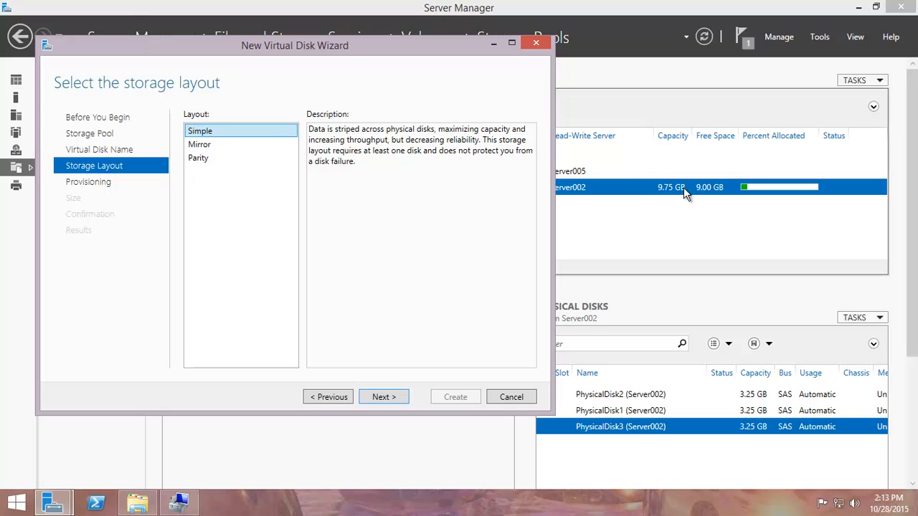
{"action": "mouse_move", "coordinate": [631, 187]}
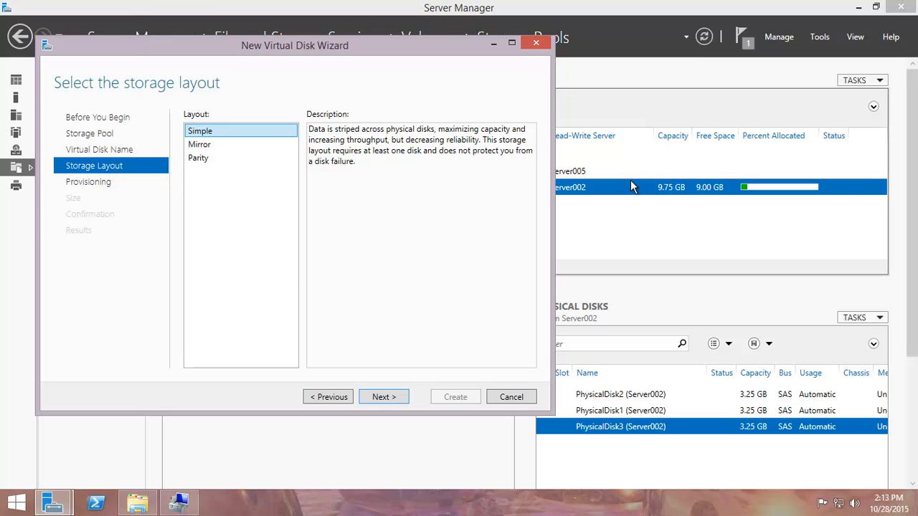
Preview the Mirror and Parity descriptions, then choose the Simple layout for SPD1
{"action": "left_click", "coordinate": [199, 144]}
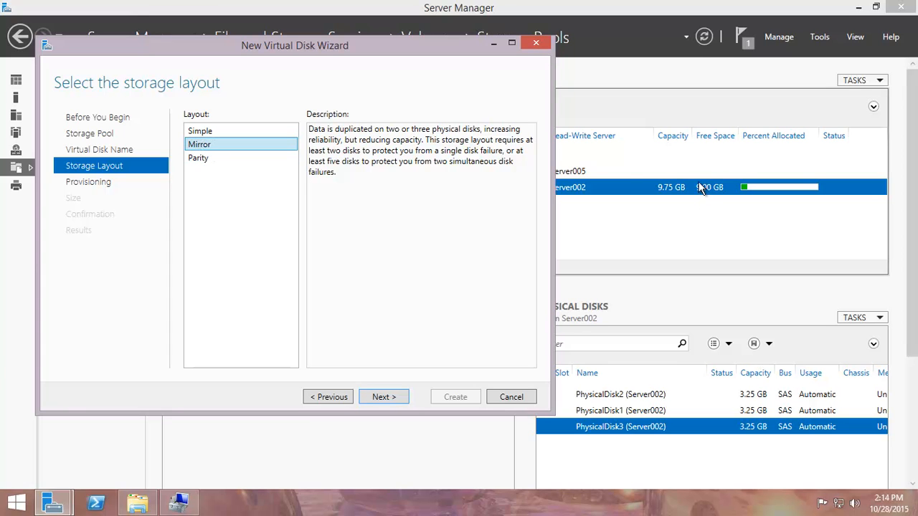
{"action": "mouse_move", "coordinate": [668, 194]}
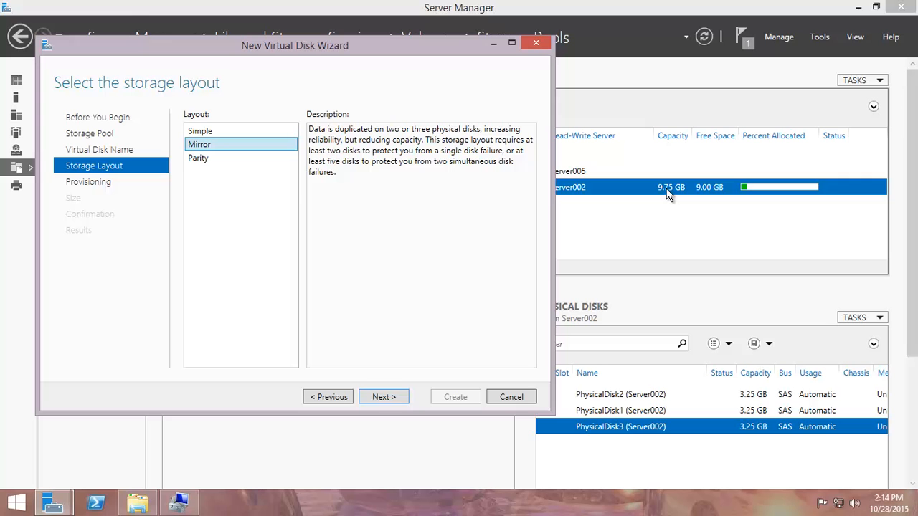
{"action": "mouse_move", "coordinate": [208, 157]}
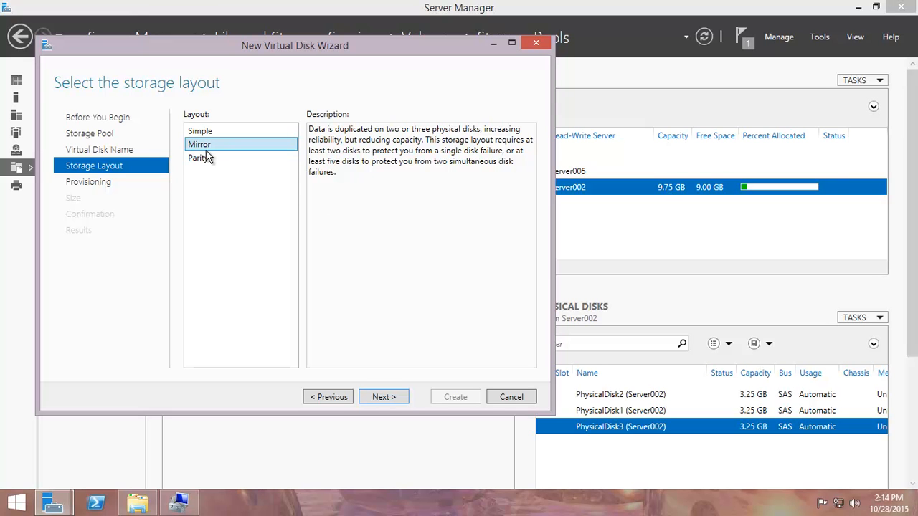
{"action": "left_click", "coordinate": [198, 158]}
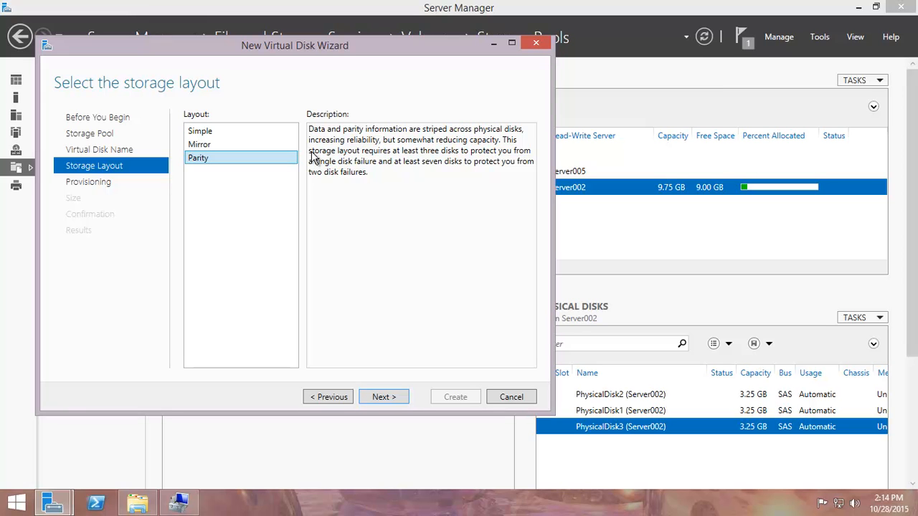
{"action": "mouse_move", "coordinate": [401, 152]}
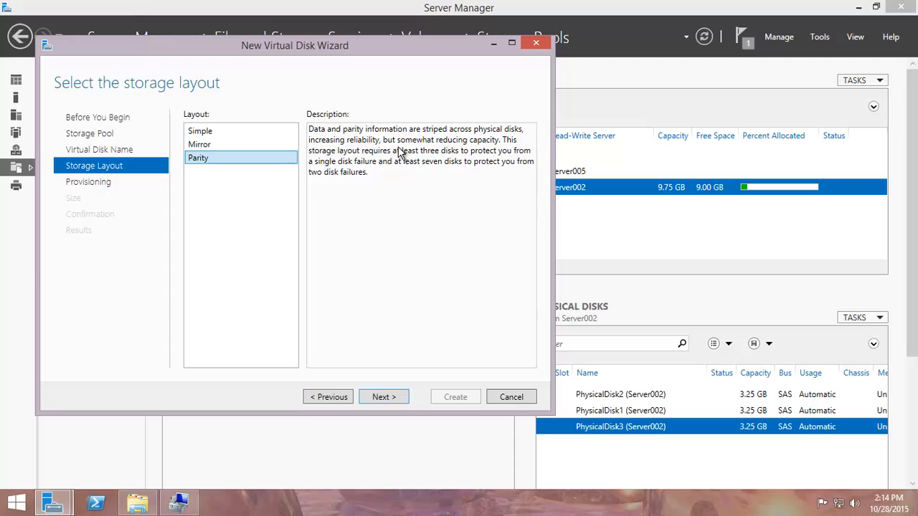
{"action": "left_click", "coordinate": [199, 144]}
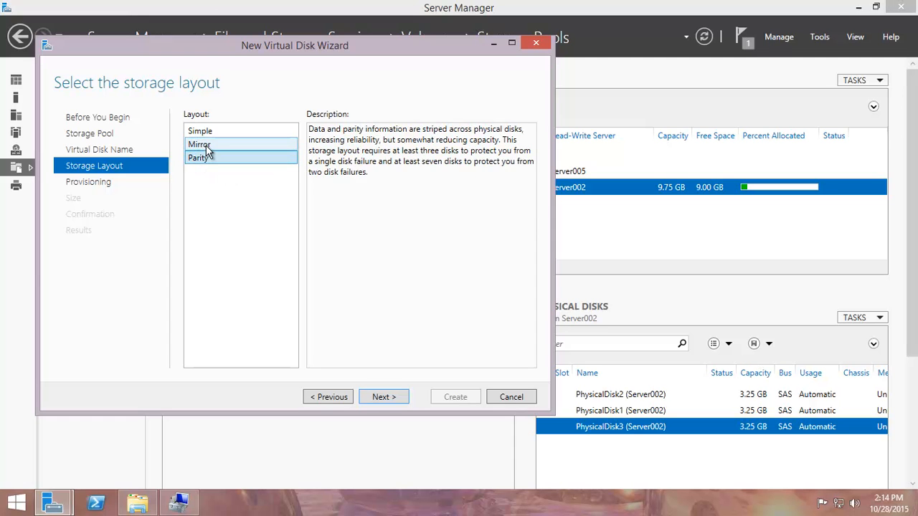
{"action": "mouse_move", "coordinate": [249, 157]}
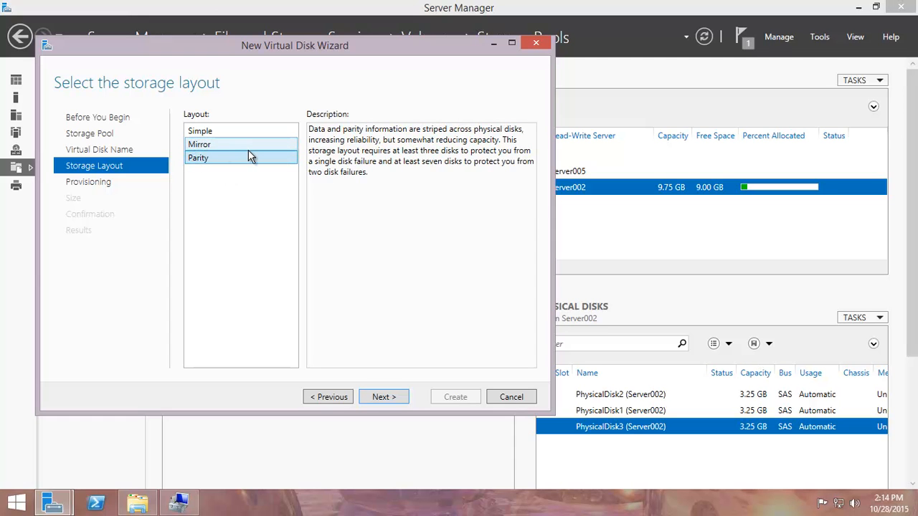
{"action": "left_click", "coordinate": [198, 158]}
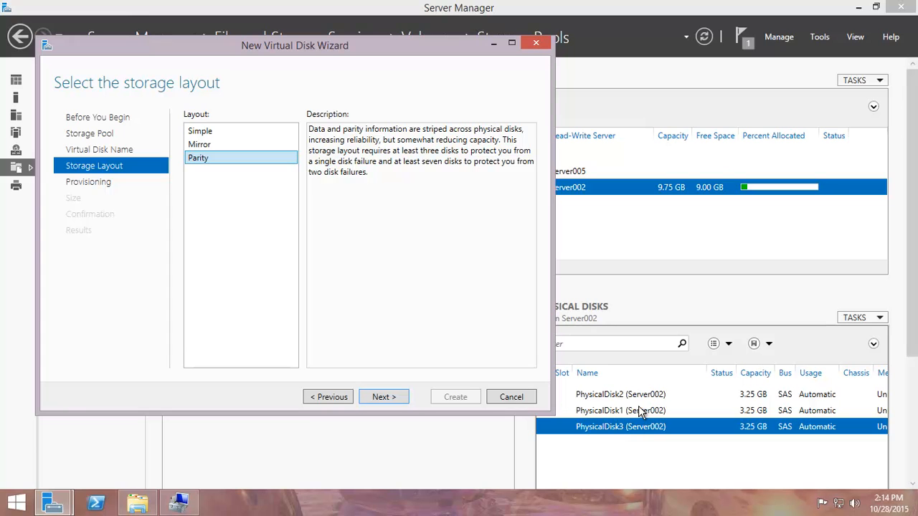
{"action": "mouse_move", "coordinate": [520, 338]}
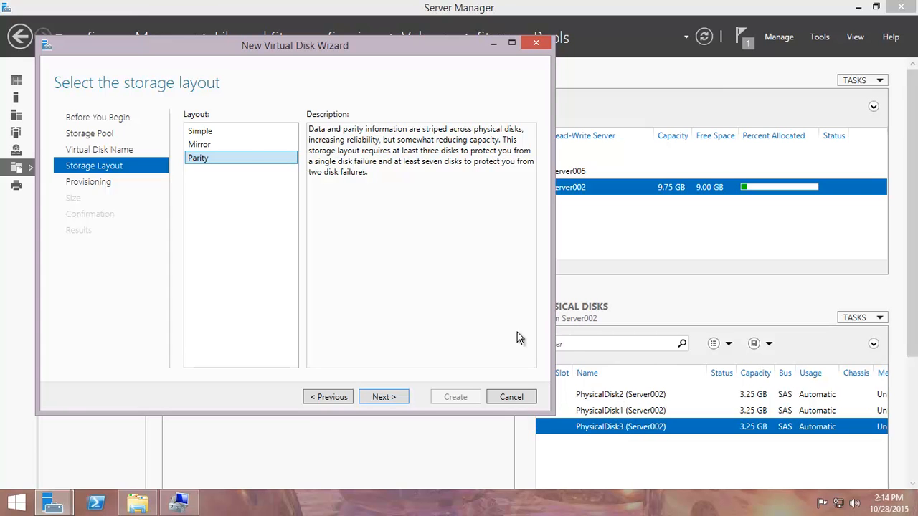
{"action": "mouse_move", "coordinate": [247, 170]}
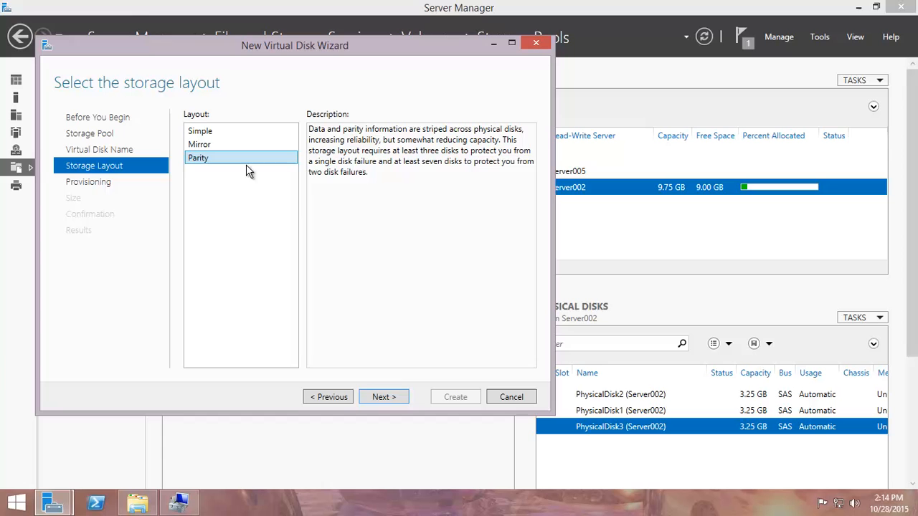
{"action": "mouse_move", "coordinate": [243, 181]}
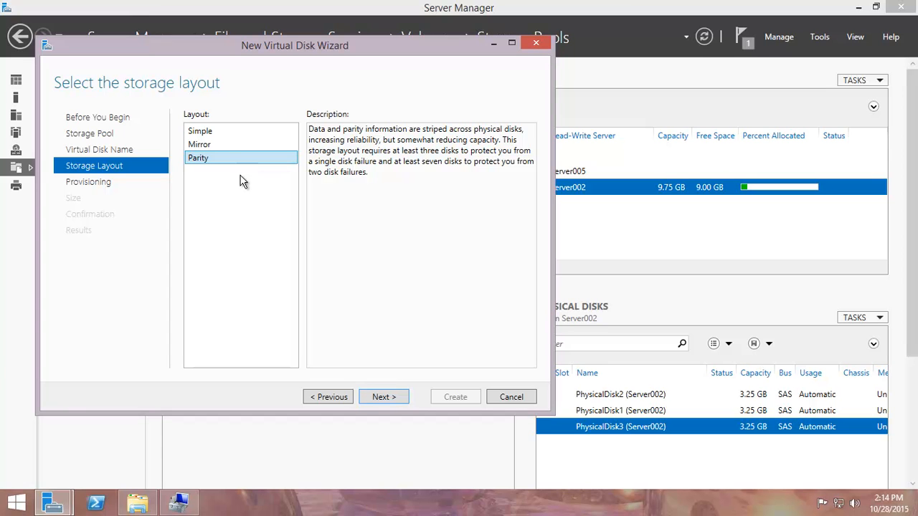
{"action": "left_click", "coordinate": [200, 131]}
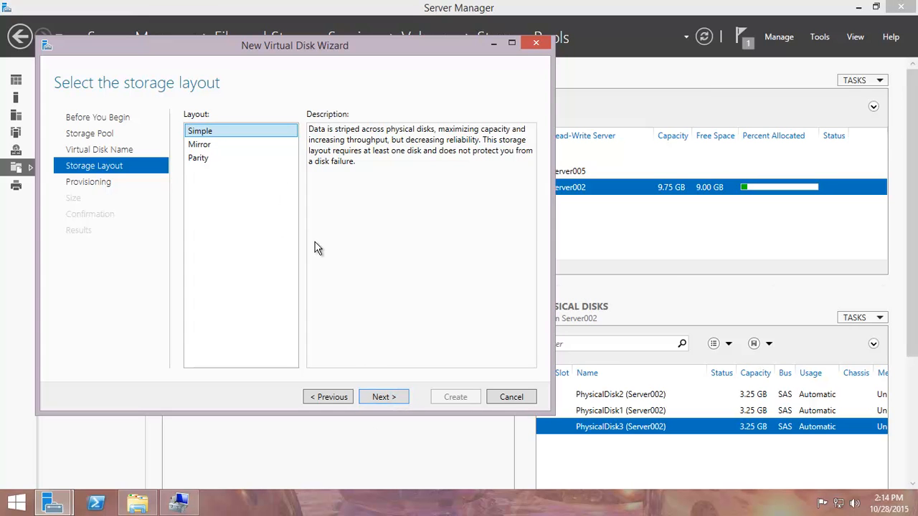
{"action": "left_click", "coordinate": [383, 397]}
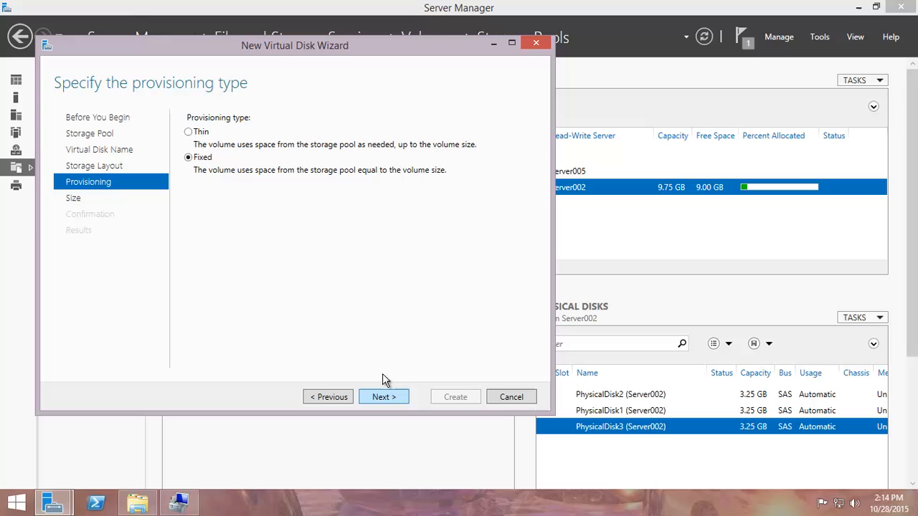
{"action": "left_click", "coordinate": [383, 397]}
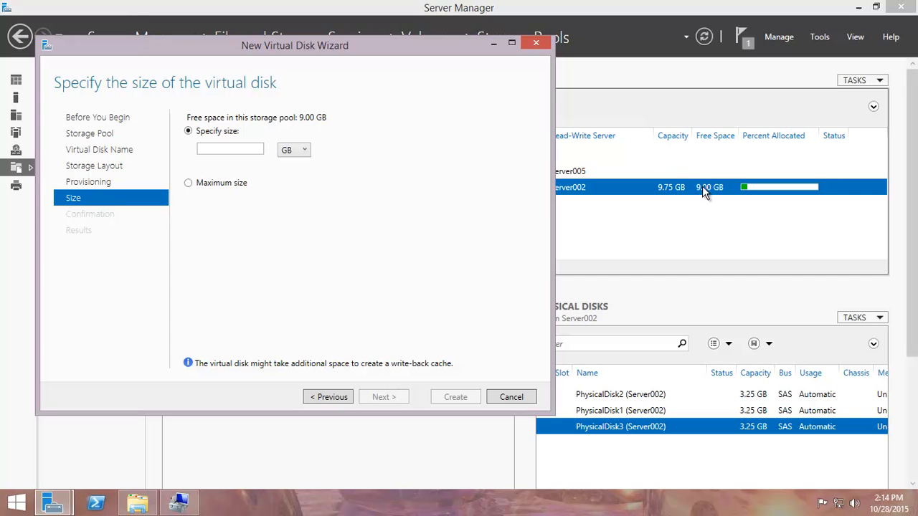
{"action": "mouse_move", "coordinate": [616, 228]}
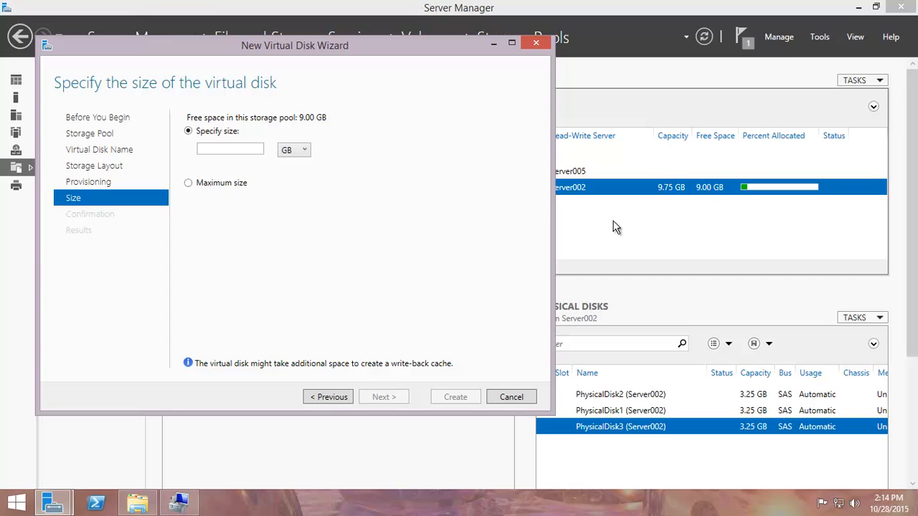
{"action": "left_click", "coordinate": [328, 396]}
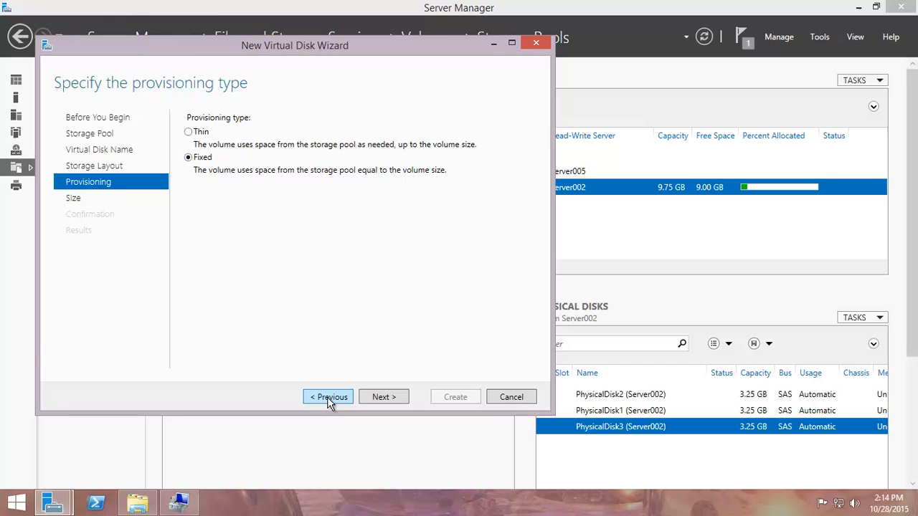
Preview Mirror layout showing only 3.00 GB free, then go back to Storage Layout
{"action": "left_click", "coordinate": [327, 396]}
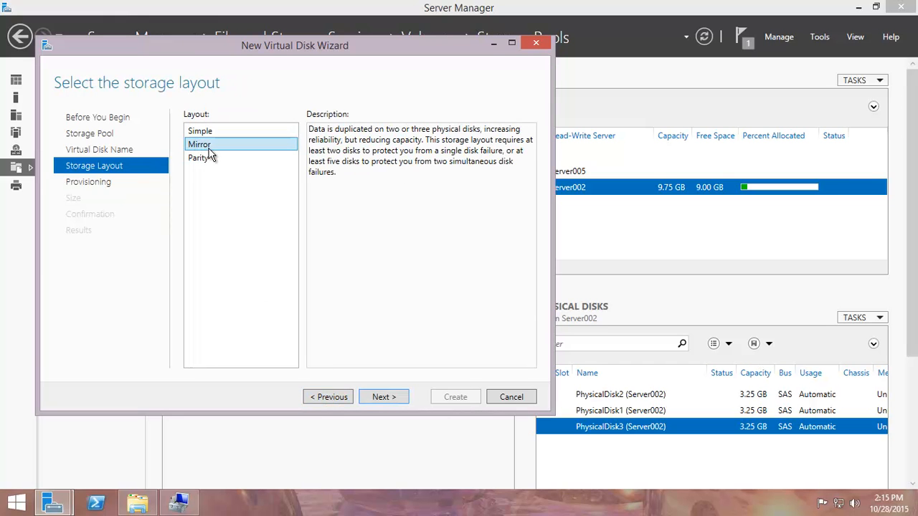
{"action": "left_click", "coordinate": [383, 396]}
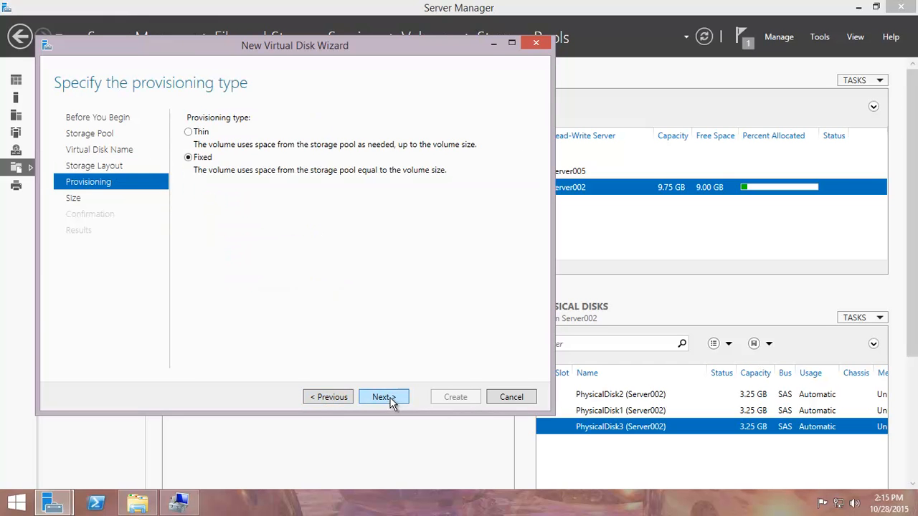
{"action": "left_click", "coordinate": [383, 397]}
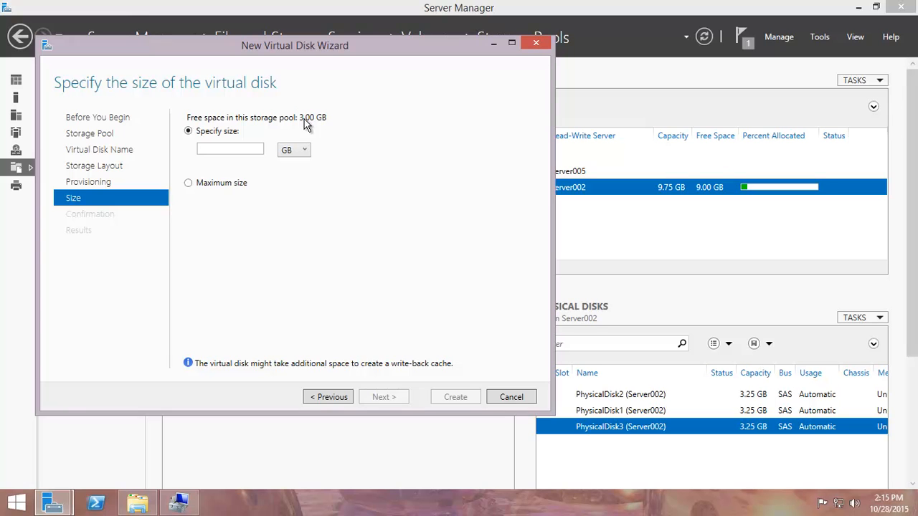
{"action": "mouse_move", "coordinate": [677, 198]}
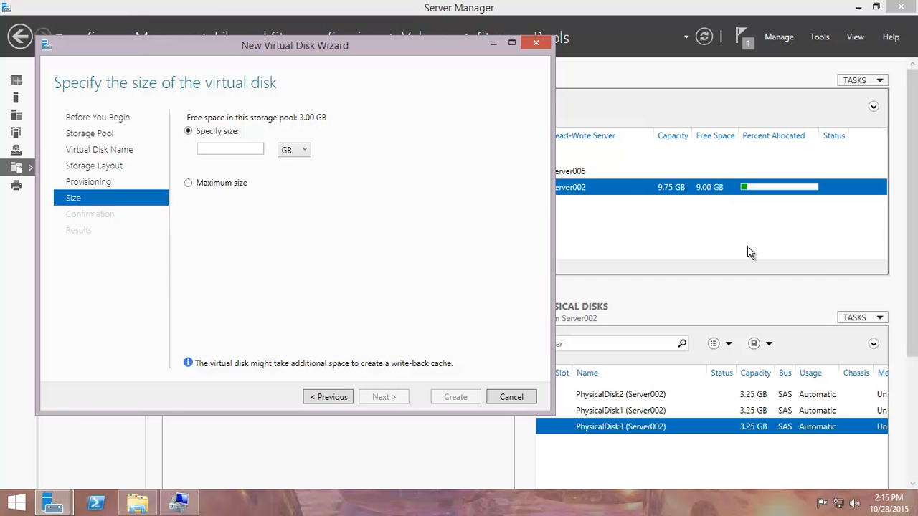
{"action": "left_click", "coordinate": [328, 396]}
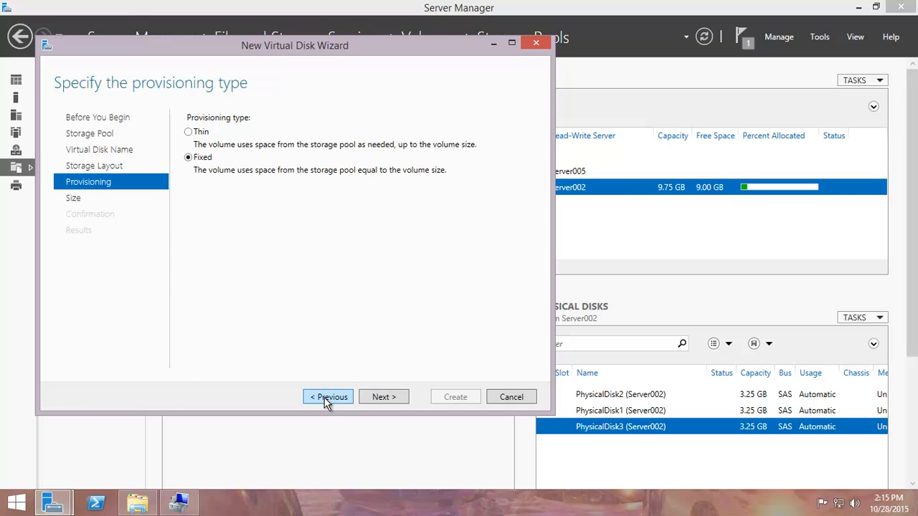
{"action": "left_click", "coordinate": [328, 396]}
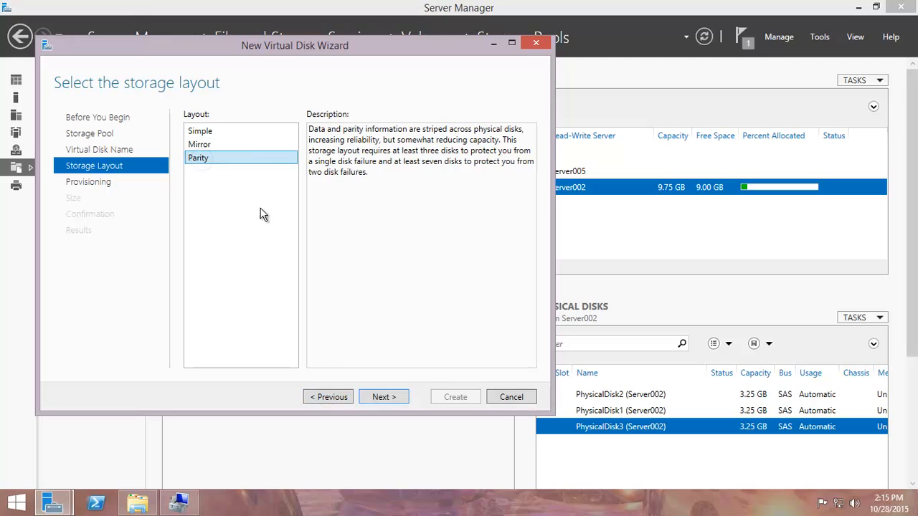
Advance with Parity to the size step showing 4.00 GB free, then return to provisioning
{"action": "left_click", "coordinate": [383, 396]}
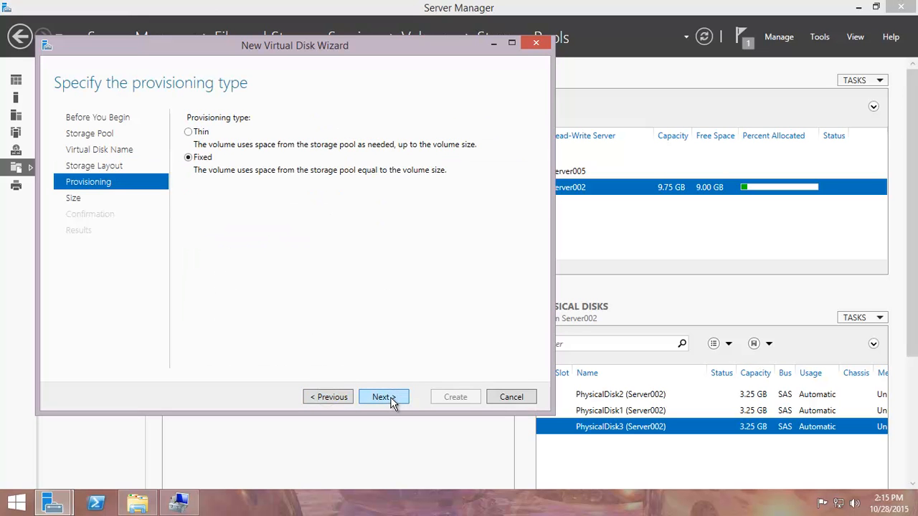
{"action": "left_click", "coordinate": [383, 397]}
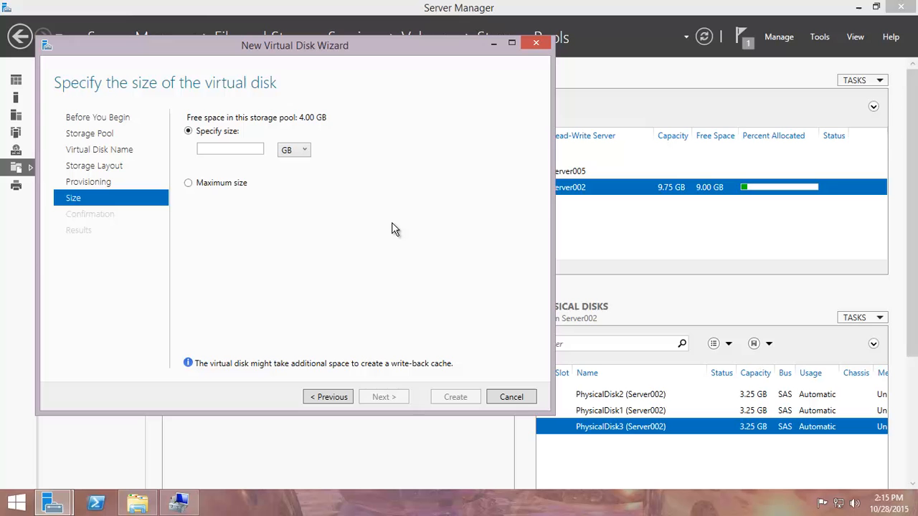
{"action": "mouse_move", "coordinate": [328, 396]}
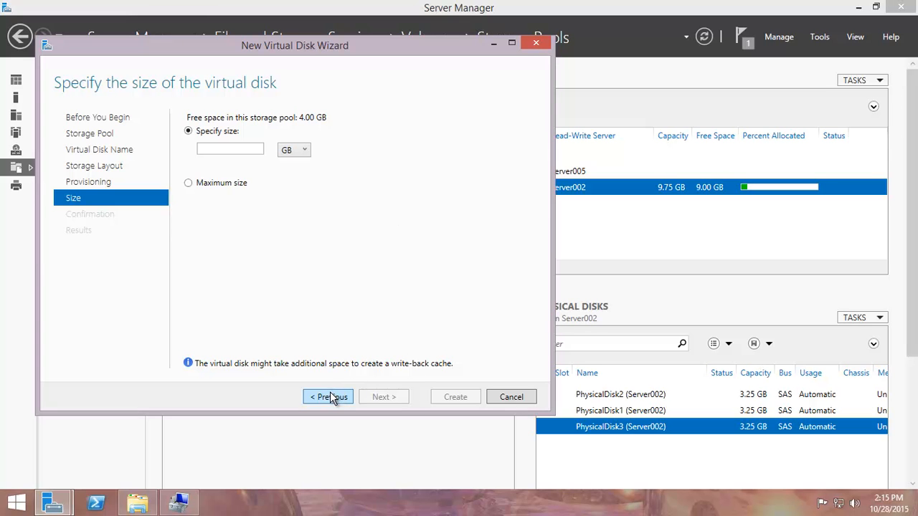
{"action": "left_click", "coordinate": [329, 397]}
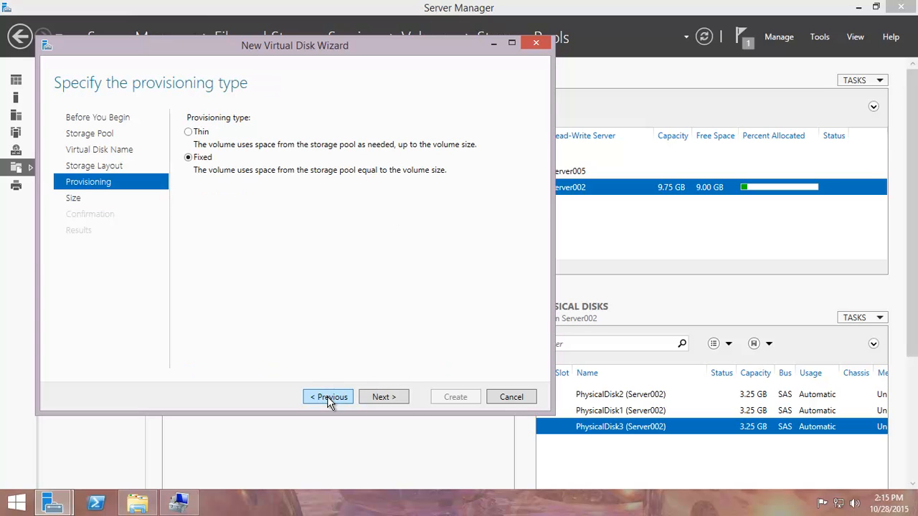
{"action": "mouse_move", "coordinate": [208, 136]}
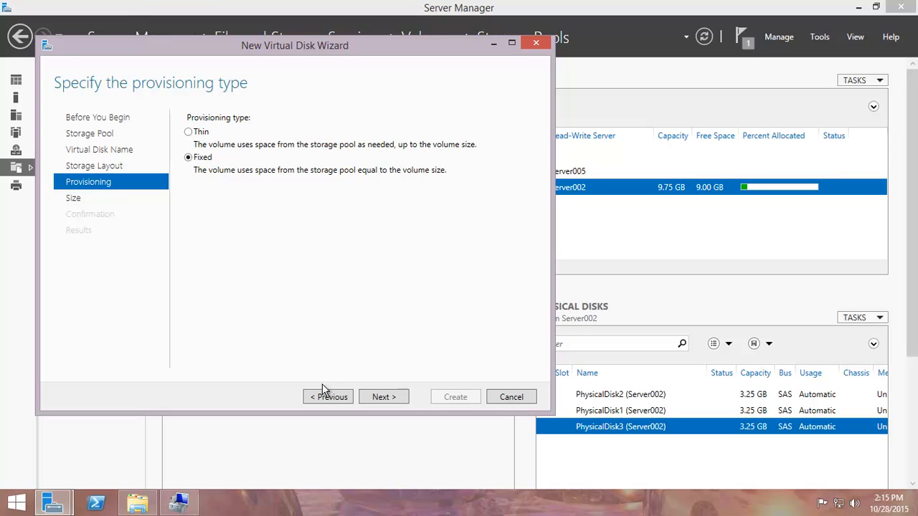
Toggle provisioning between Thin and Fixed, leave Thin selected, and advance to Size
{"action": "left_click", "coordinate": [327, 396]}
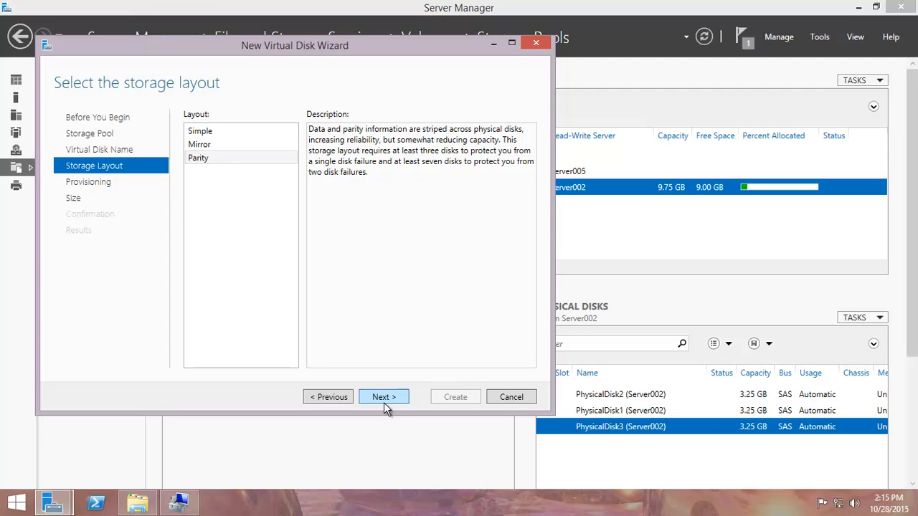
{"action": "left_click", "coordinate": [384, 397]}
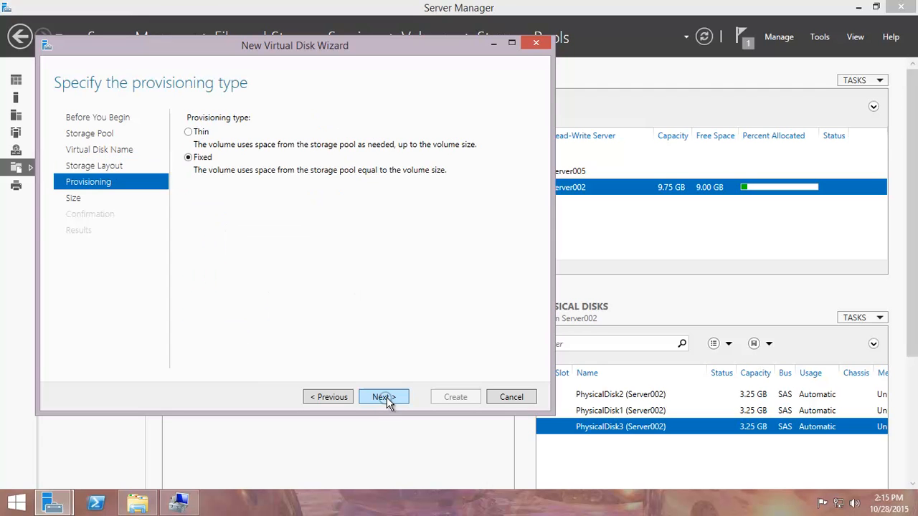
{"action": "left_click", "coordinate": [189, 132]}
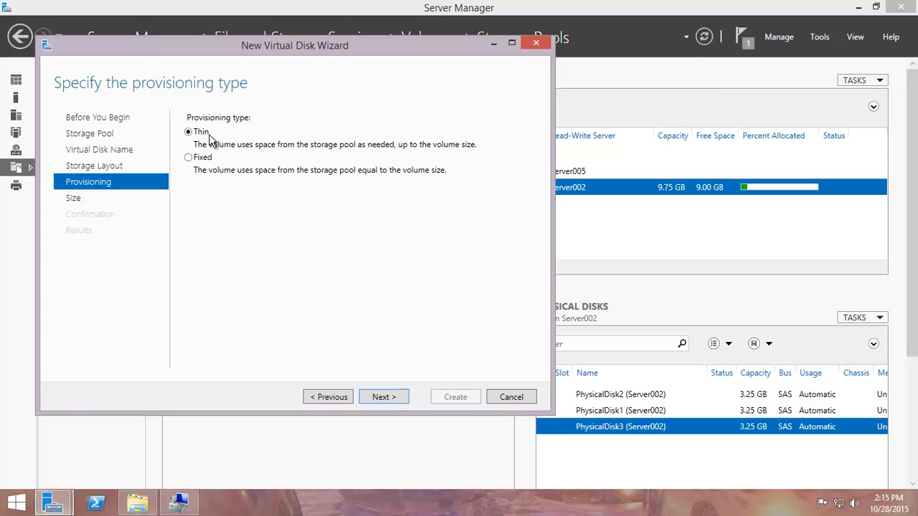
{"action": "mouse_move", "coordinate": [627, 351]}
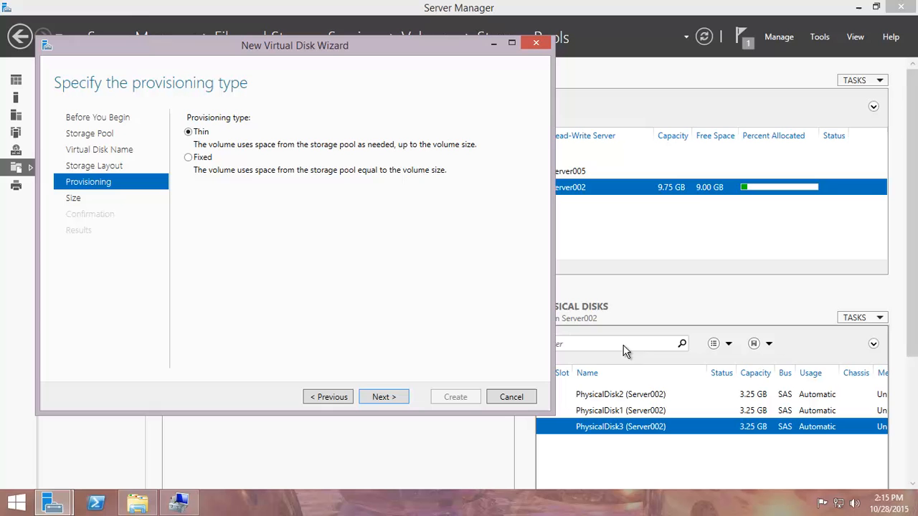
{"action": "mouse_move", "coordinate": [326, 149]}
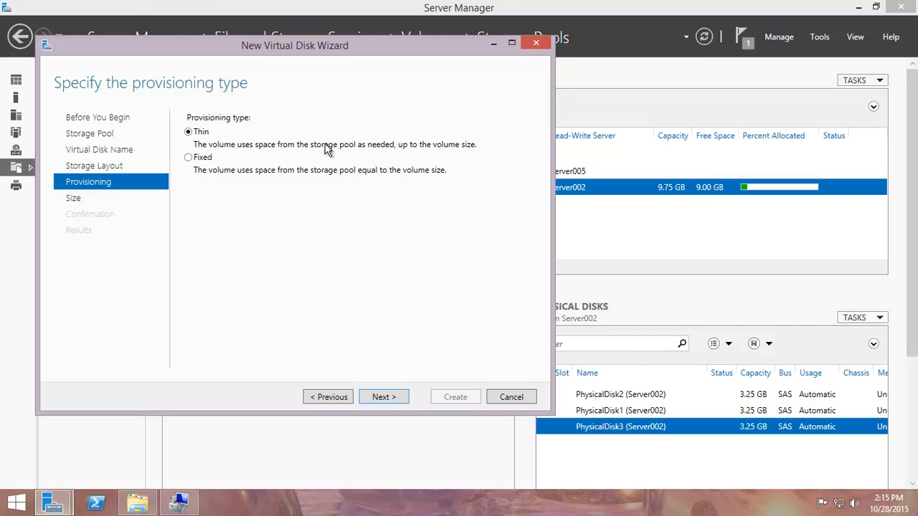
{"action": "mouse_move", "coordinate": [475, 139]}
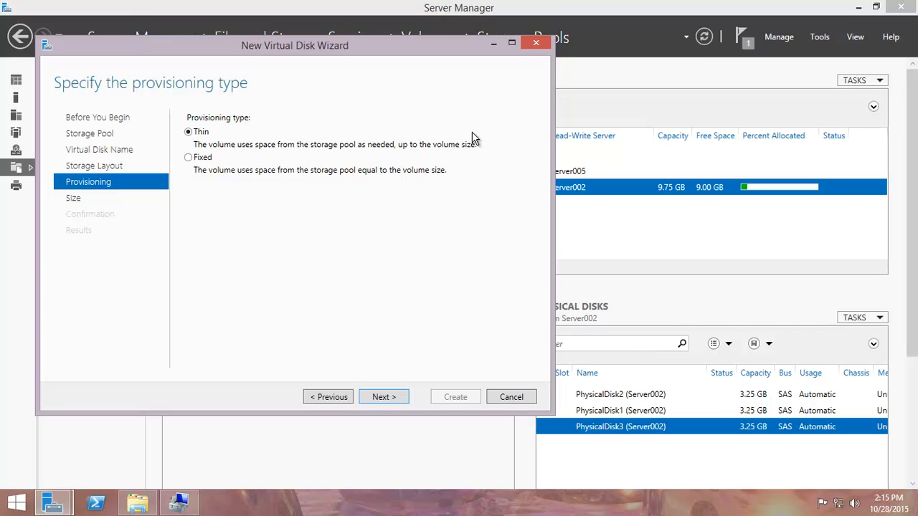
{"action": "mouse_move", "coordinate": [341, 176]}
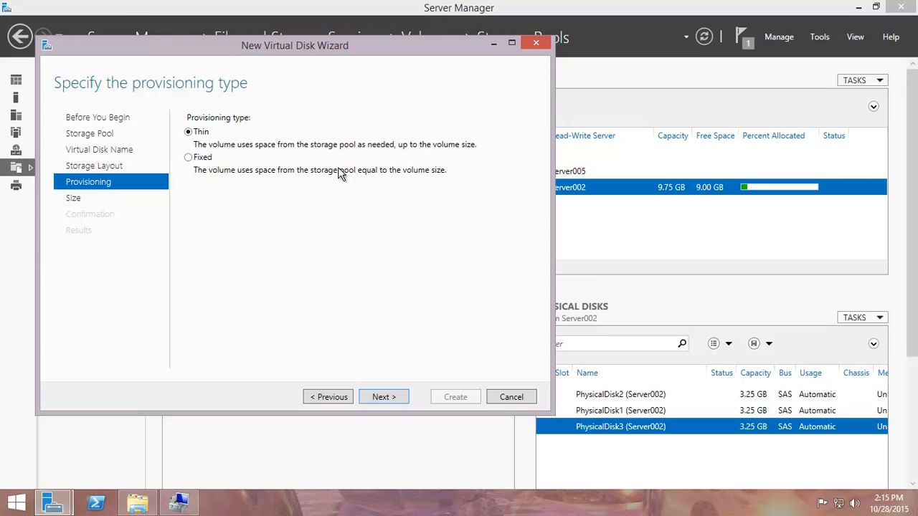
{"action": "mouse_move", "coordinate": [713, 211]}
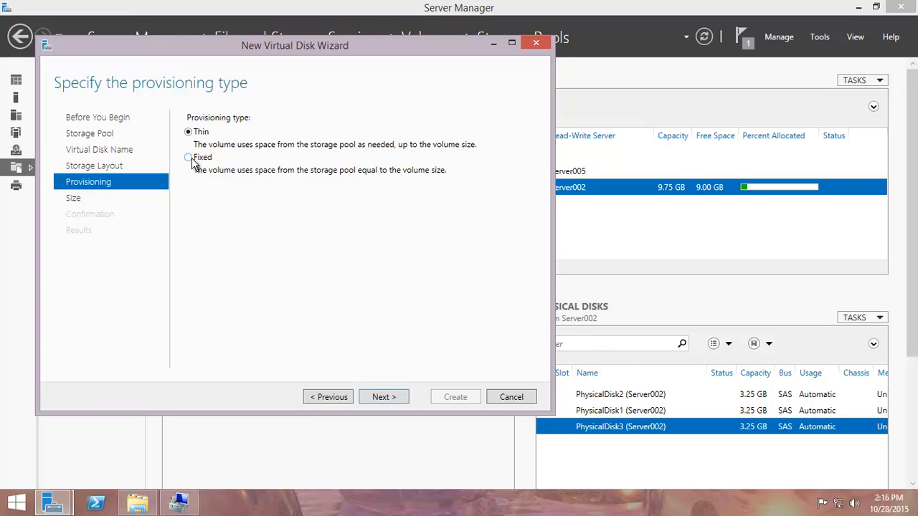
{"action": "left_click", "coordinate": [188, 157]}
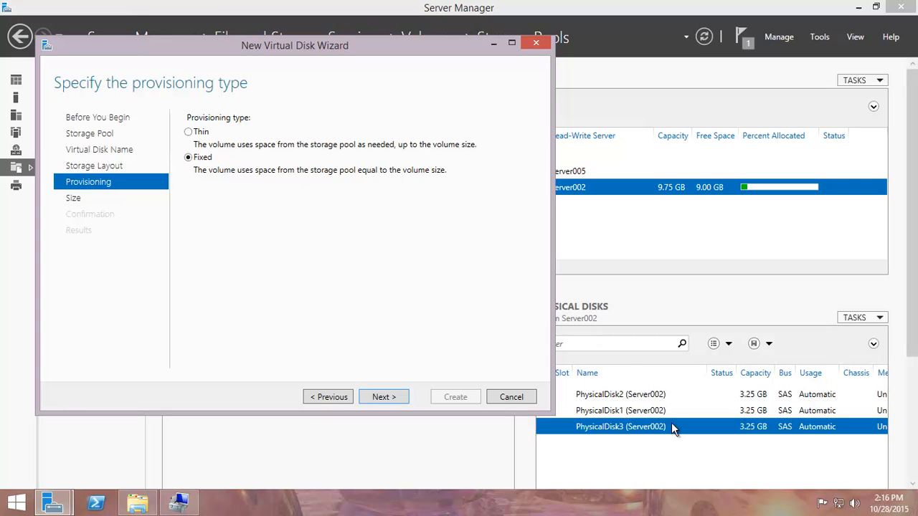
{"action": "mouse_move", "coordinate": [438, 366]}
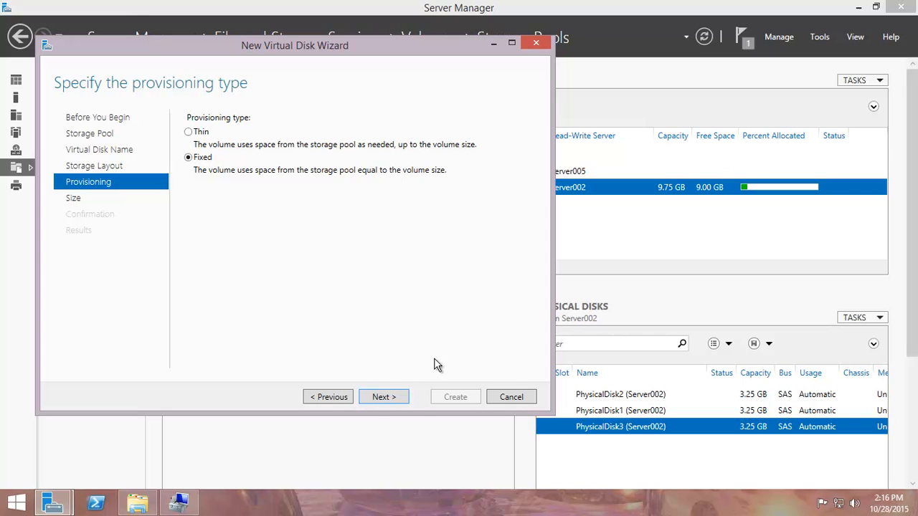
{"action": "mouse_move", "coordinate": [699, 194]}
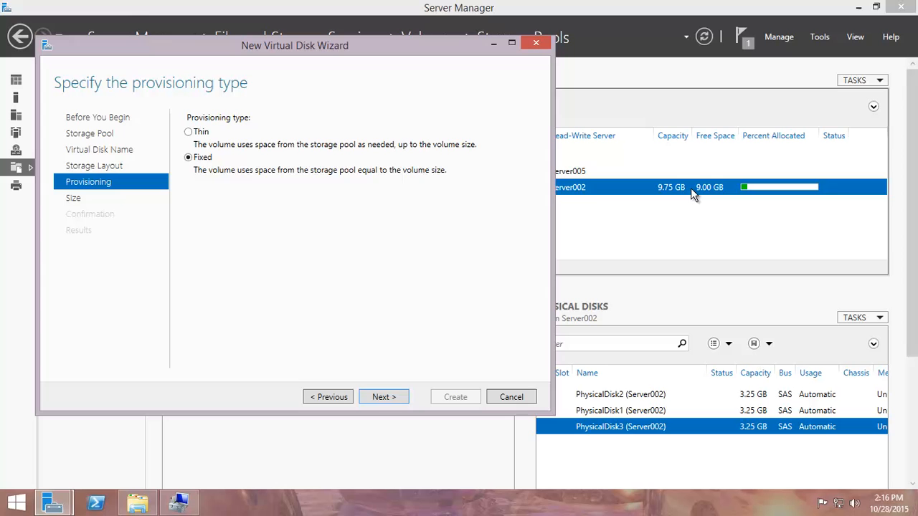
{"action": "left_click", "coordinate": [189, 131]}
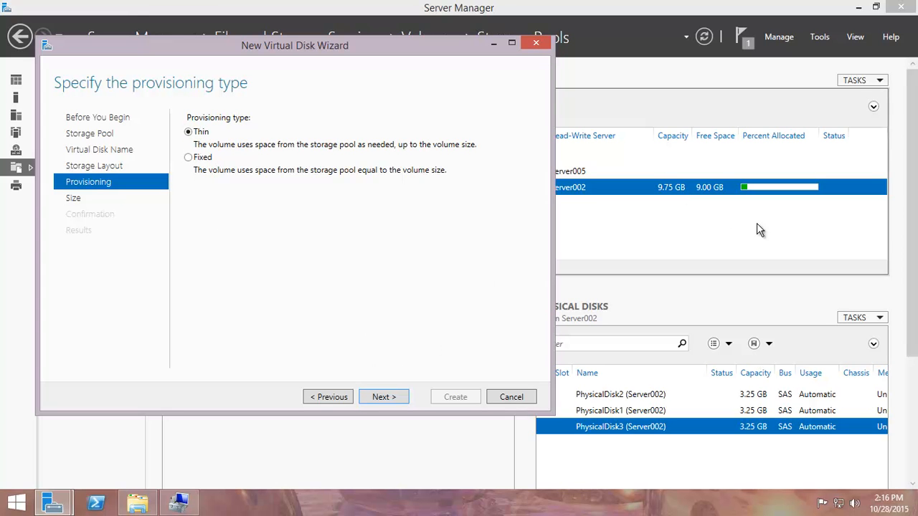
{"action": "mouse_move", "coordinate": [654, 222]}
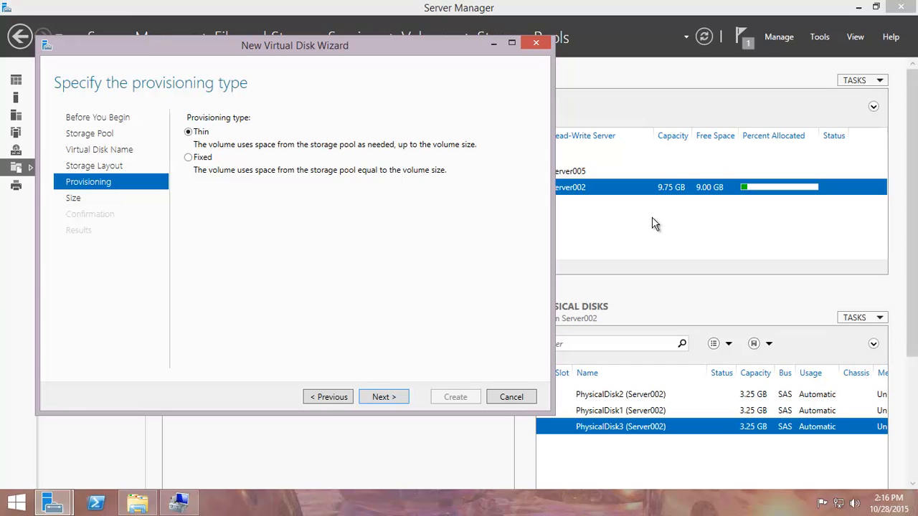
{"action": "mouse_move", "coordinate": [451, 190]}
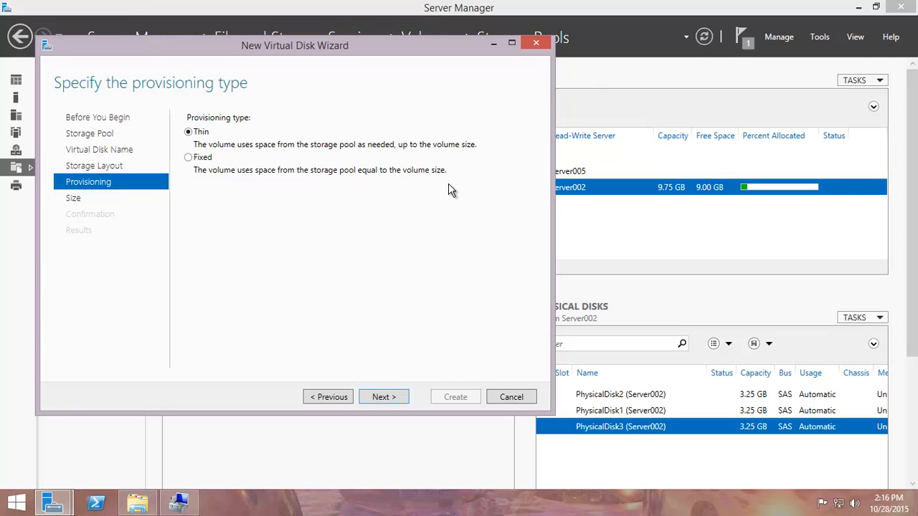
{"action": "mouse_move", "coordinate": [384, 397]}
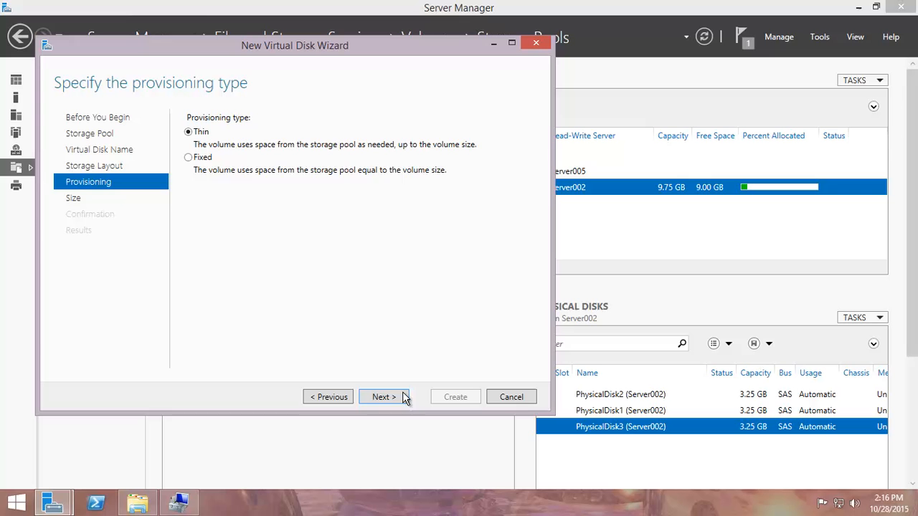
{"action": "left_click", "coordinate": [383, 396]}
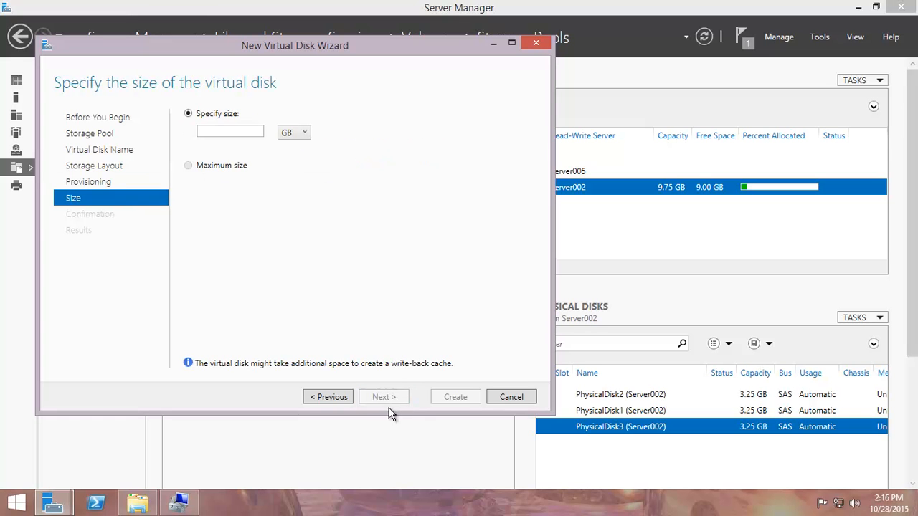
Enter a 10 GB virtual disk size and continue to the confirmation summary
{"action": "left_click", "coordinate": [230, 131]}
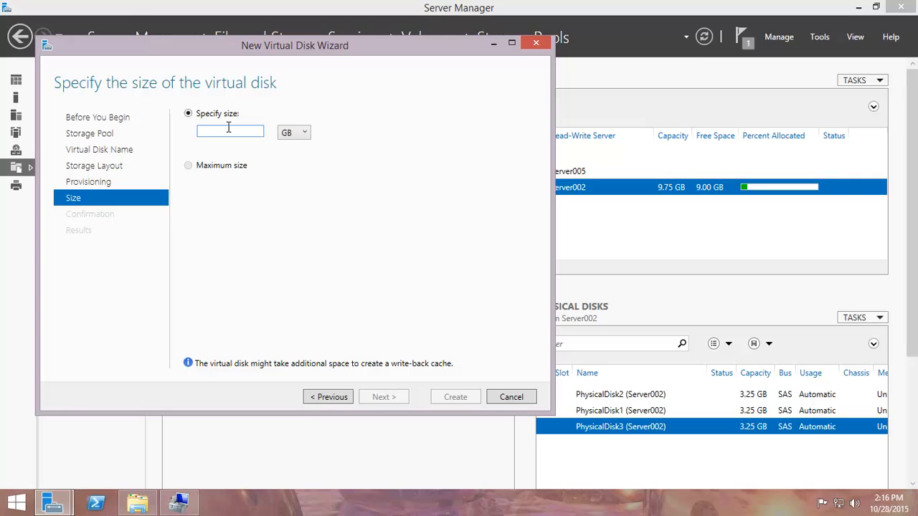
{"action": "type", "text": "10"}
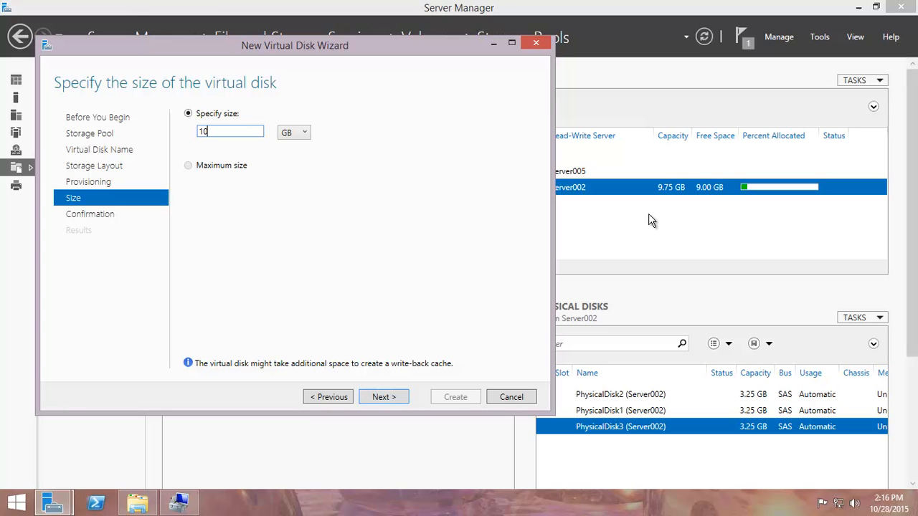
{"action": "mouse_move", "coordinate": [244, 108]}
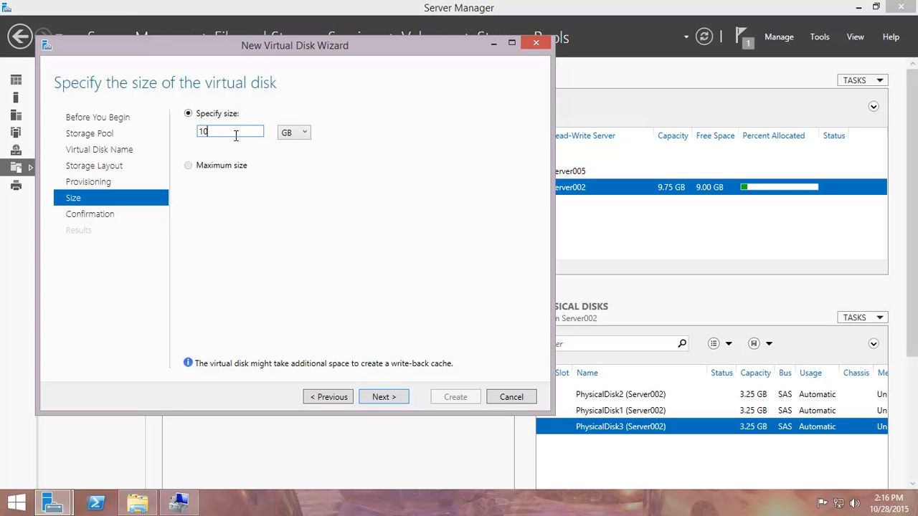
{"action": "mouse_move", "coordinate": [705, 197]}
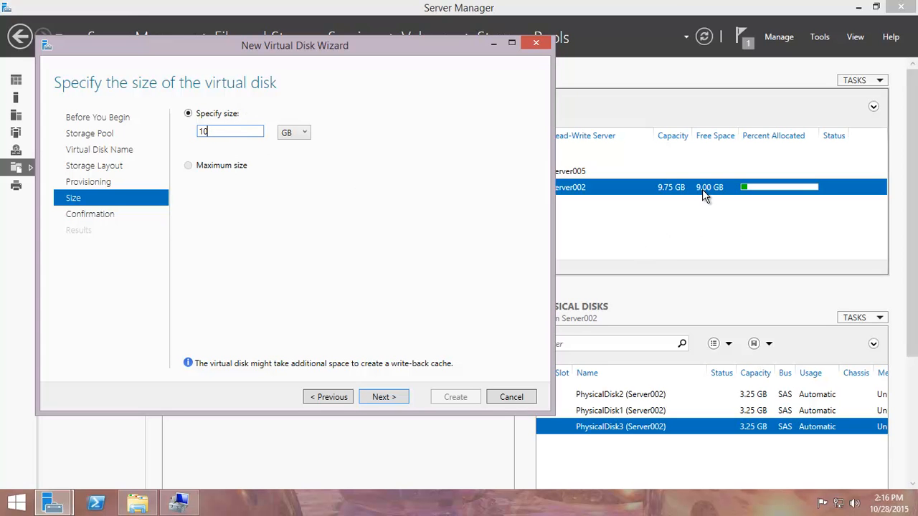
{"action": "mouse_move", "coordinate": [144, 99]}
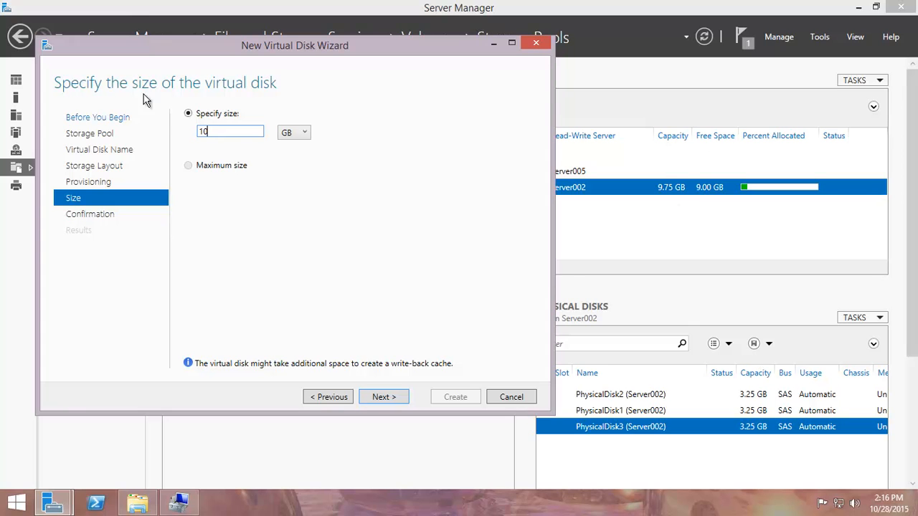
{"action": "mouse_move", "coordinate": [532, 268]}
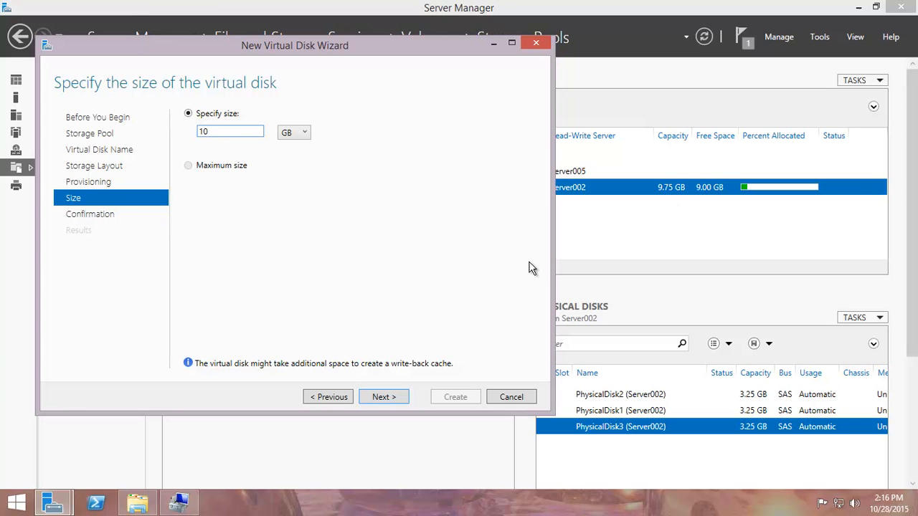
{"action": "mouse_move", "coordinate": [157, 176]}
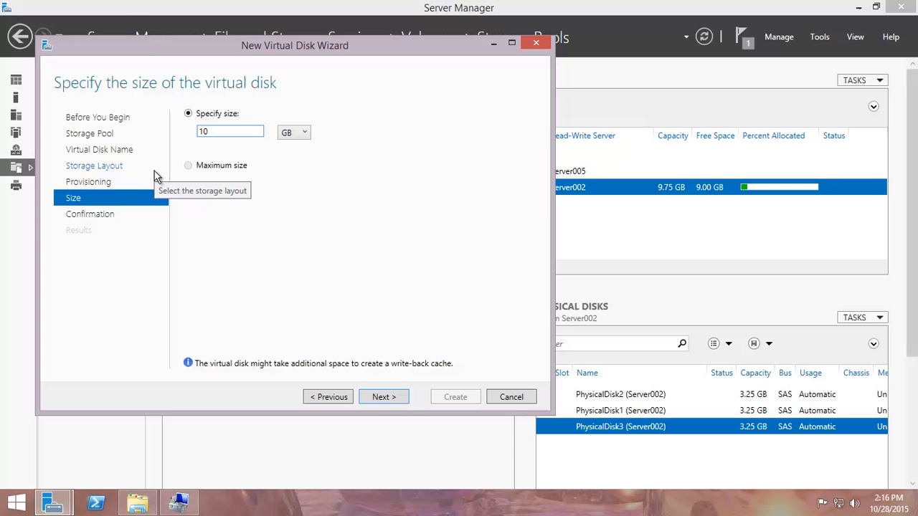
{"action": "mouse_move", "coordinate": [688, 190]}
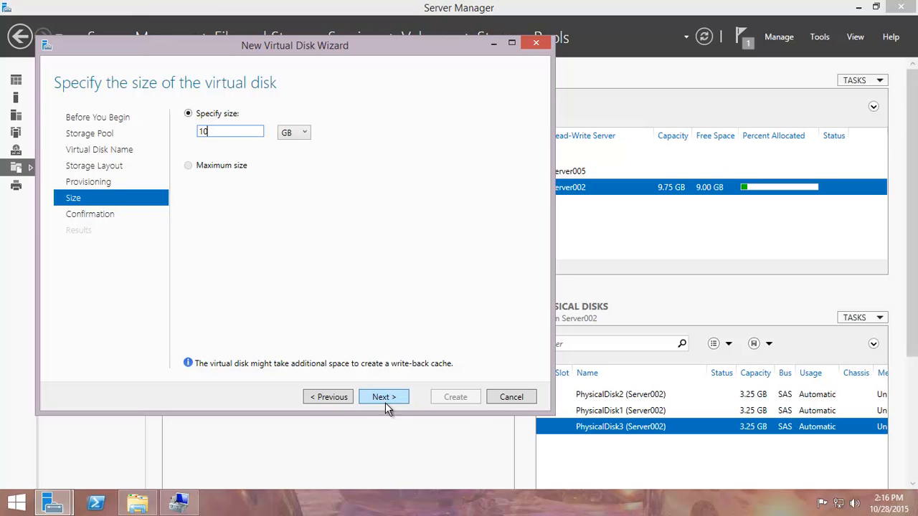
{"action": "left_click", "coordinate": [384, 397]}
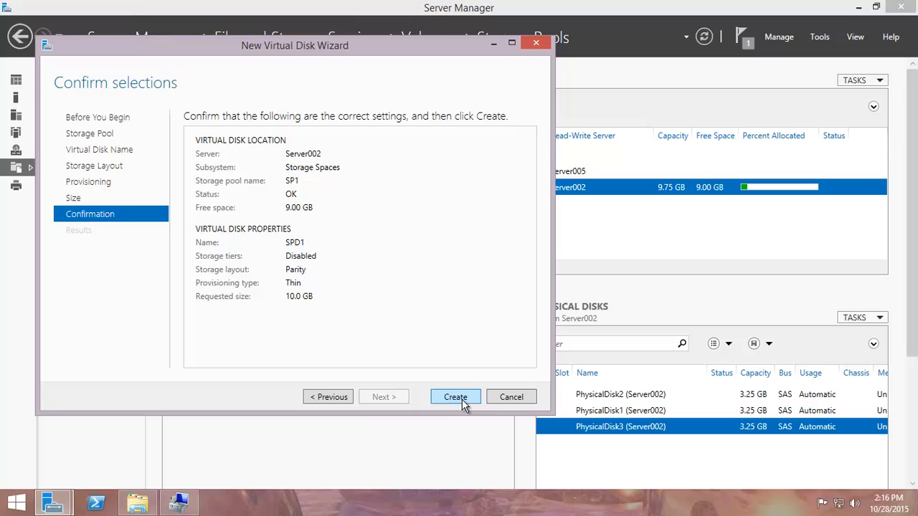
Create virtual disk SPD1 and close its wizard to launch the New Volume Wizard
{"action": "left_click", "coordinate": [455, 396]}
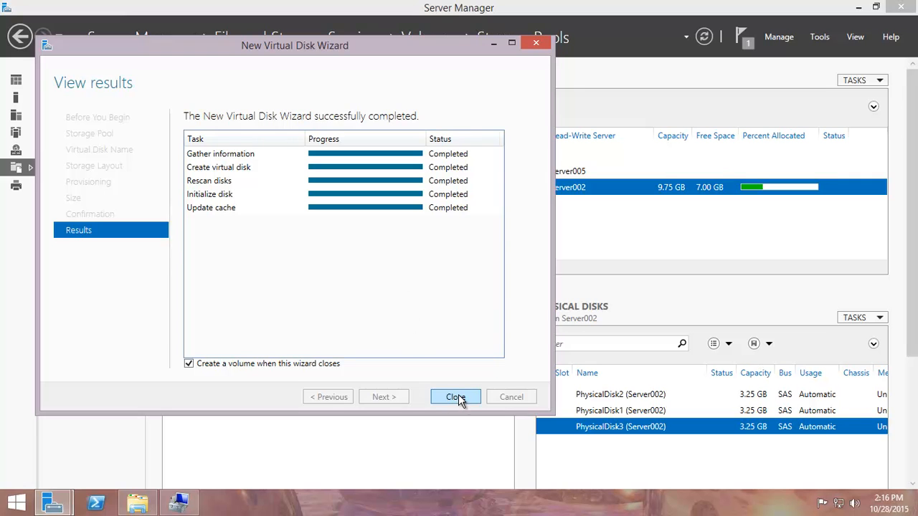
{"action": "left_click", "coordinate": [456, 397]}
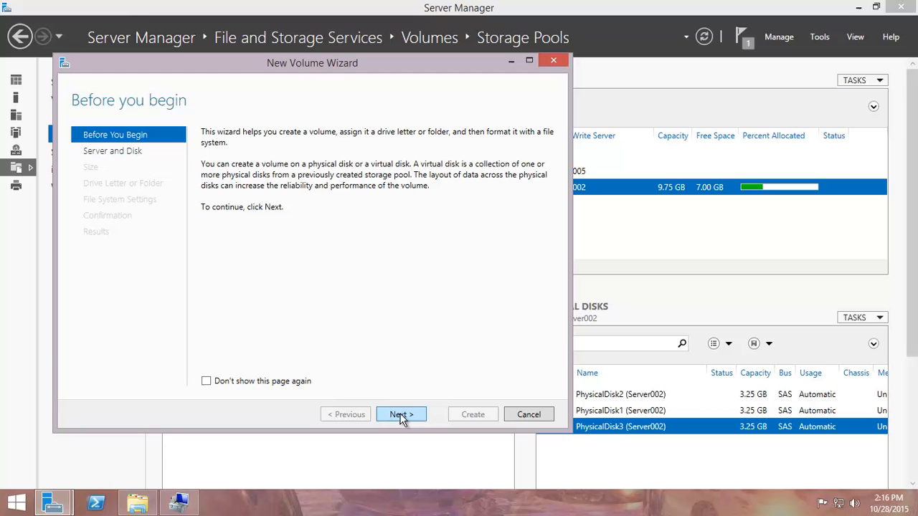
Target Disk 4 of SPD1 on Server002 and accept the full 9.97 GB volume size
{"action": "left_click", "coordinate": [401, 415]}
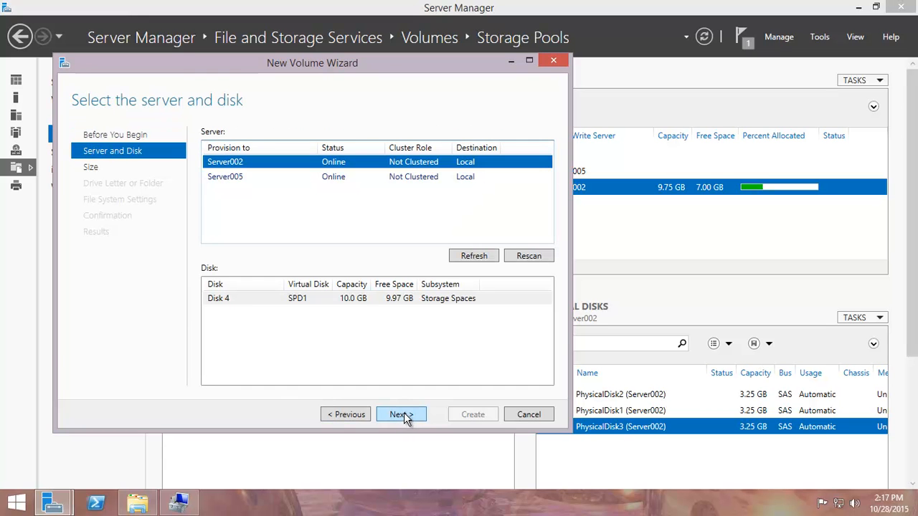
{"action": "mouse_move", "coordinate": [512, 360]}
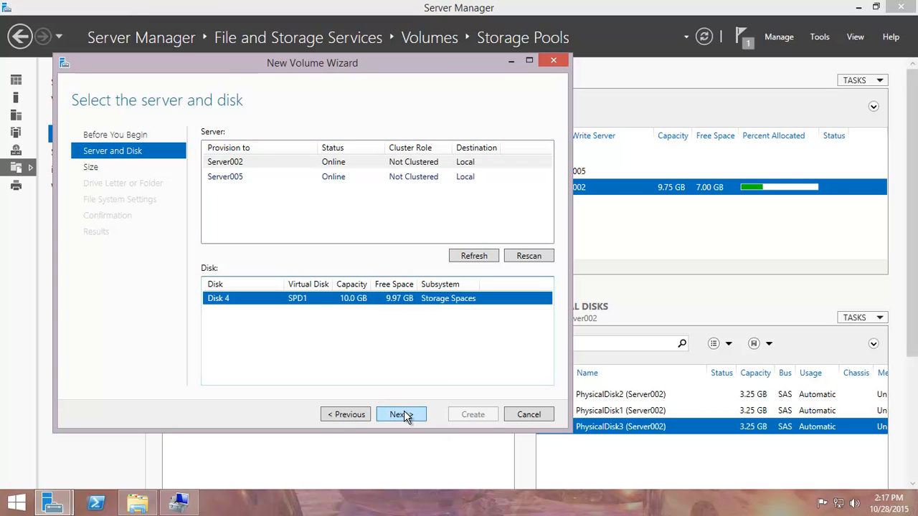
{"action": "left_click", "coordinate": [401, 415]}
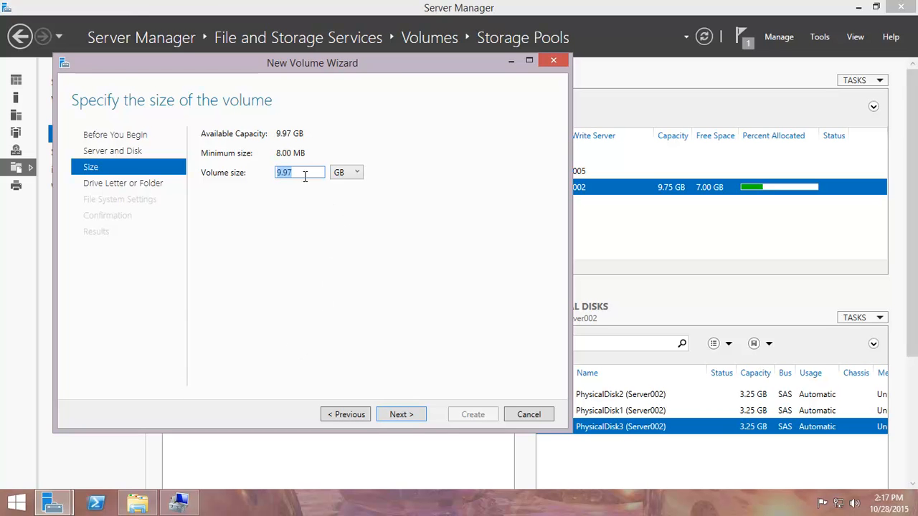
{"action": "mouse_move", "coordinate": [285, 133]}
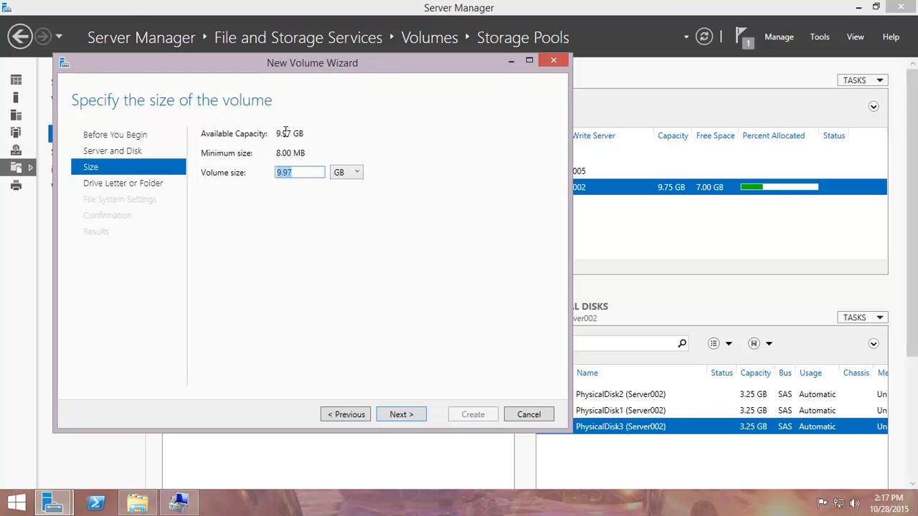
{"action": "mouse_move", "coordinate": [302, 242]}
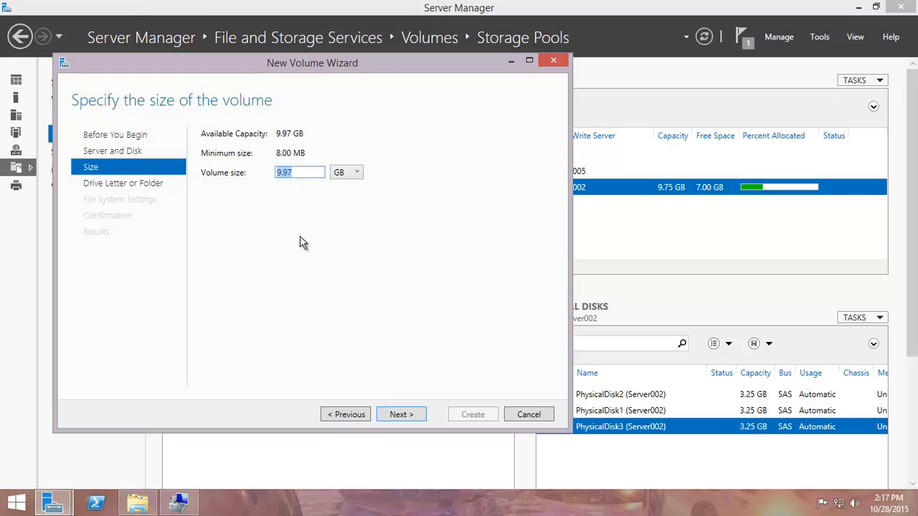
{"action": "left_click", "coordinate": [401, 415]}
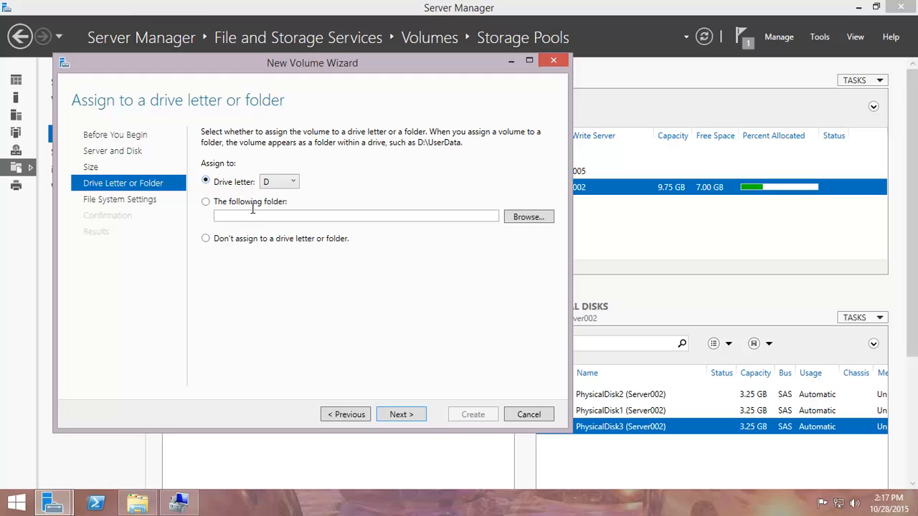
Keep drive letter D selected for the new volume, with no folder path
{"action": "left_click", "coordinate": [356, 216]}
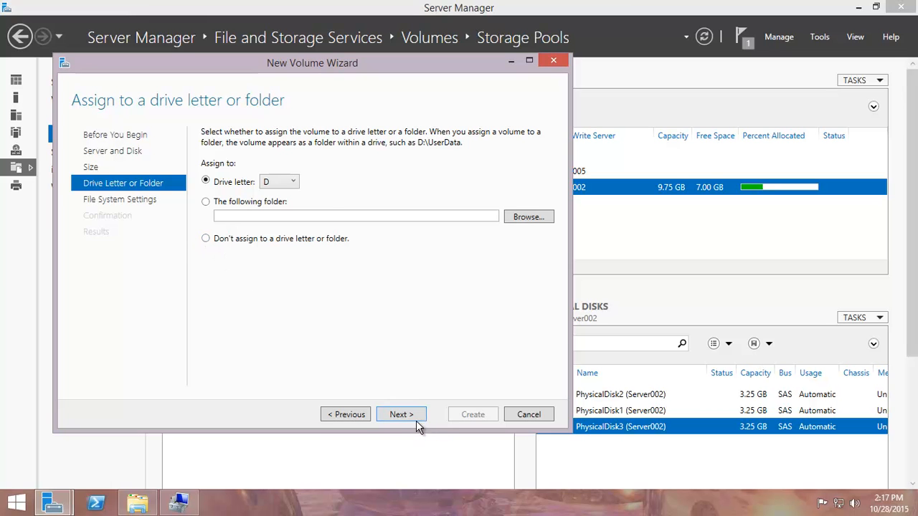
Choose NTFS with default allocation unit size and label the volume StoragePool1
{"action": "left_click", "coordinate": [401, 415]}
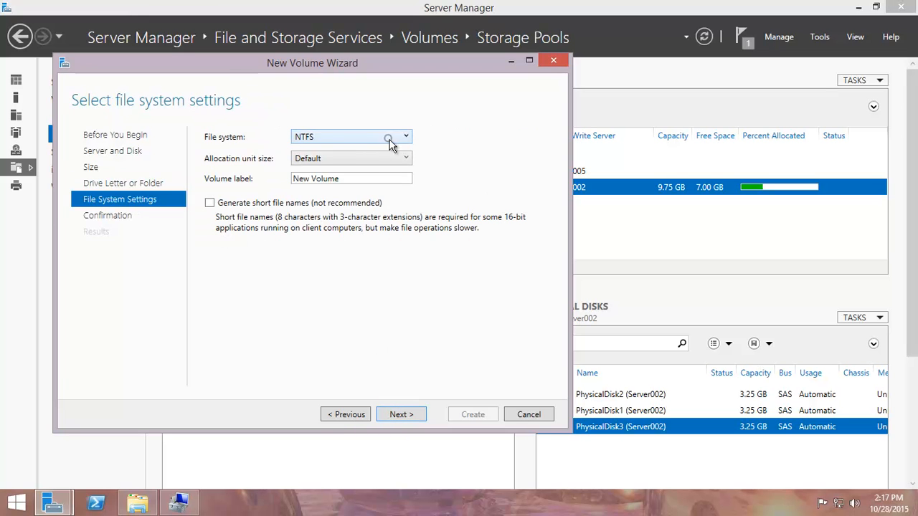
{"action": "left_click", "coordinate": [352, 137]}
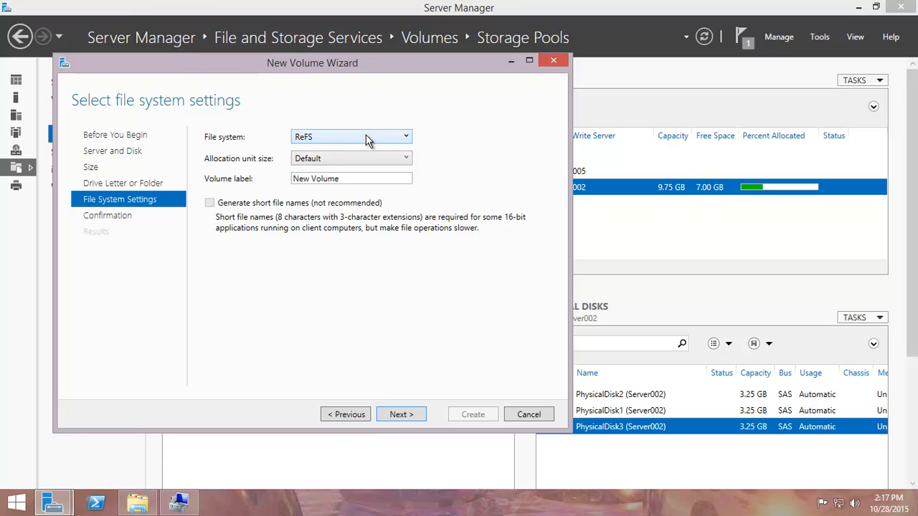
{"action": "left_click", "coordinate": [351, 137]}
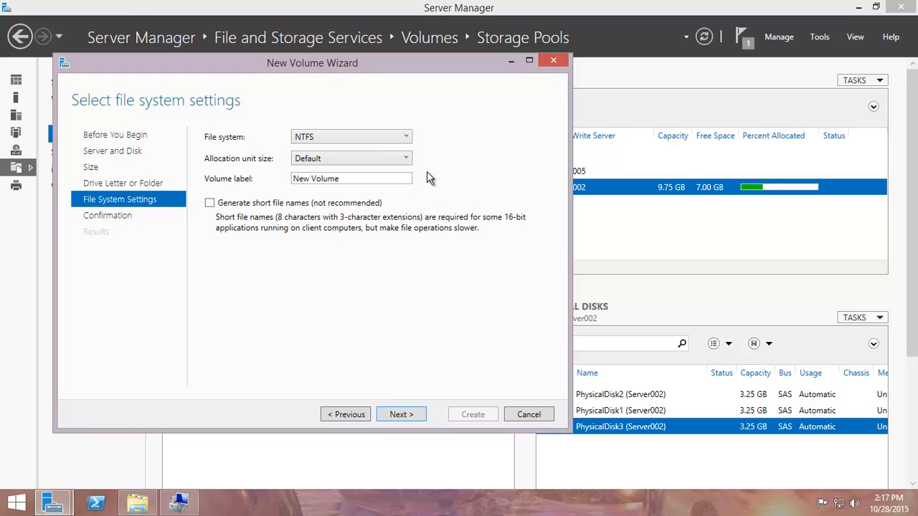
{"action": "mouse_move", "coordinate": [414, 198]}
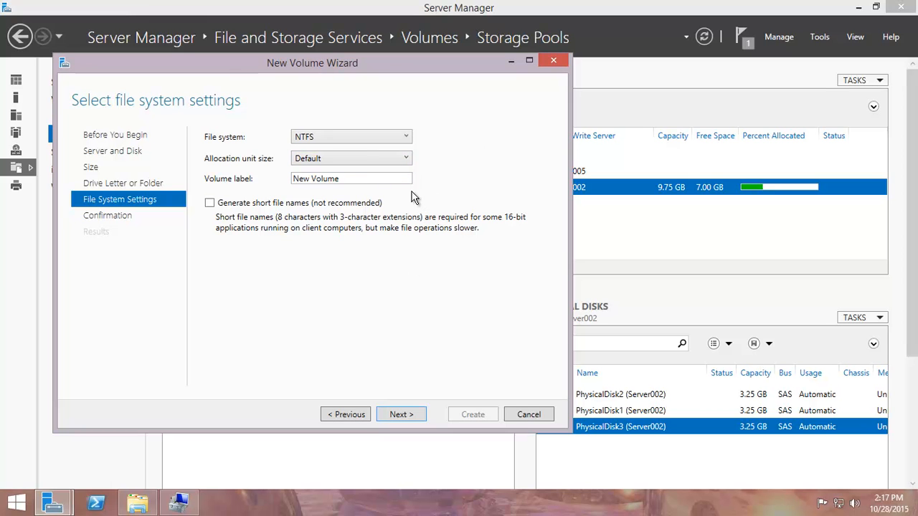
{"action": "mouse_move", "coordinate": [414, 172]}
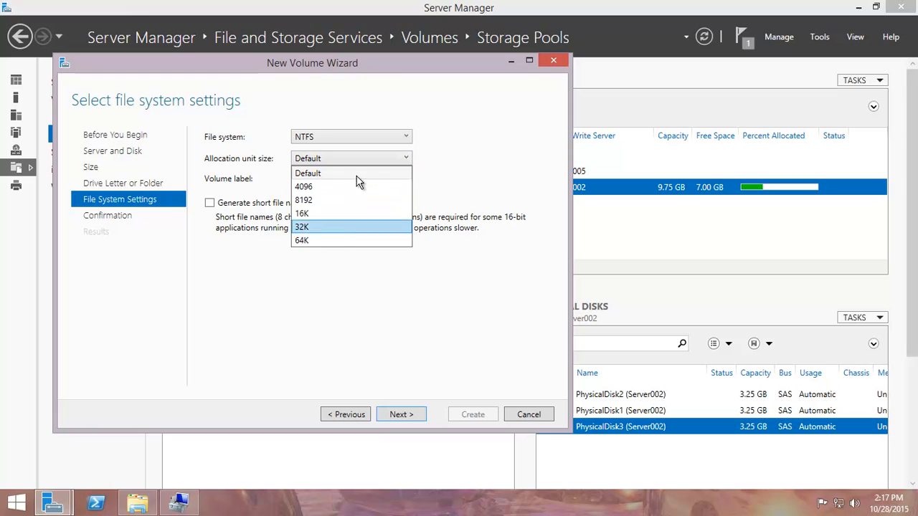
{"action": "left_click", "coordinate": [308, 172]}
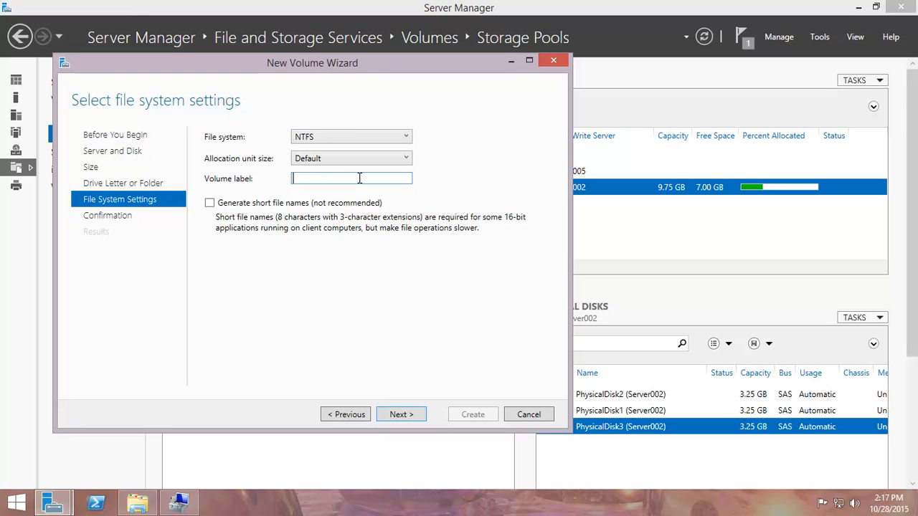
{"action": "type", "text": "S"}
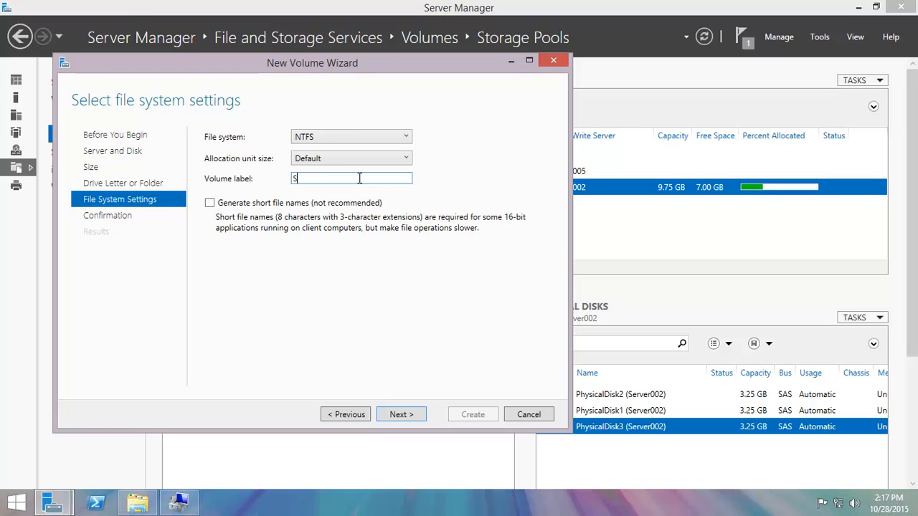
{"action": "type", "text": "toragePool1"}
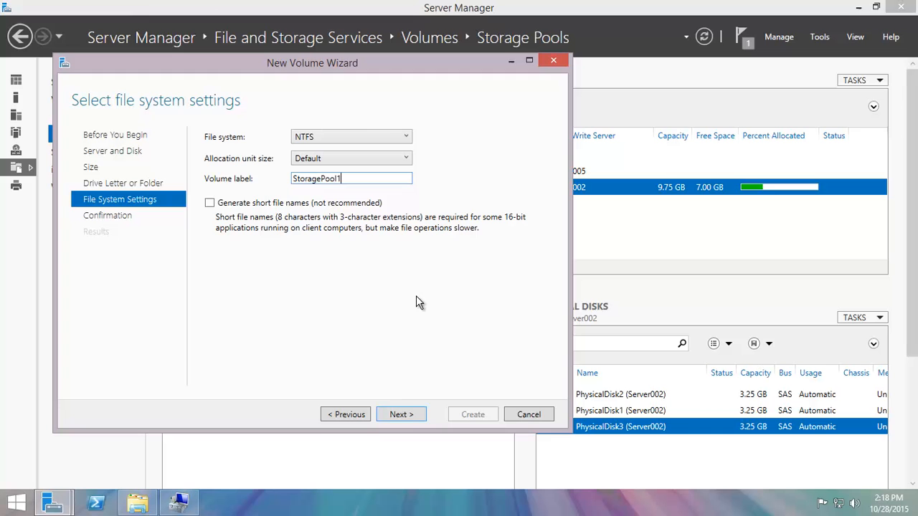
Review, create the StoragePool1 volume, and close the completed wizard
{"action": "left_click", "coordinate": [401, 414]}
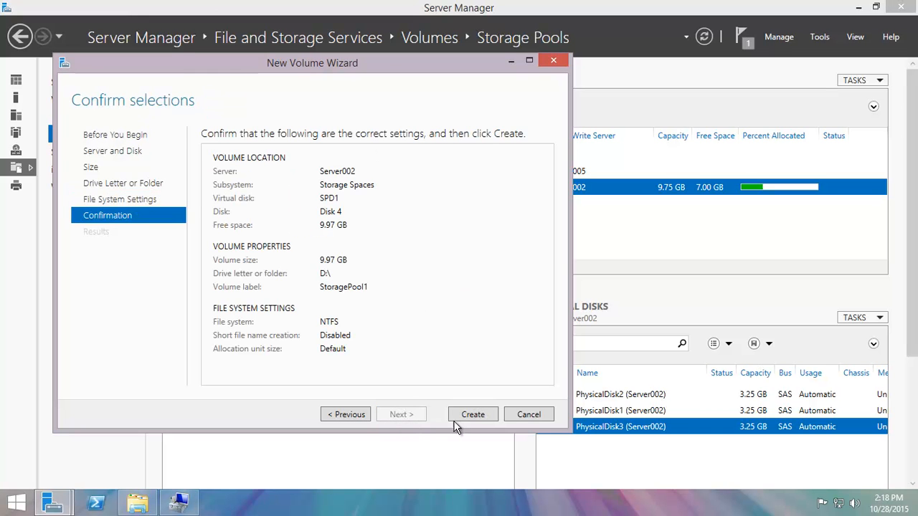
{"action": "left_click", "coordinate": [473, 415]}
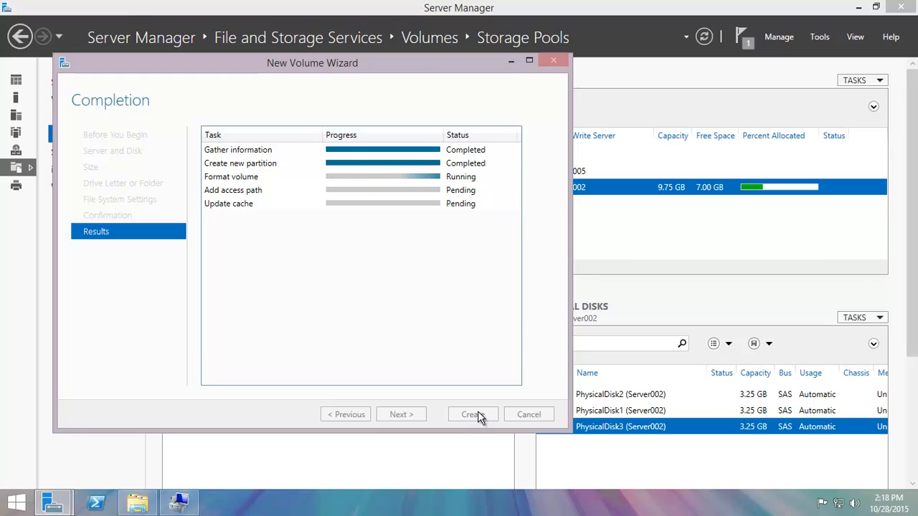
{"action": "mouse_move", "coordinate": [400, 350]}
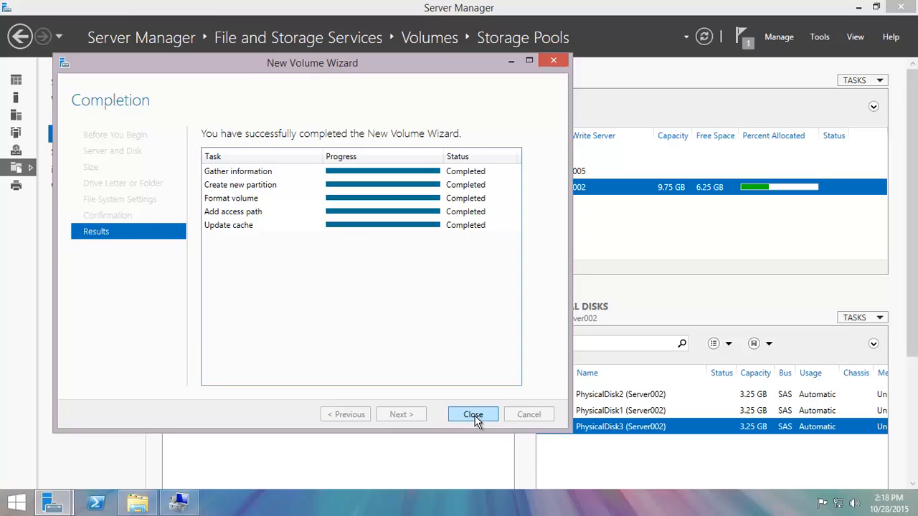
{"action": "left_click", "coordinate": [473, 415]}
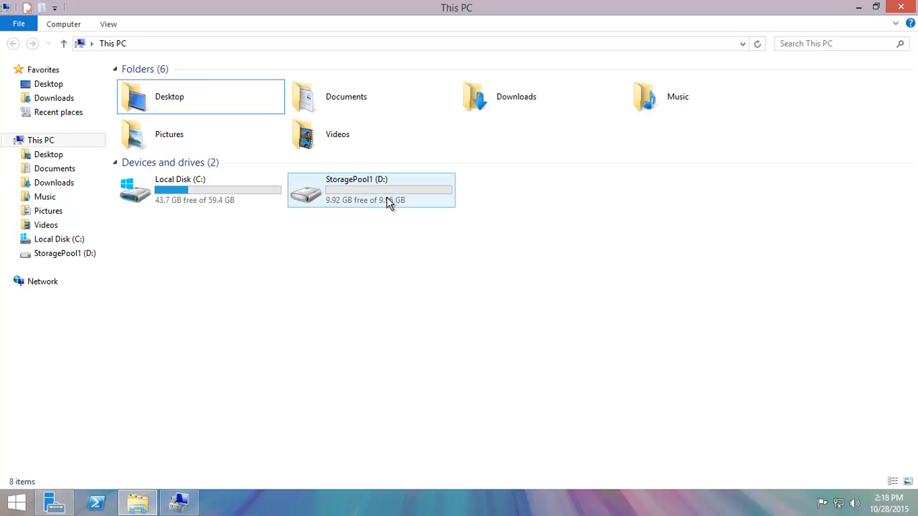
{"action": "mouse_move", "coordinate": [386, 194]}
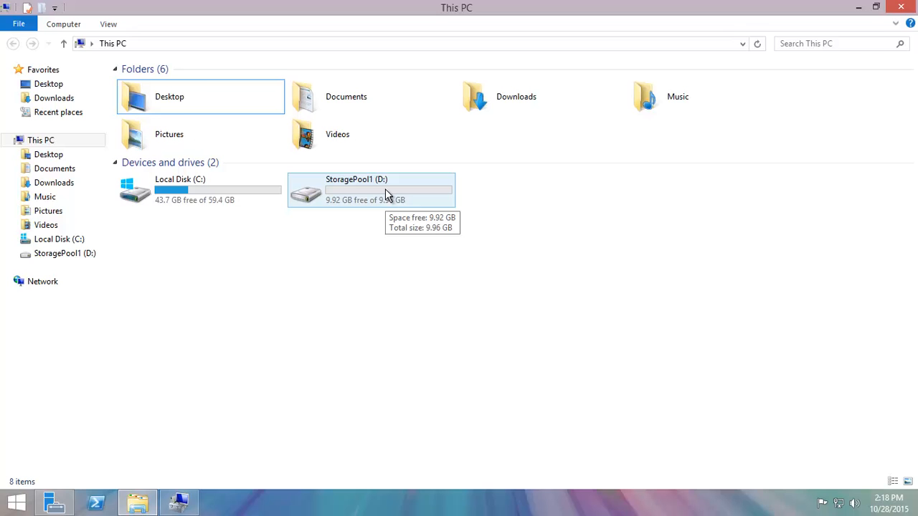
{"action": "mouse_move", "coordinate": [386, 197]}
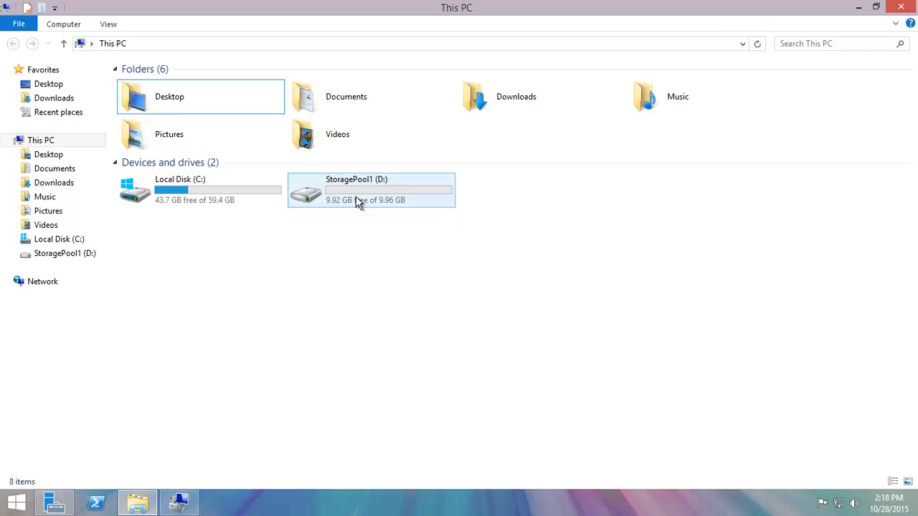
{"action": "mouse_move", "coordinate": [394, 208]}
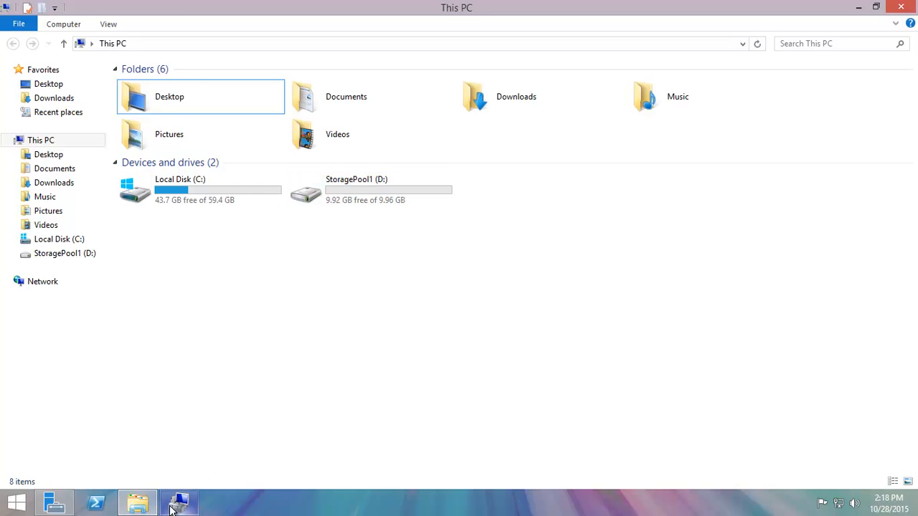
Switch from File Explorer back to Server Manager via the taskbar
{"action": "left_click", "coordinate": [179, 502]}
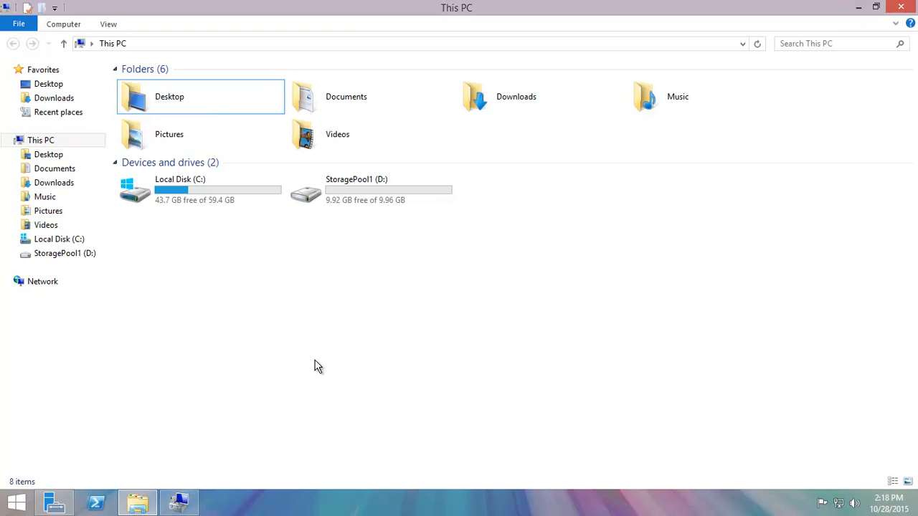
{"action": "left_click", "coordinate": [95, 502]}
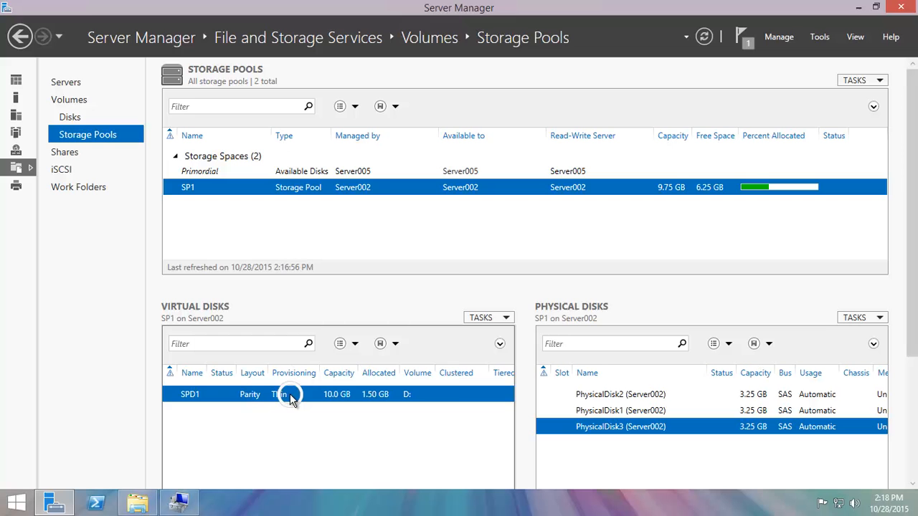
Bring up the actions menu for virtual disk SPD1
{"action": "right_click", "coordinate": [290, 394]}
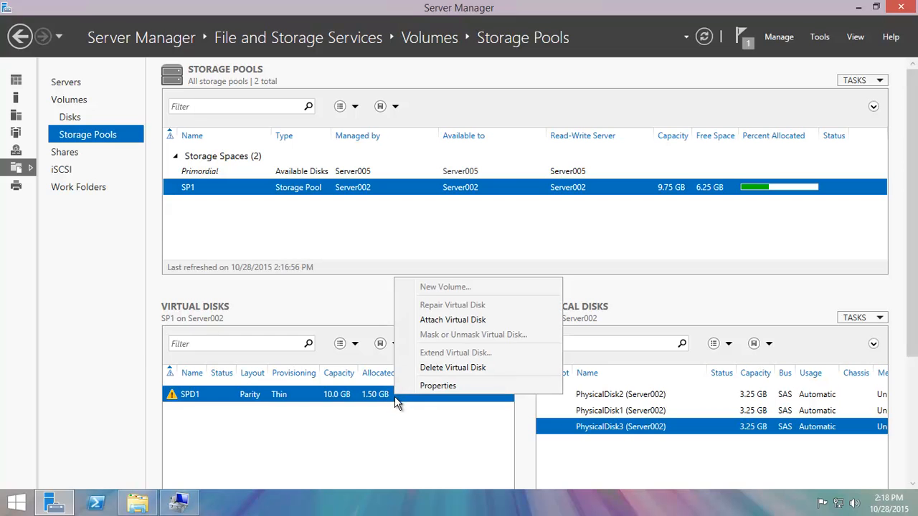
{"action": "mouse_move", "coordinate": [466, 374]}
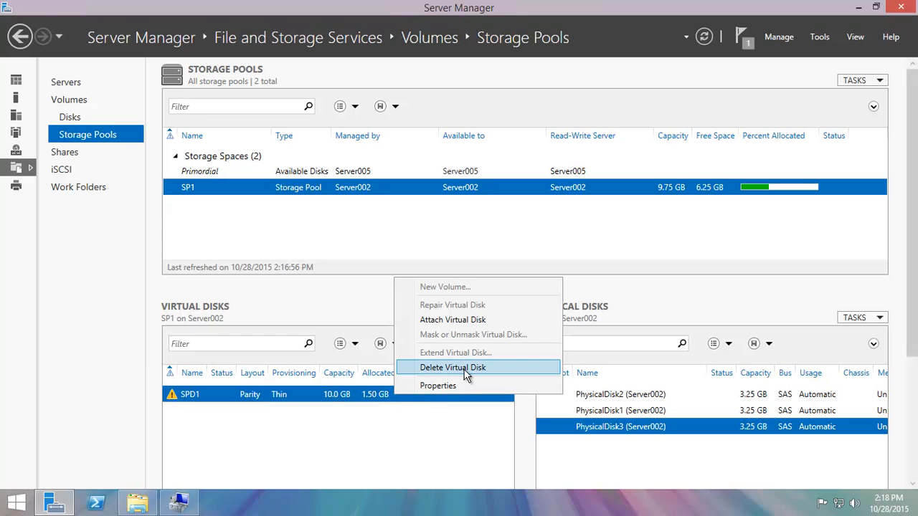
{"action": "mouse_move", "coordinate": [477, 327]}
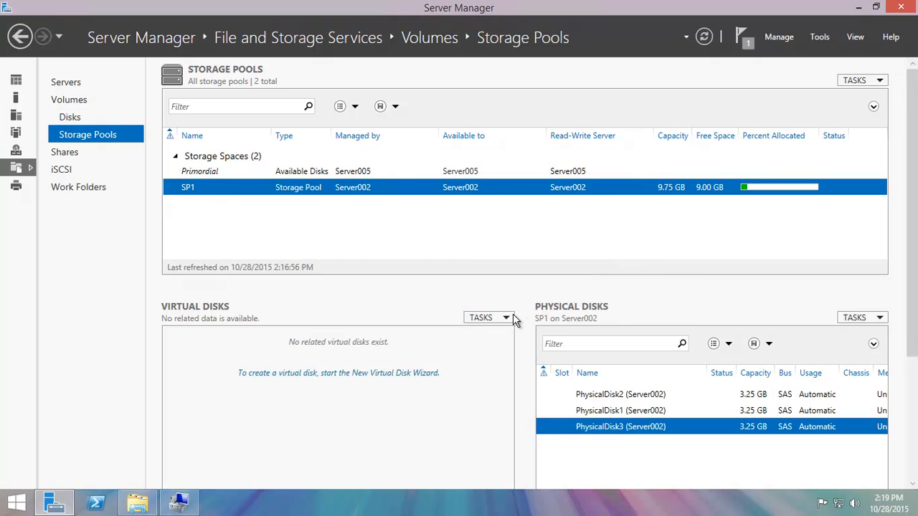
{"action": "mouse_move", "coordinate": [419, 226]}
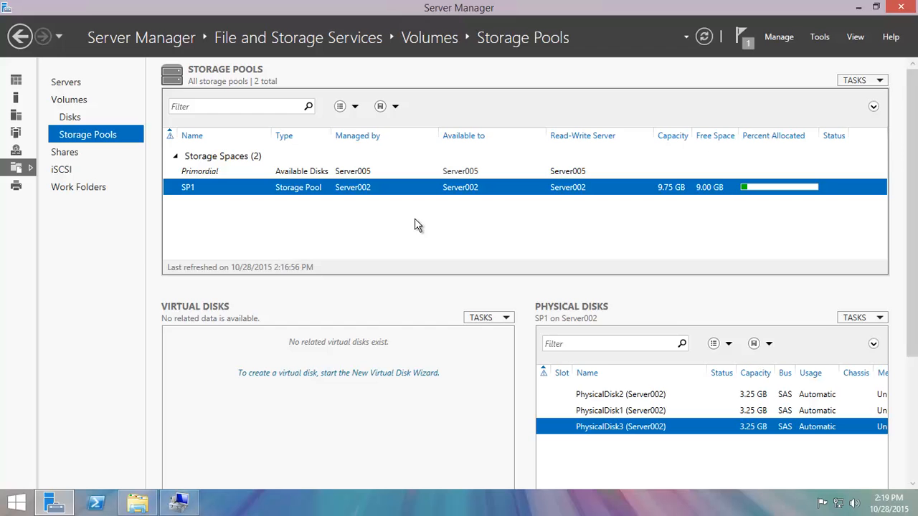
Create virtual disk SPD1 in pool SP1 with Simple layout, Fixed provisioning and maximum size
{"action": "left_click", "coordinate": [337, 372]}
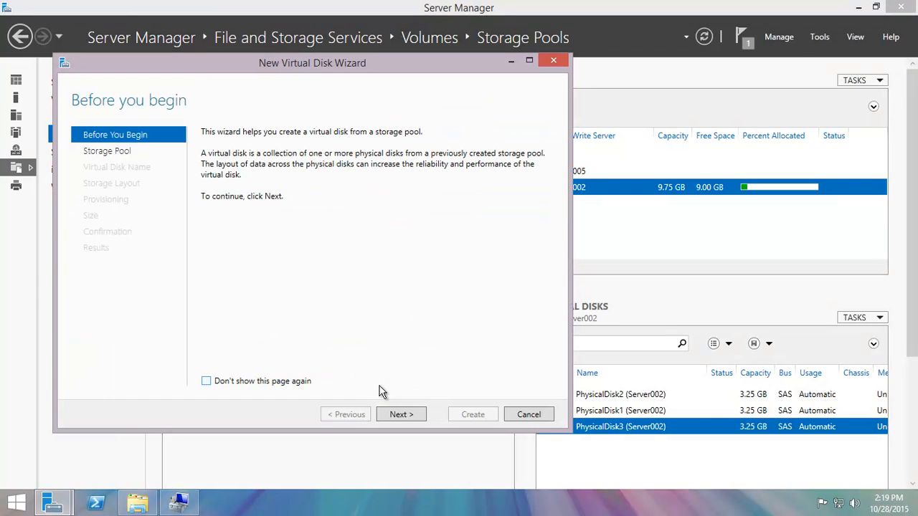
{"action": "left_click", "coordinate": [401, 415]}
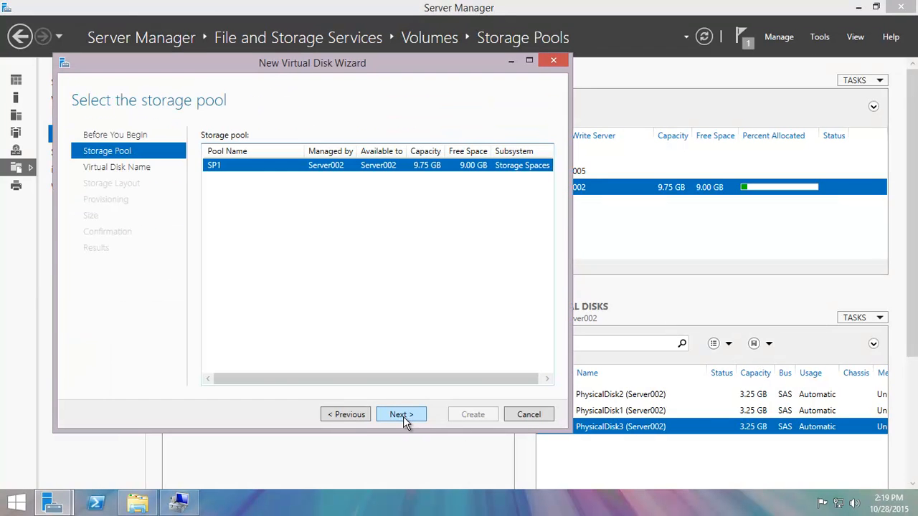
{"action": "left_click", "coordinate": [401, 414]}
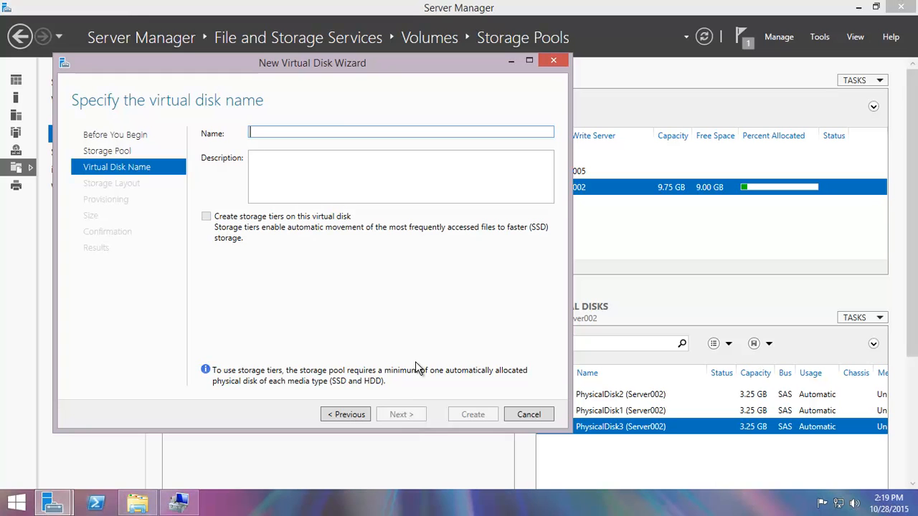
{"action": "type", "text": "SPD1"}
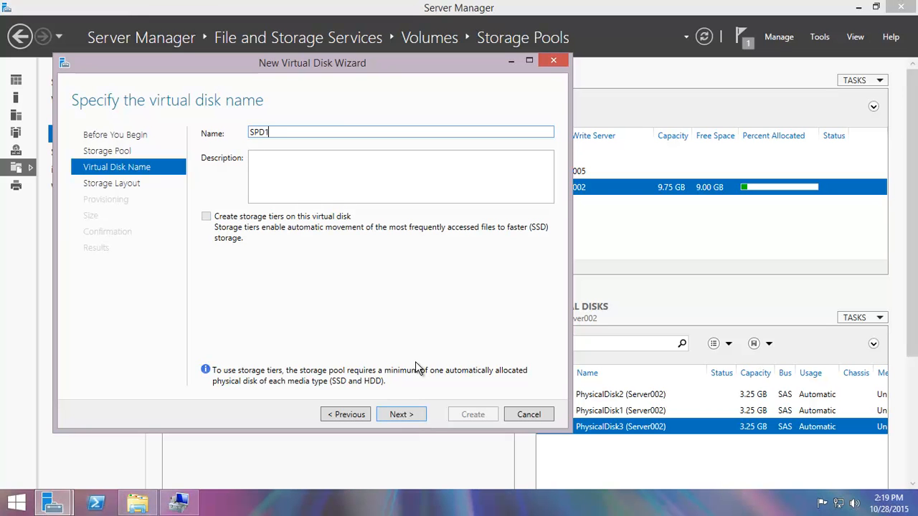
{"action": "left_click", "coordinate": [401, 414]}
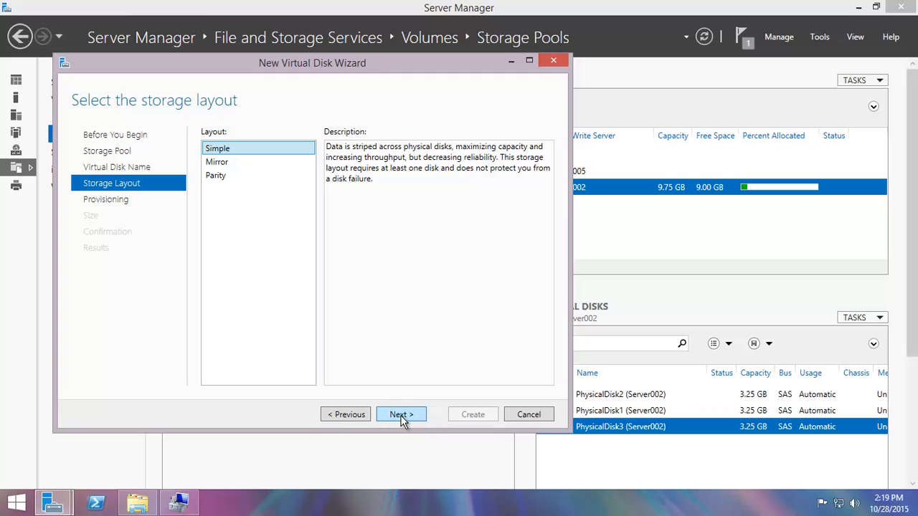
{"action": "mouse_move", "coordinate": [265, 256]}
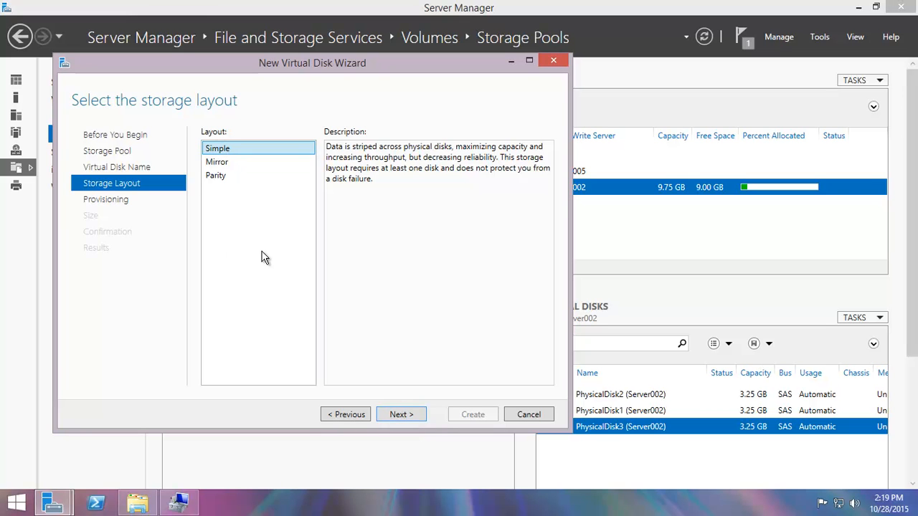
{"action": "left_click", "coordinate": [400, 414]}
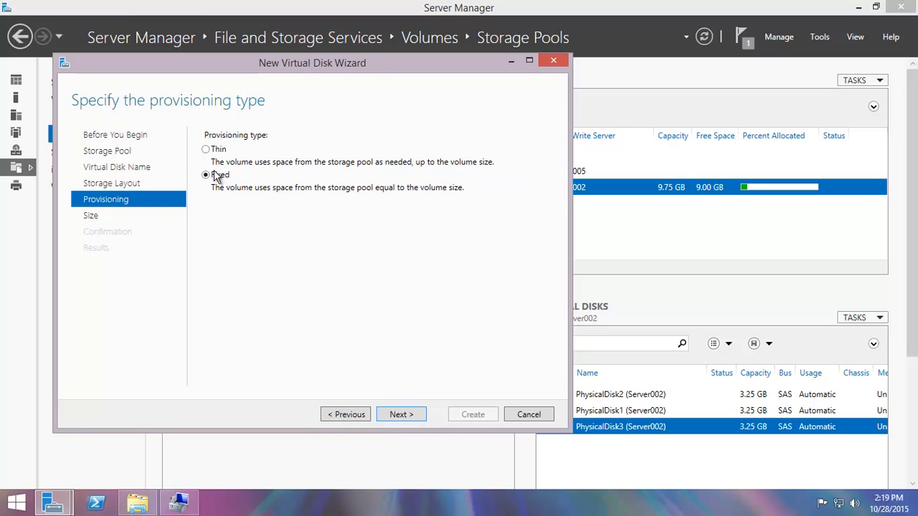
{"action": "left_click", "coordinate": [401, 414]}
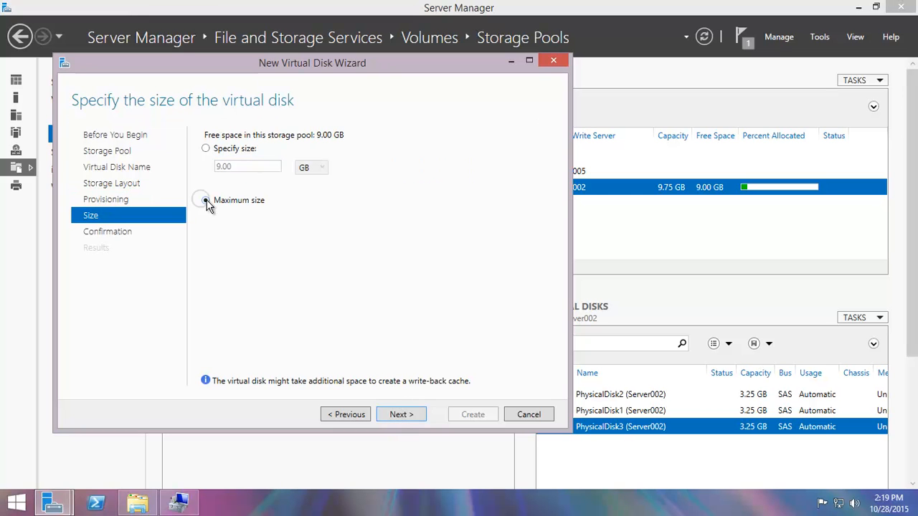
{"action": "left_click", "coordinate": [206, 200]}
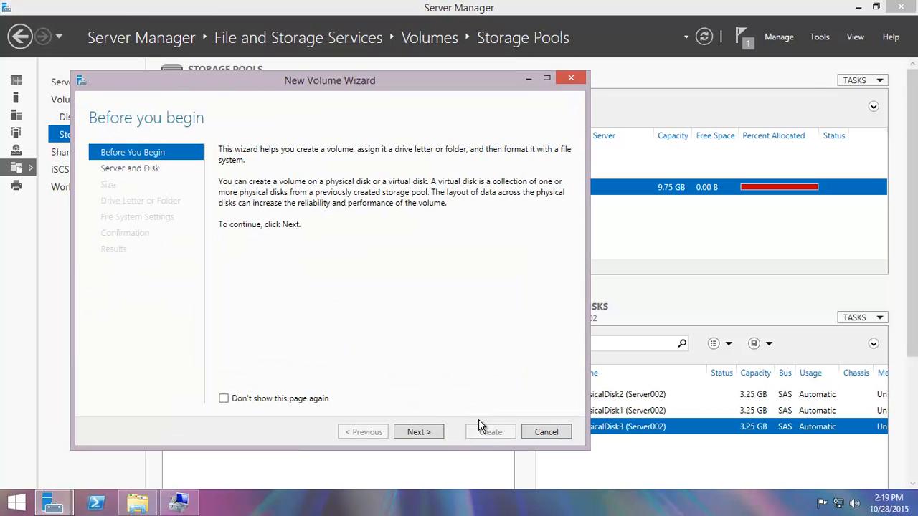
Create an 8.97 GB NTFS volume D: on SPD1 for Server002 and close the wizard
{"action": "left_click", "coordinate": [418, 432]}
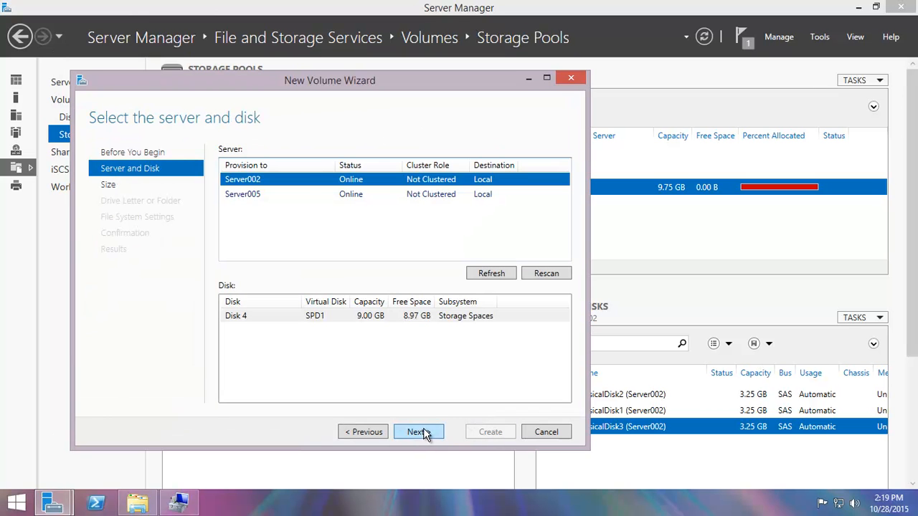
{"action": "left_click", "coordinate": [418, 432]}
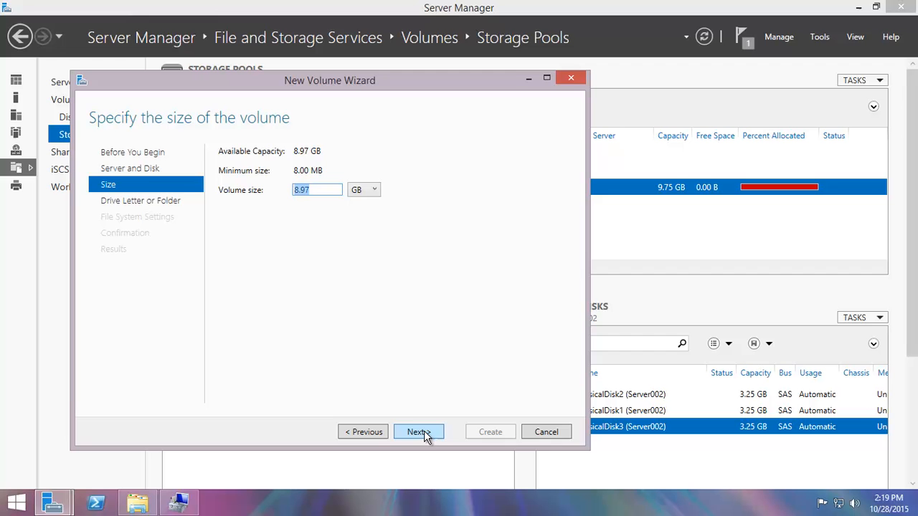
{"action": "left_click", "coordinate": [419, 432]}
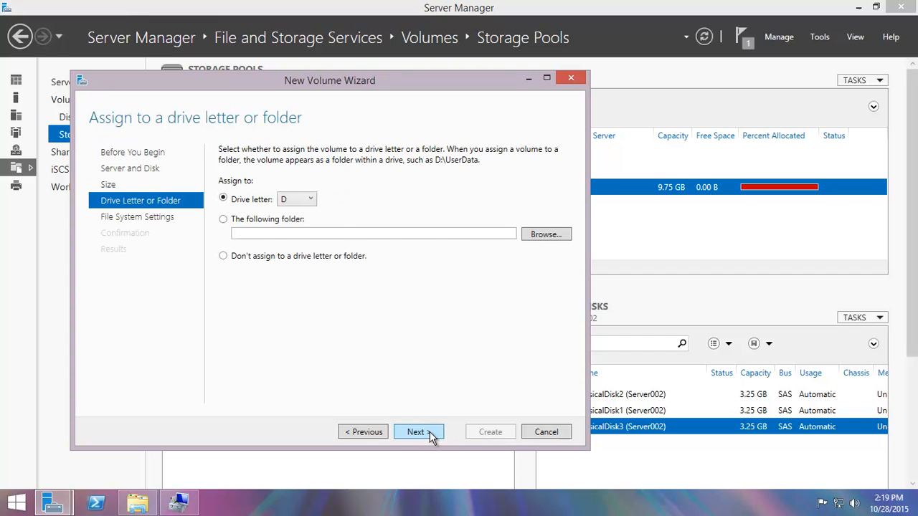
{"action": "left_click", "coordinate": [418, 431]}
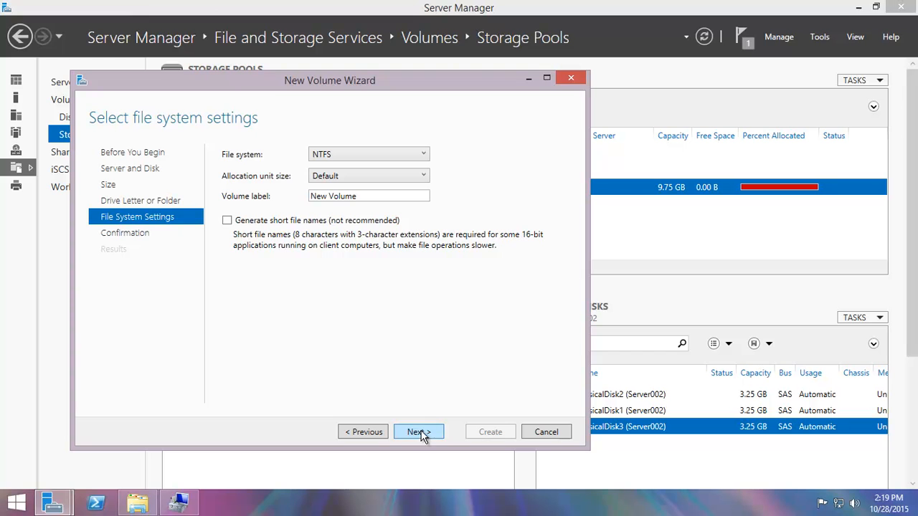
{"action": "left_click", "coordinate": [419, 432]}
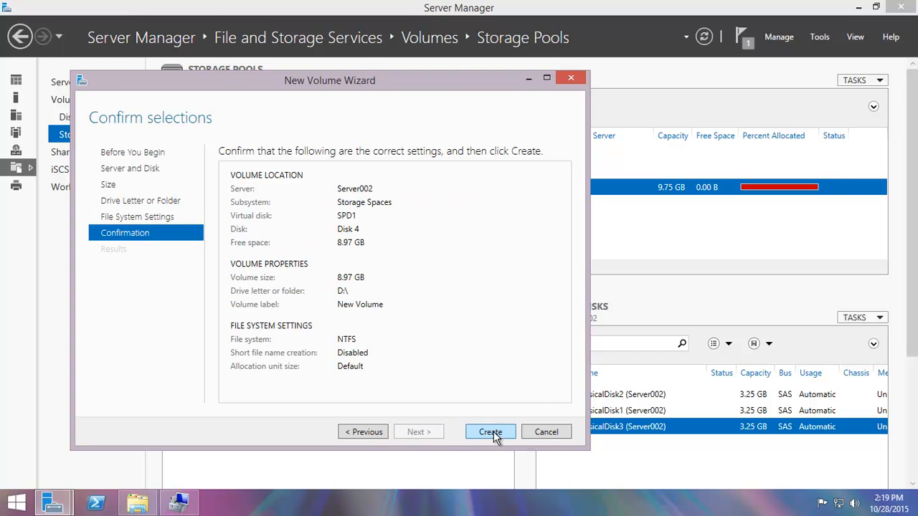
{"action": "left_click", "coordinate": [490, 432]}
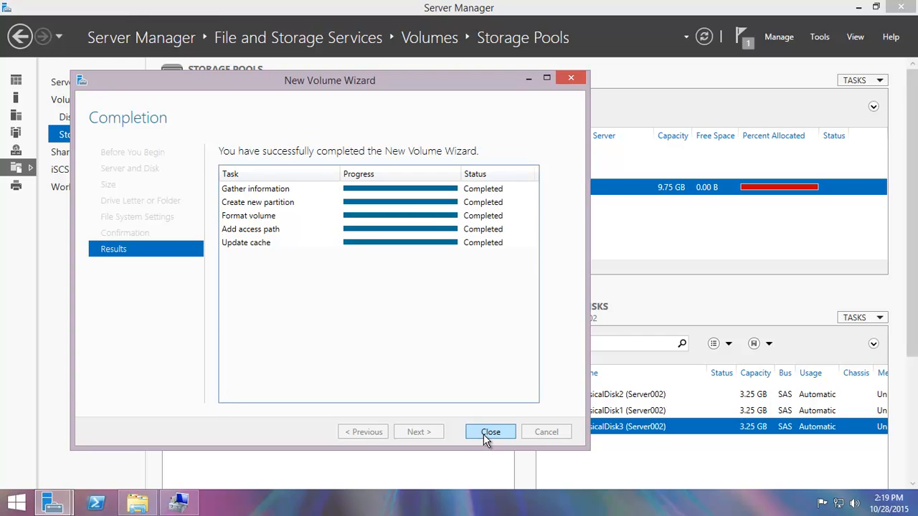
{"action": "left_click", "coordinate": [491, 431]}
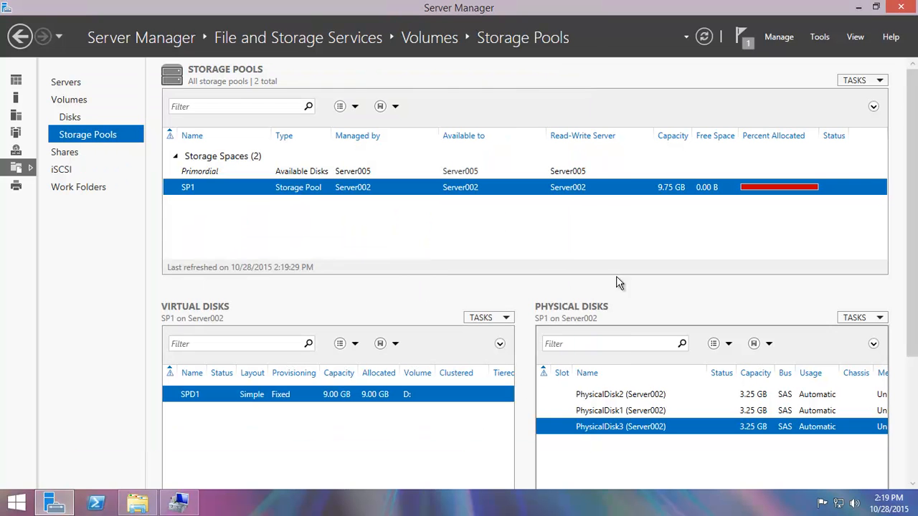
{"action": "mouse_move", "coordinate": [719, 187]}
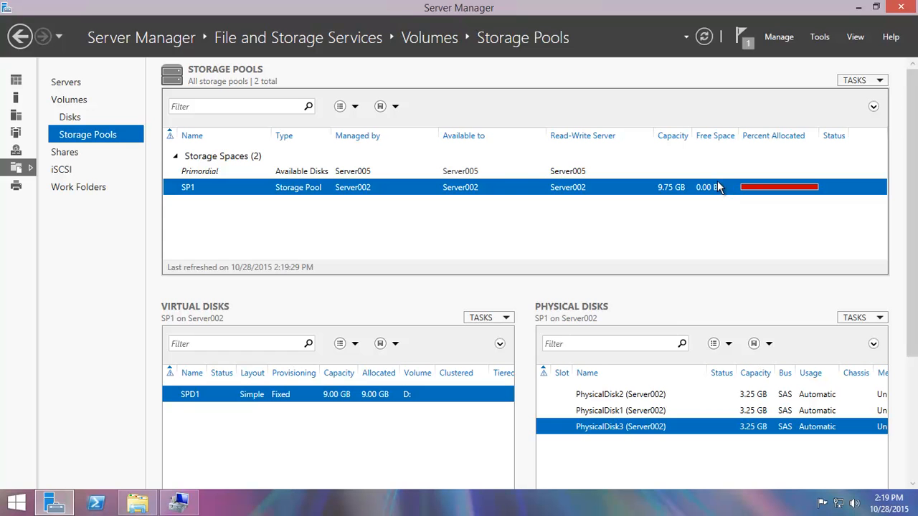
{"action": "mouse_move", "coordinate": [232, 451]}
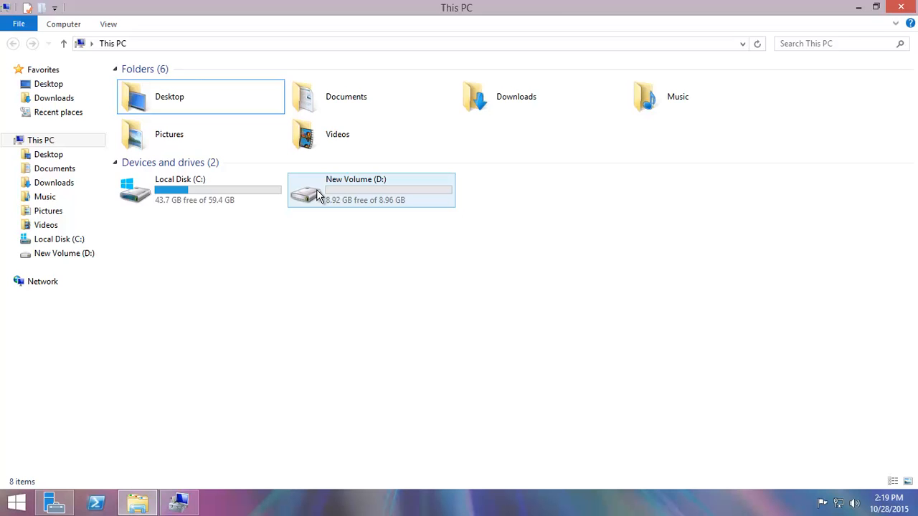
{"action": "double_click", "coordinate": [371, 190]}
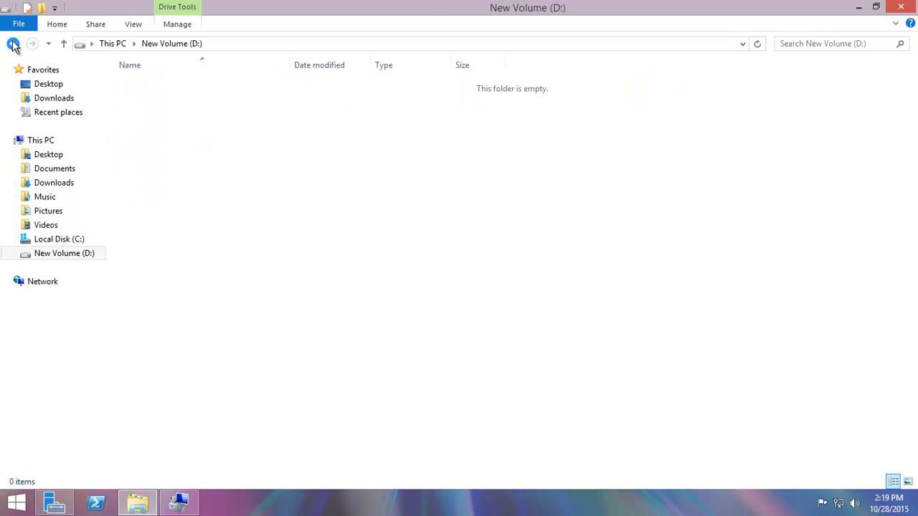
{"action": "left_click", "coordinate": [13, 43]}
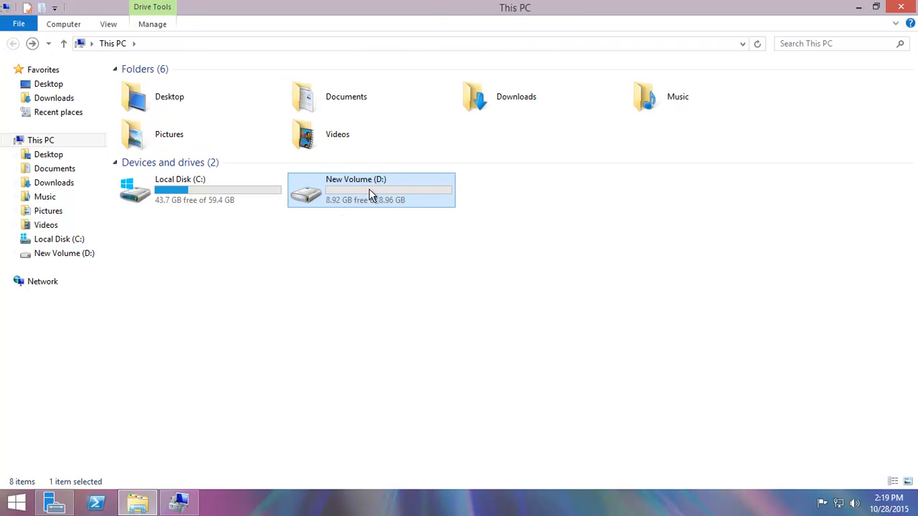
{"action": "mouse_move", "coordinate": [349, 206]}
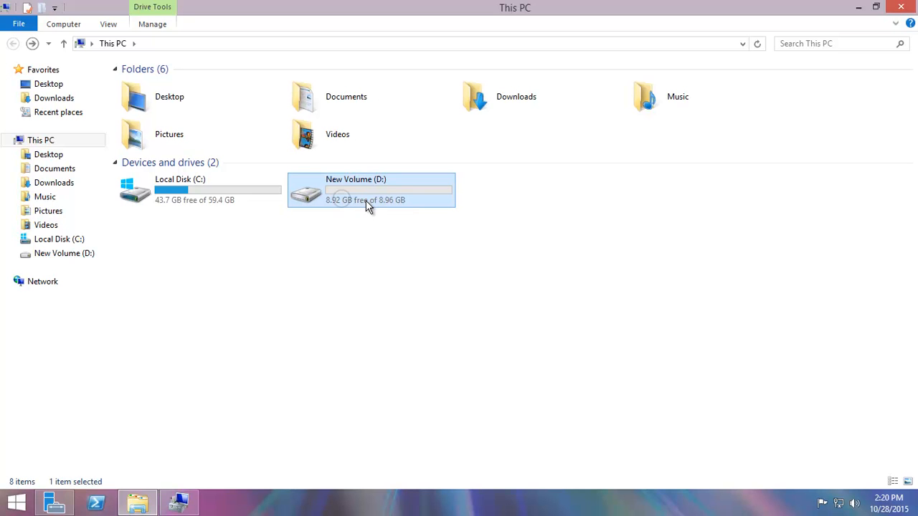
{"action": "mouse_move", "coordinate": [352, 200]}
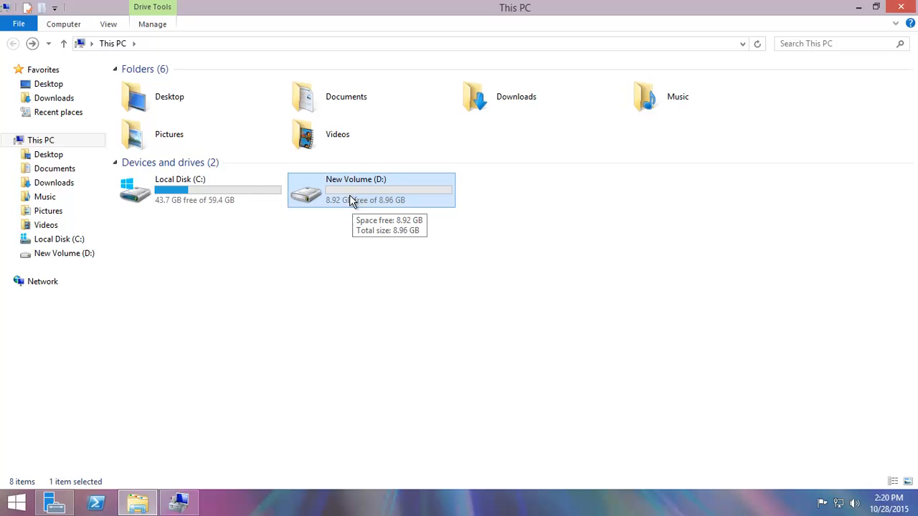
{"action": "mouse_move", "coordinate": [482, 313]}
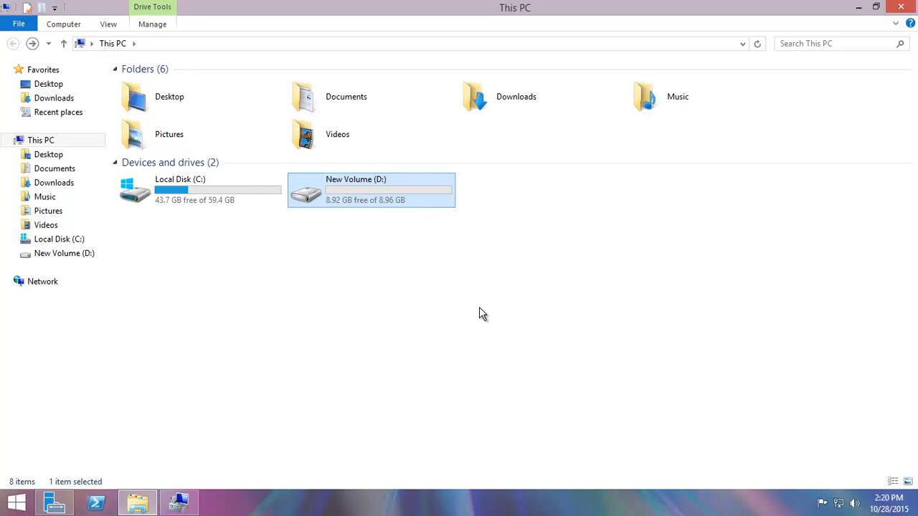